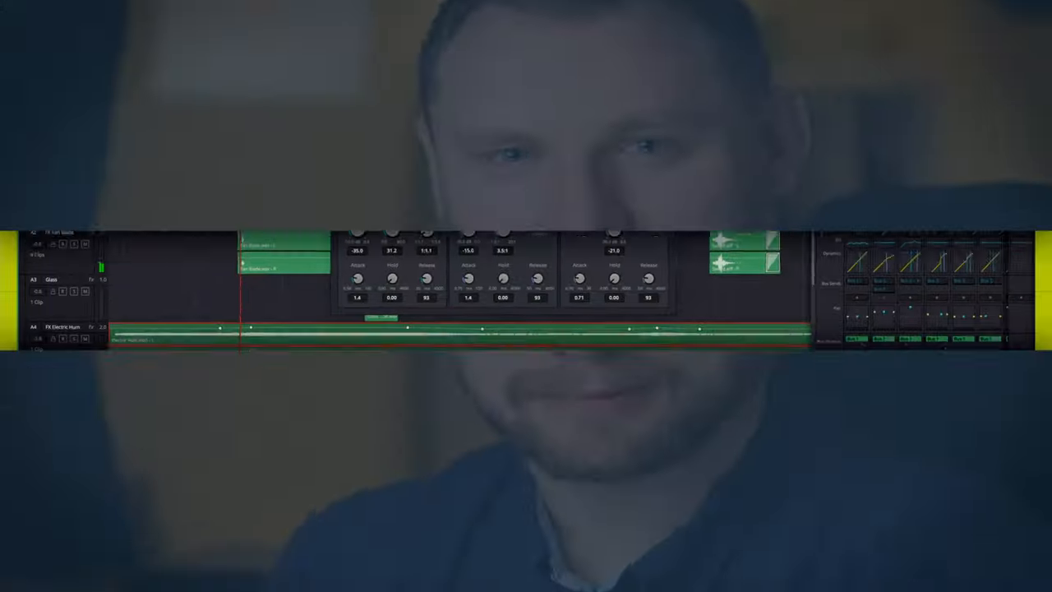
# Look at the Fairlight Sound Library tab and bring up the Project Manager
pyautogui.click(299, 12)
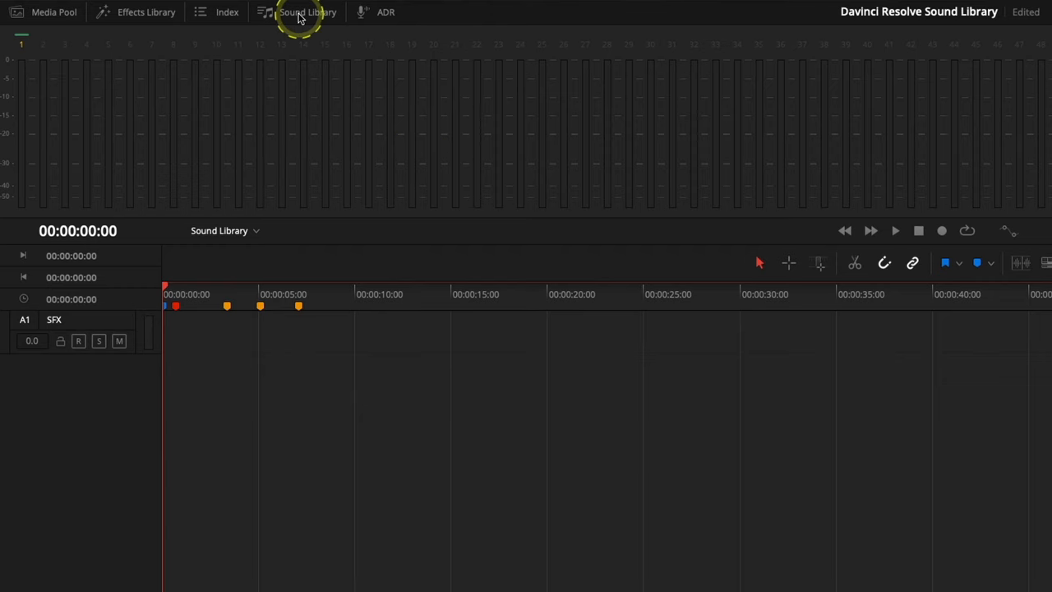
pyautogui.click(307, 12)
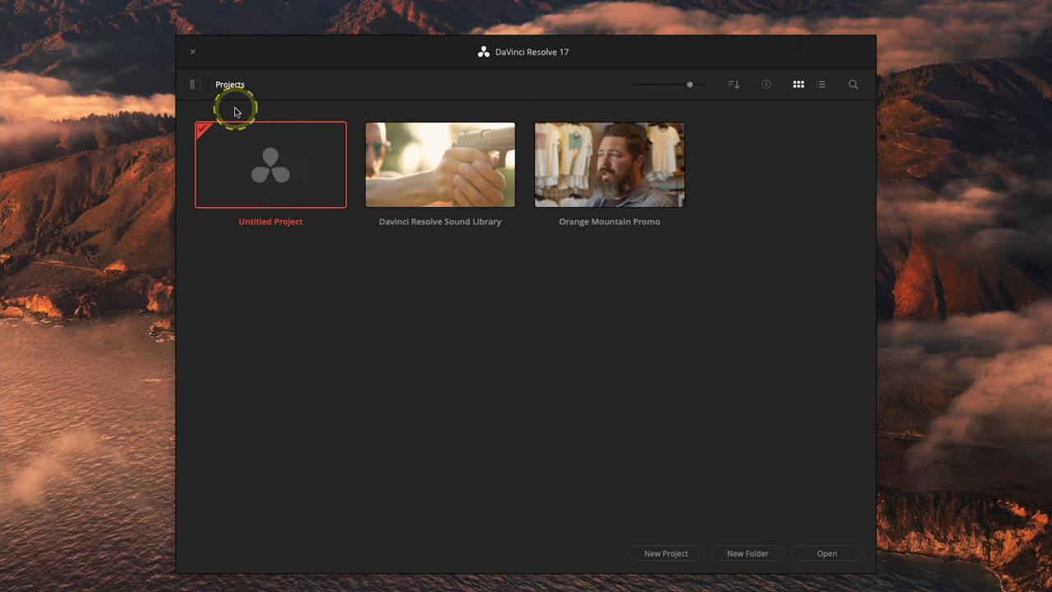
pyautogui.moveTo(194, 83)
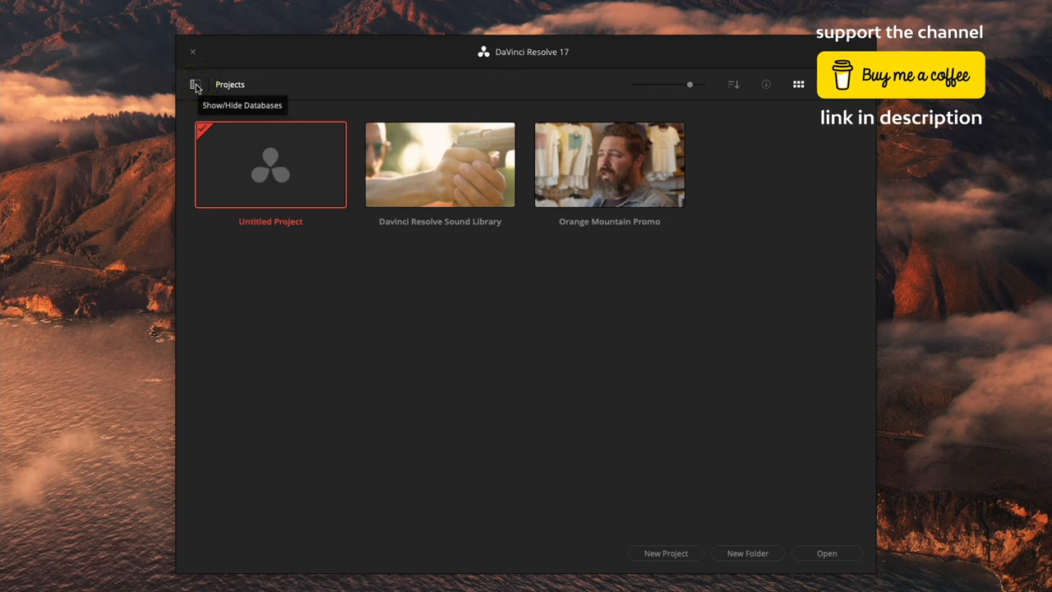
# Start a new disk database named soundeffects from the Databases sidebar
pyautogui.click(197, 83)
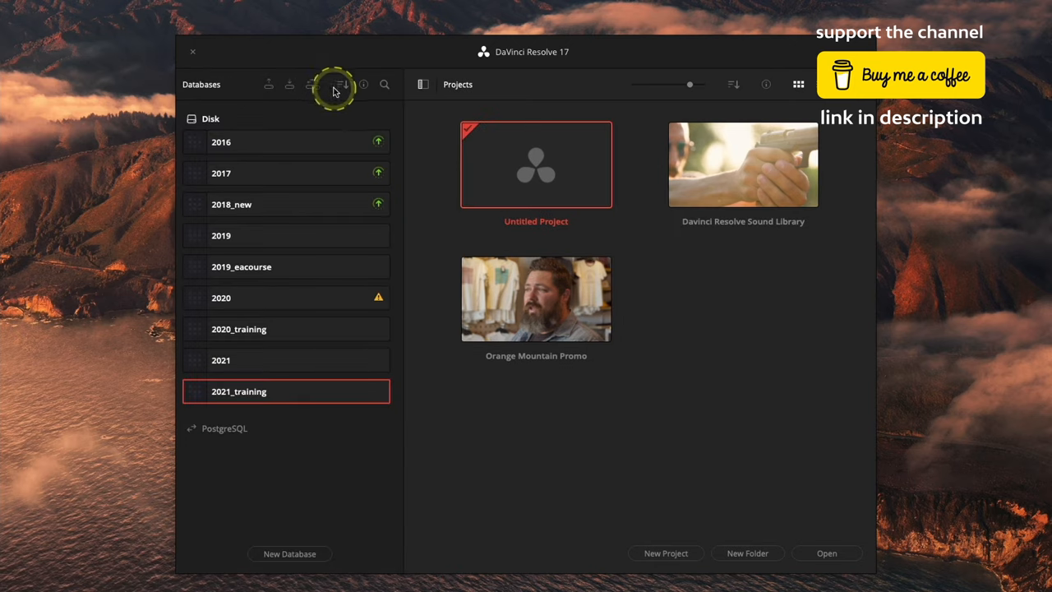
pyautogui.moveTo(278, 202)
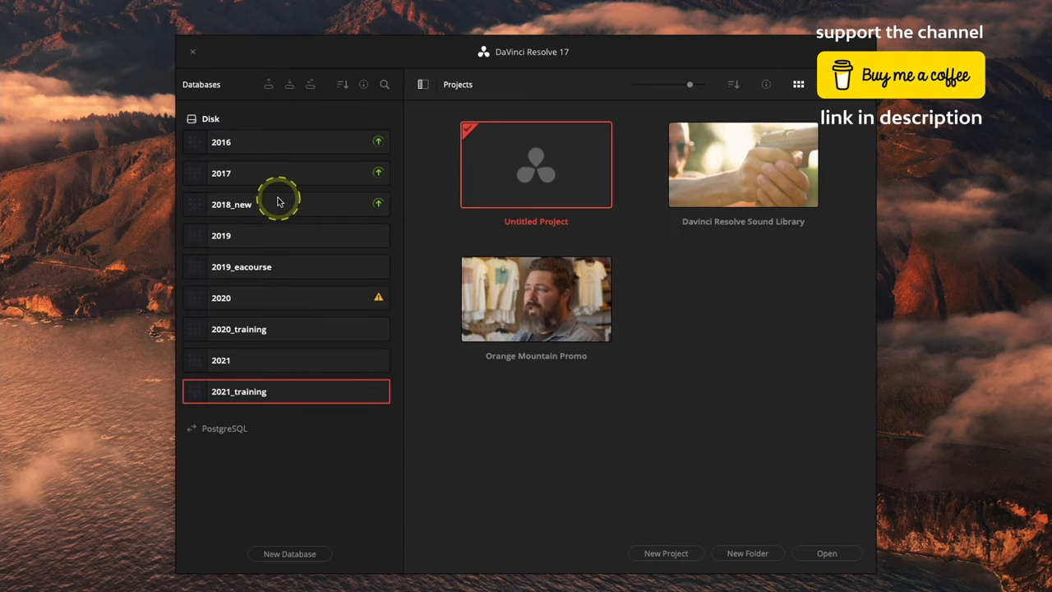
pyautogui.moveTo(329, 459)
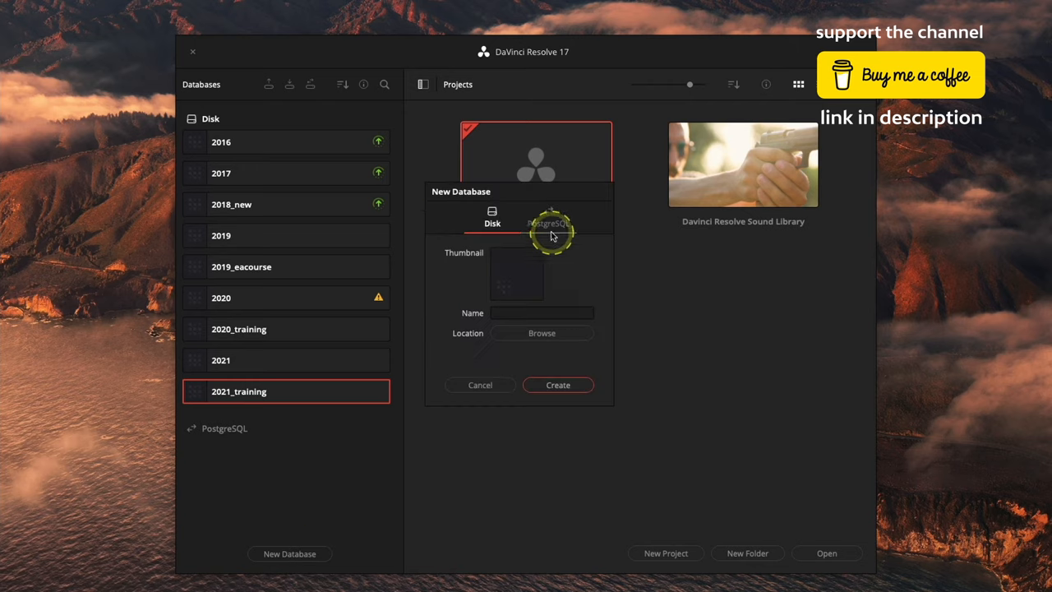
pyautogui.click(492, 217)
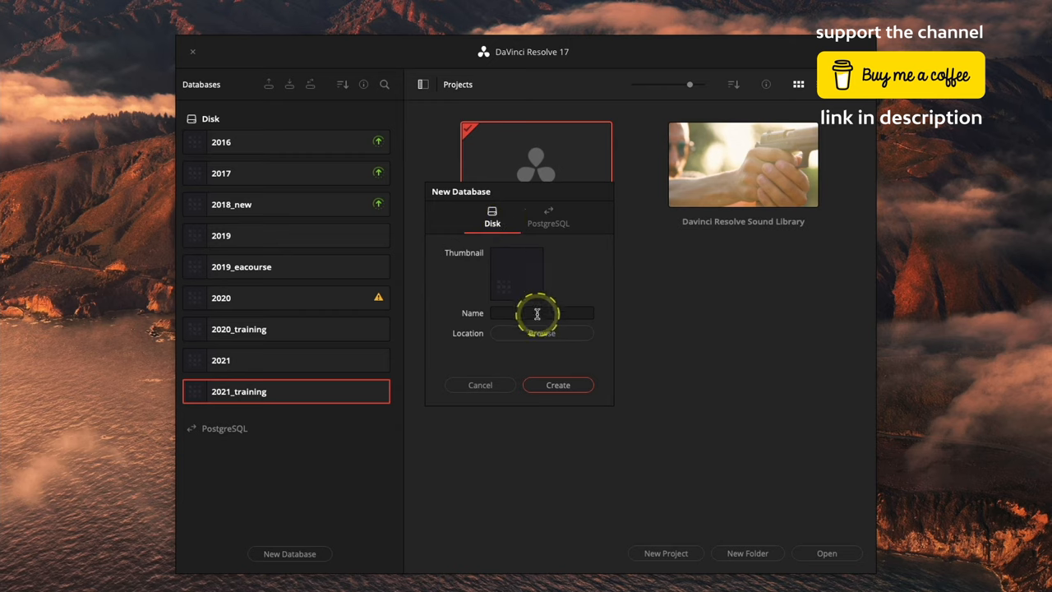
pyautogui.write('soun')
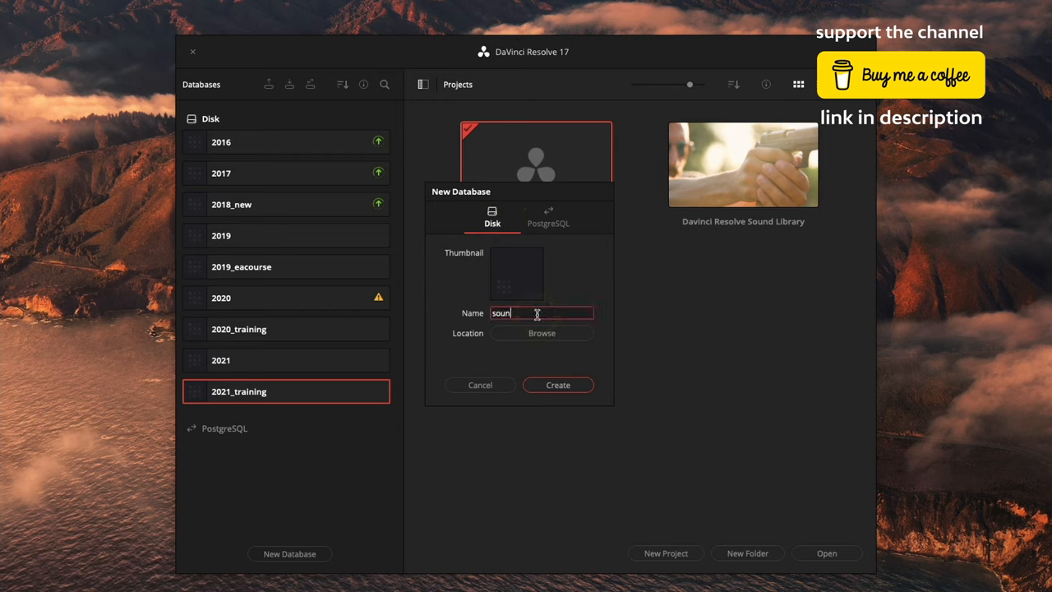
pyautogui.write('deffects')
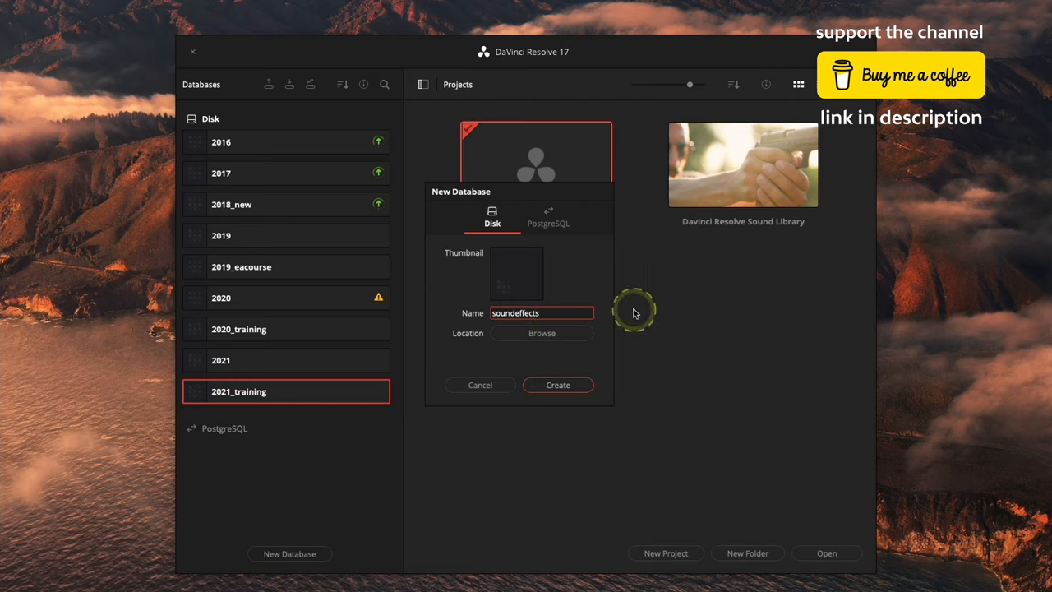
pyautogui.moveTo(550, 353)
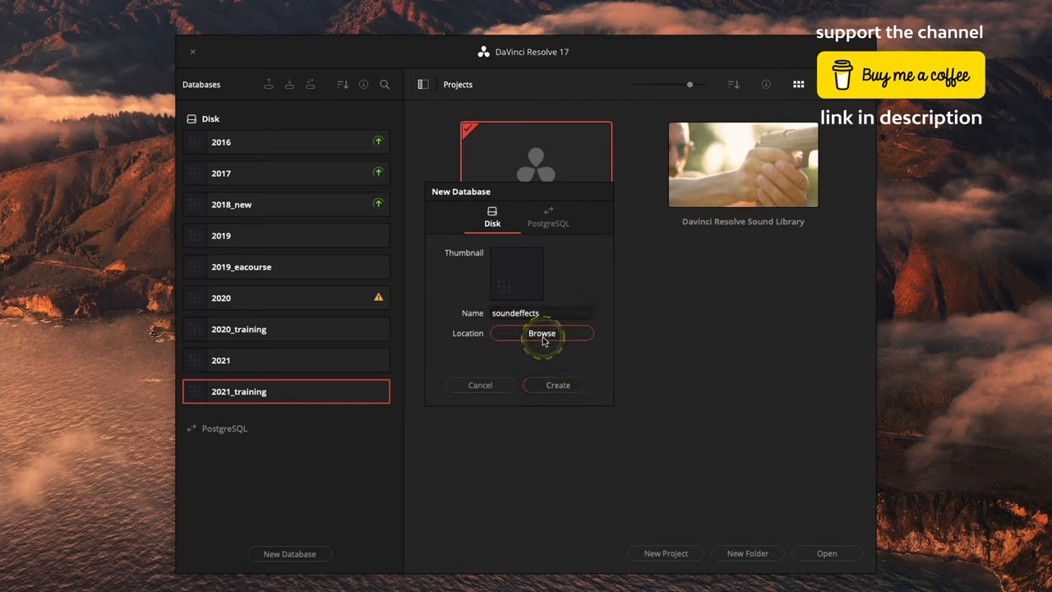
# Store the database in a new soundeffects folder inside Databases, create it, and return to 2021_training
pyautogui.click(542, 333)
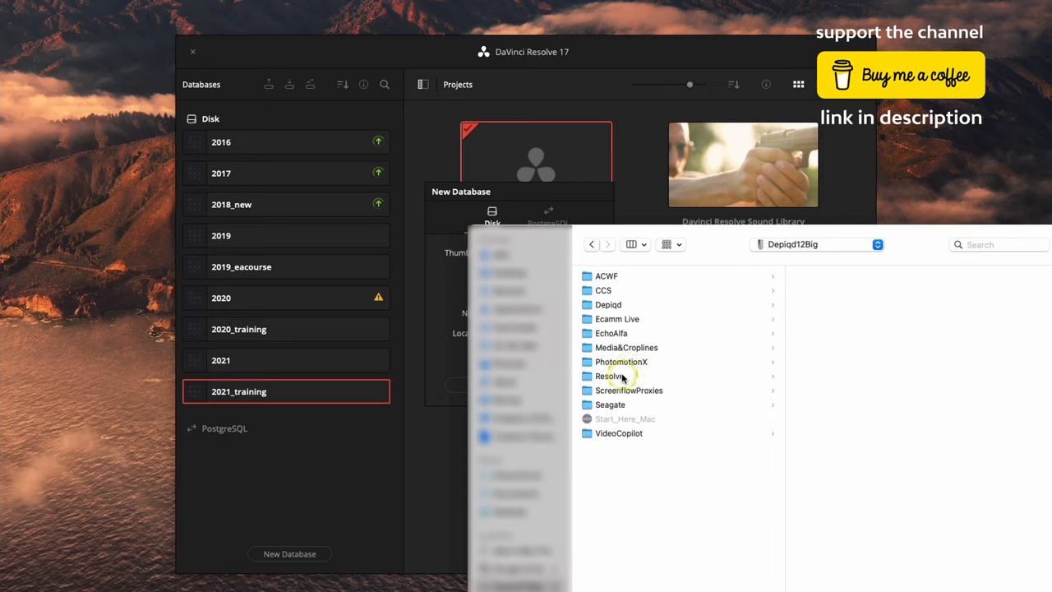
pyautogui.click(608, 375)
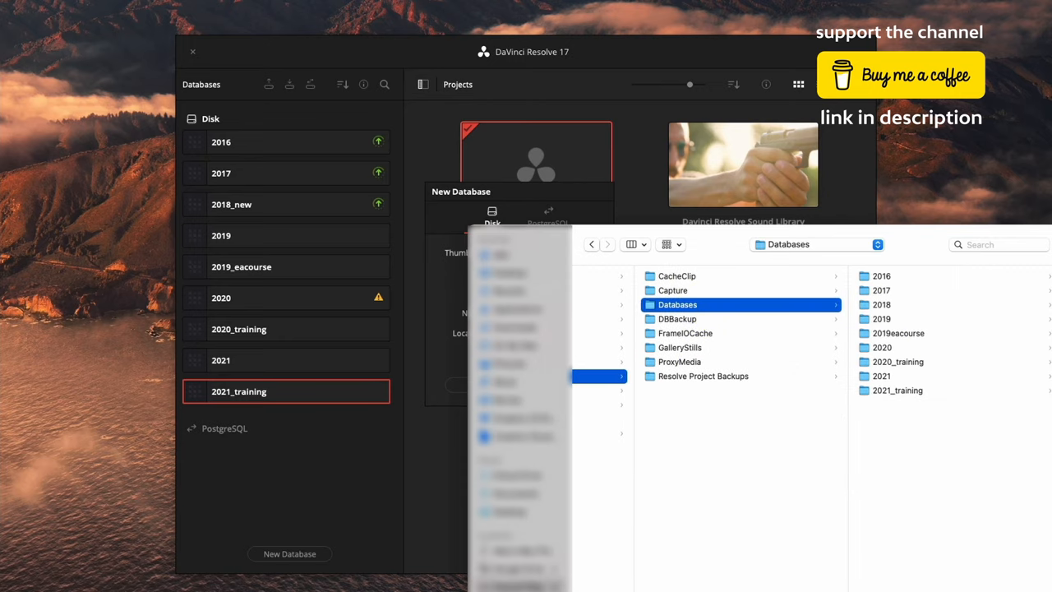
pyautogui.write('sou')
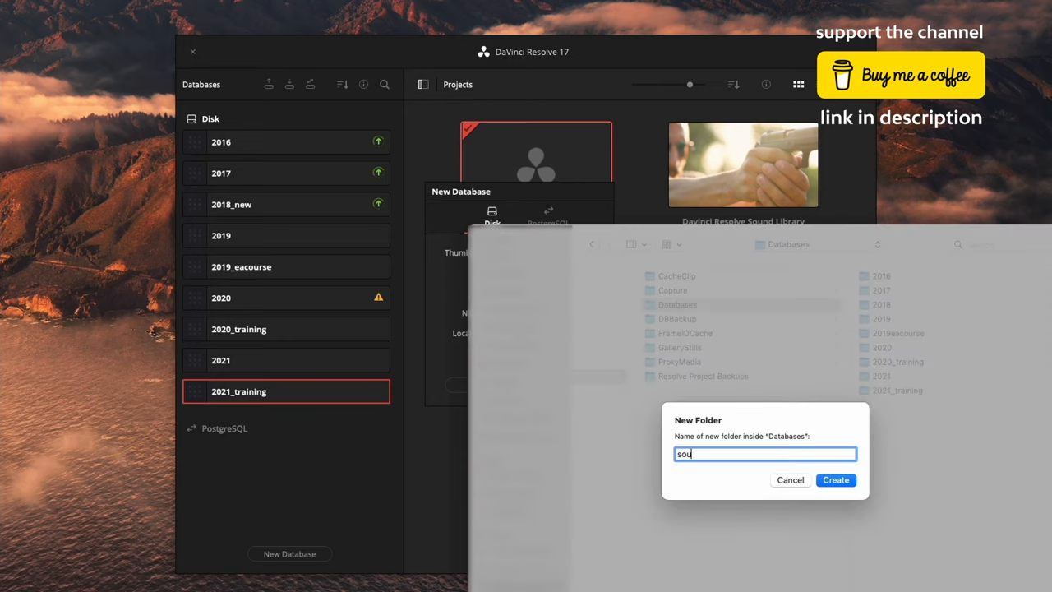
pyautogui.write('ndeffects')
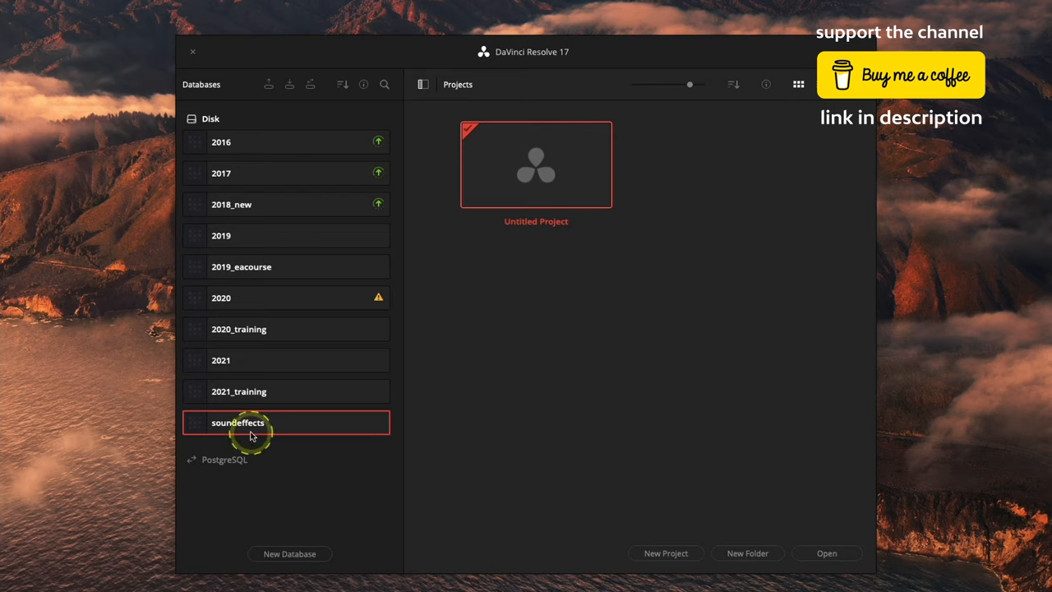
pyautogui.moveTo(582, 357)
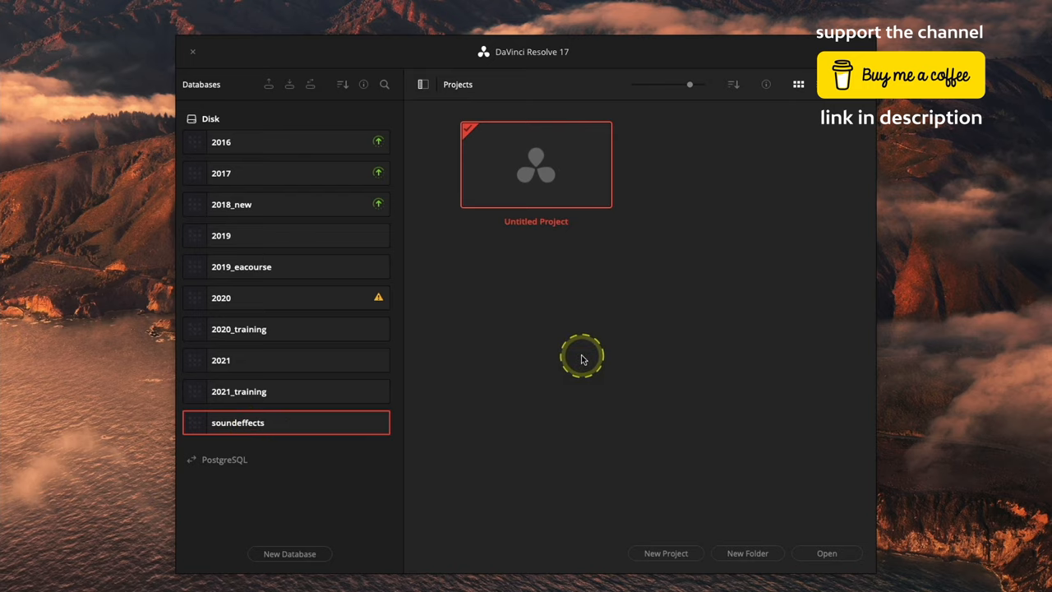
pyautogui.moveTo(304, 401)
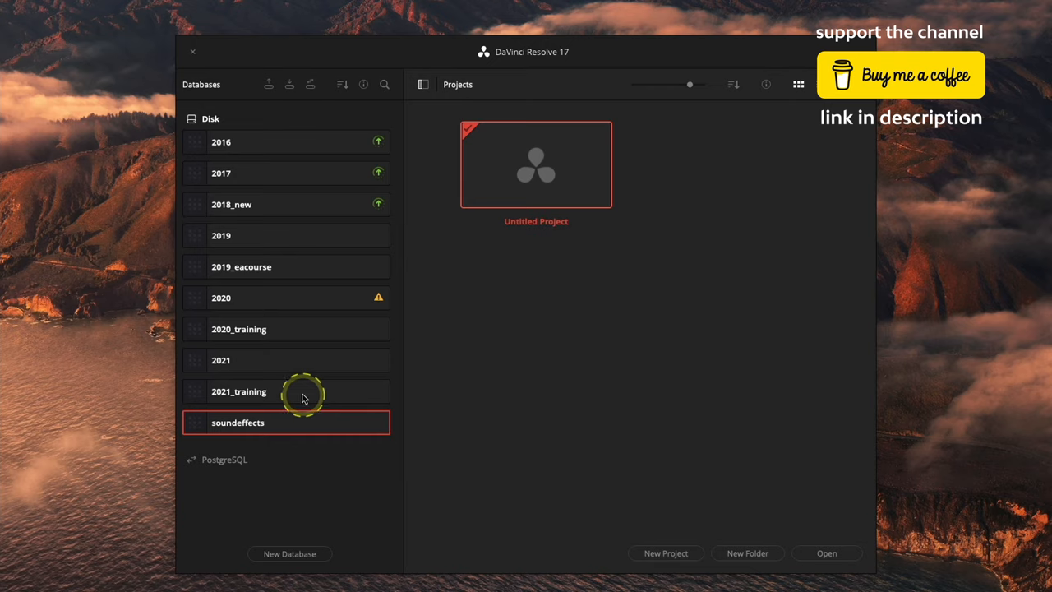
pyautogui.click(238, 391)
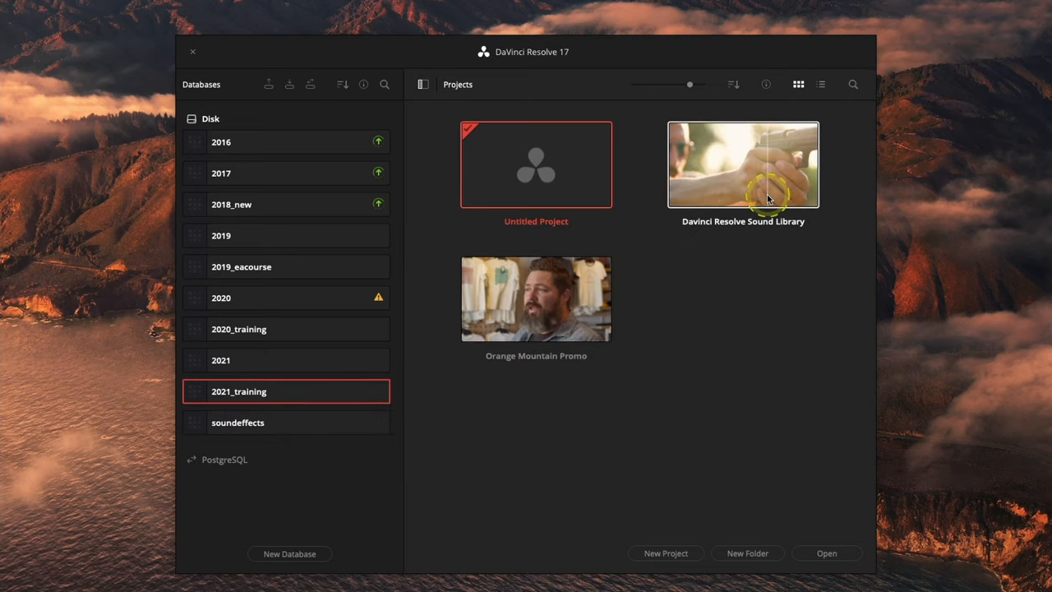
pyautogui.moveTo(427, 86)
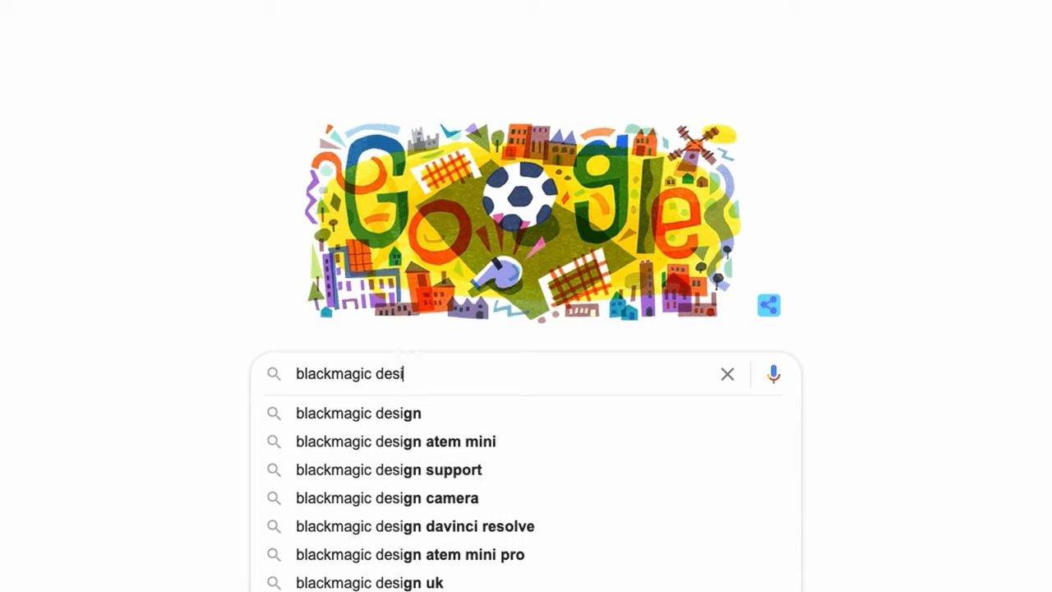
# Find Fairlight Sound Library 1.0 for Mac on Blackmagic's Support Center and reach its registration form
pyautogui.click(387, 470)
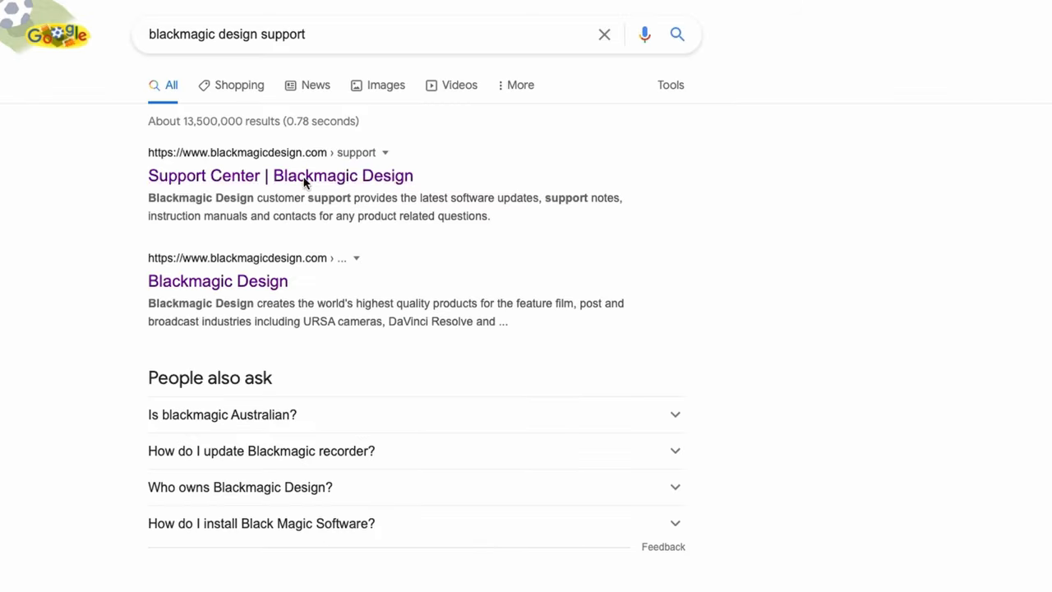
pyautogui.click(279, 174)
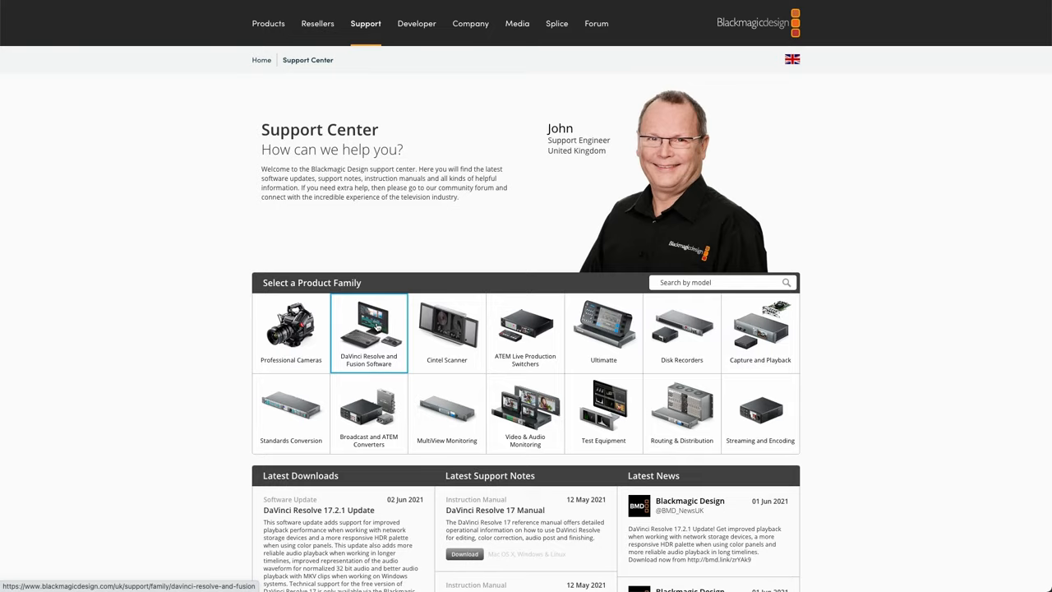
pyautogui.scroll(-3)
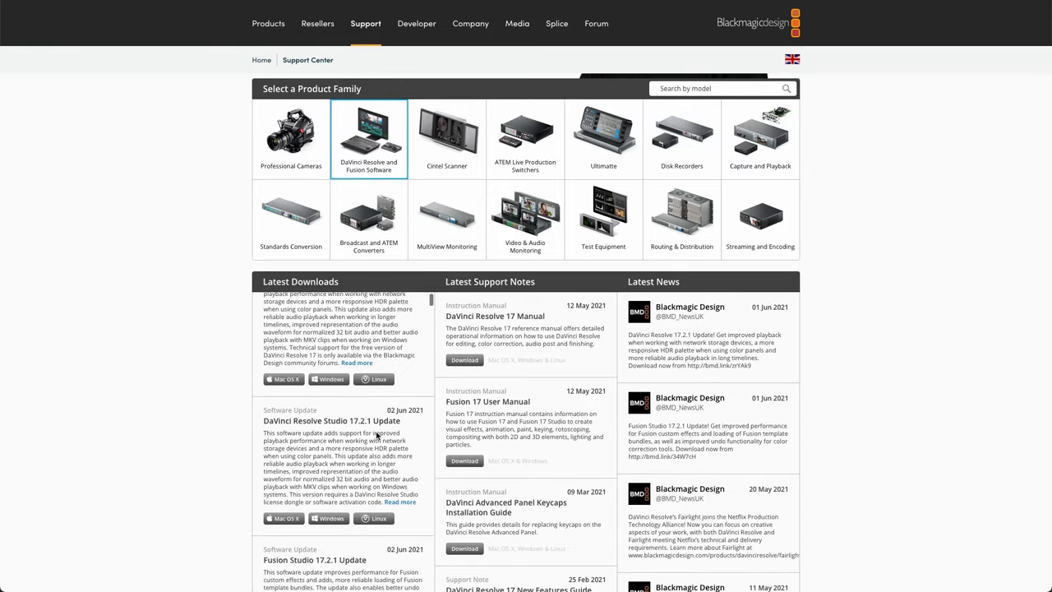
pyautogui.scroll(-3)
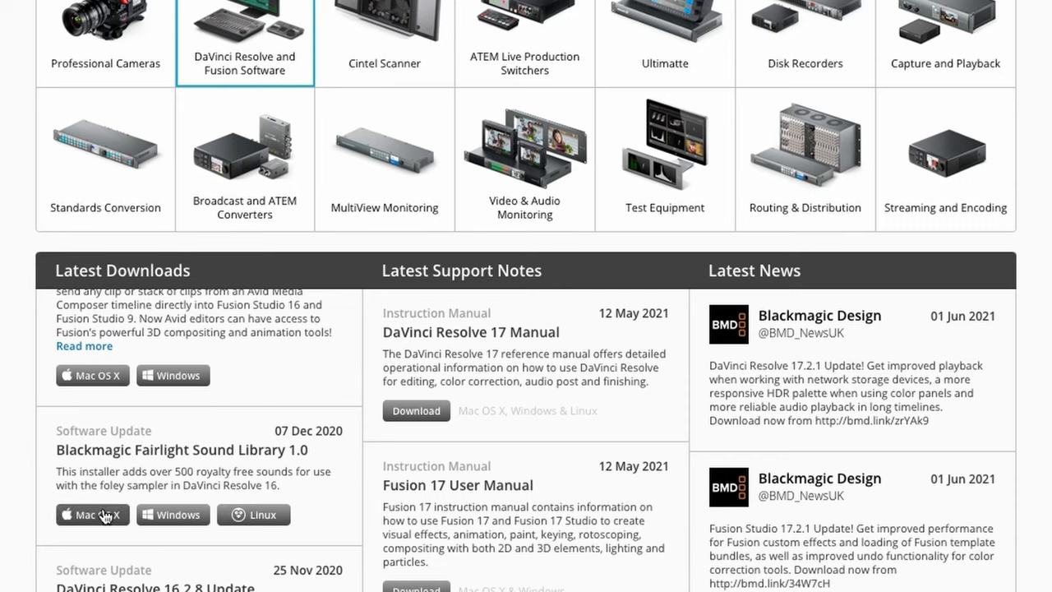
pyautogui.click(92, 514)
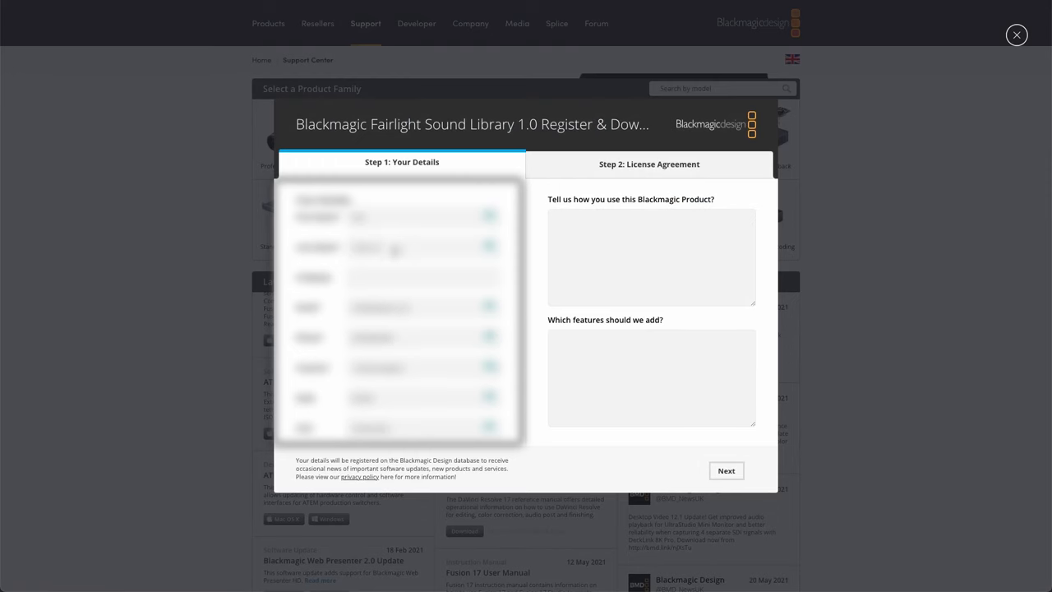
pyautogui.click(725, 470)
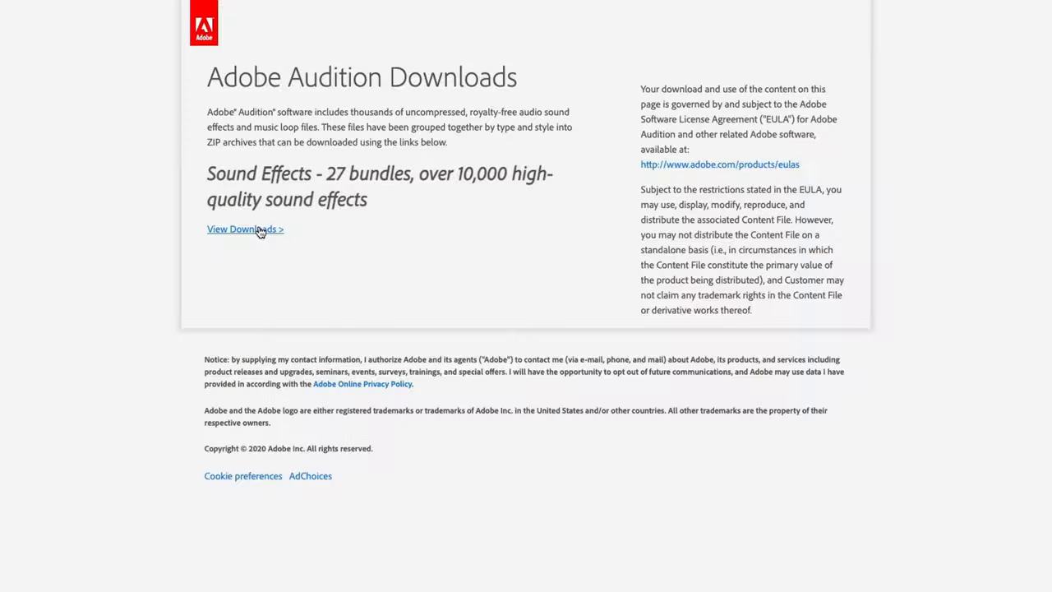
# View Adobe Audition's sound effects downloads and scroll through the bundle list
pyautogui.click(243, 229)
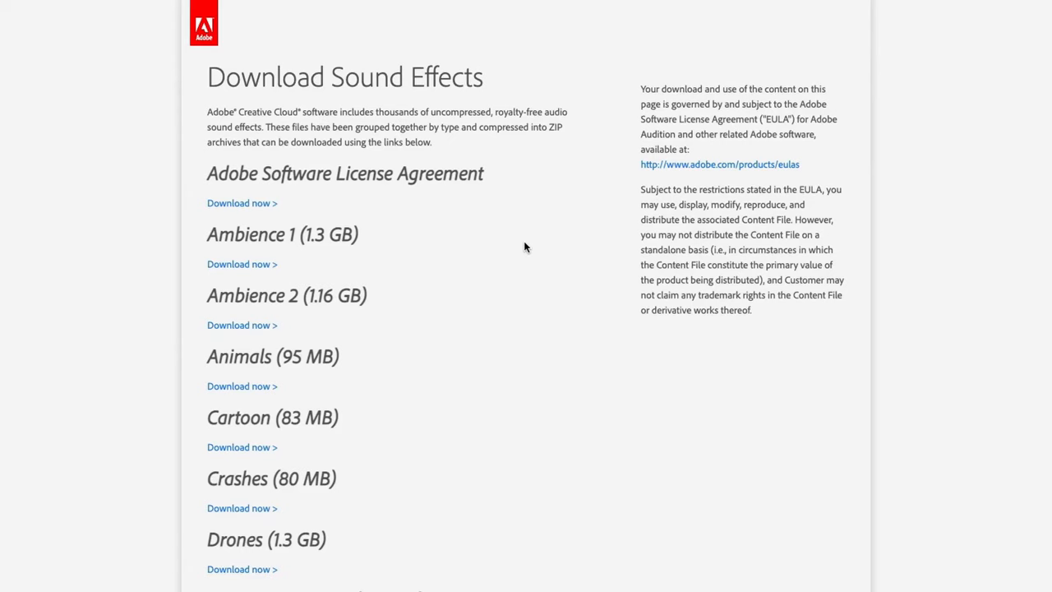
pyautogui.scroll(3)
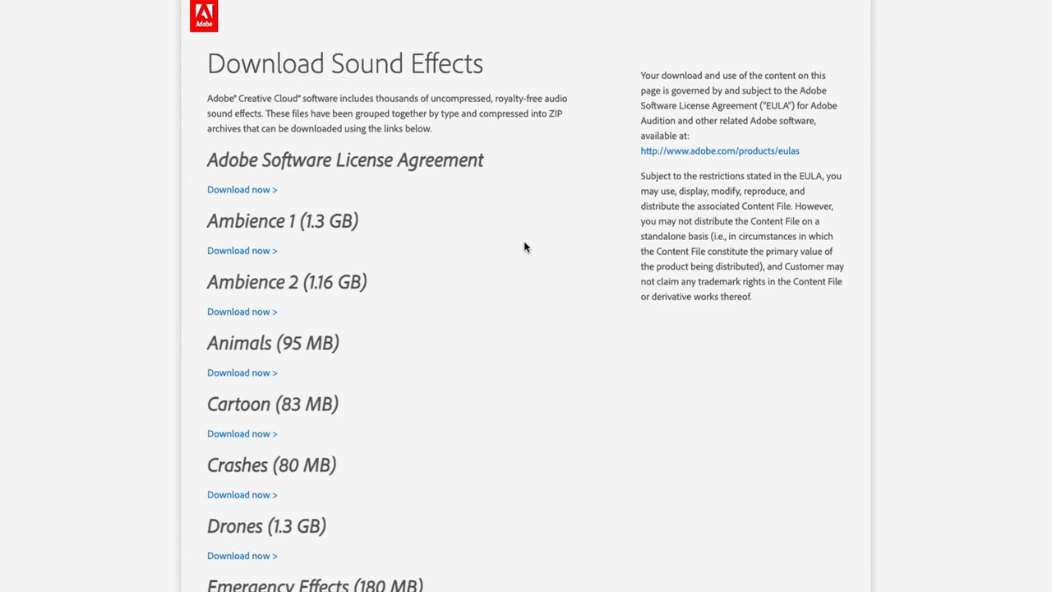
pyautogui.scroll(-3)
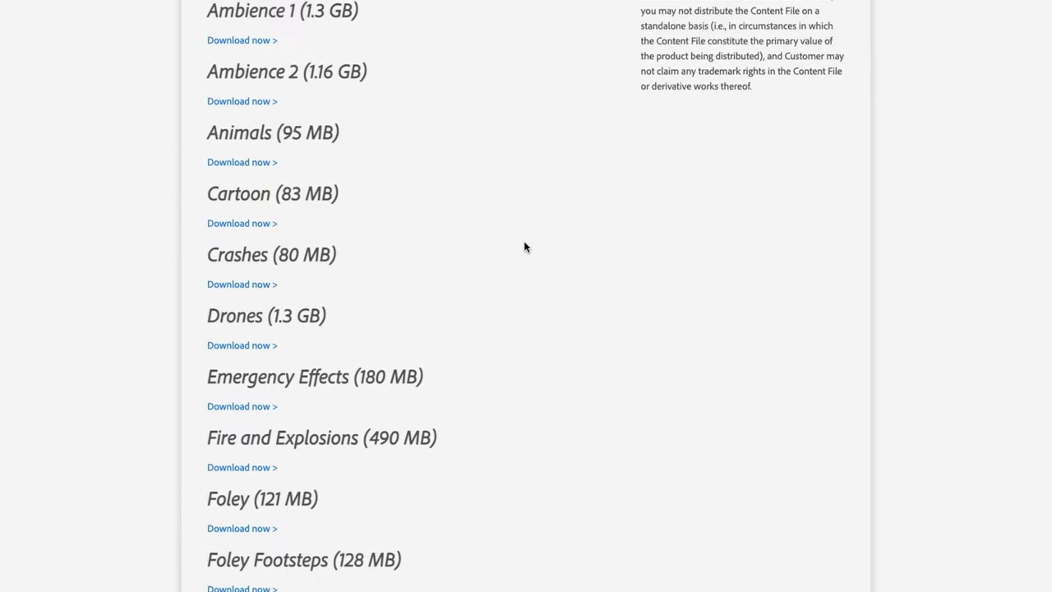
pyautogui.scroll(-3)
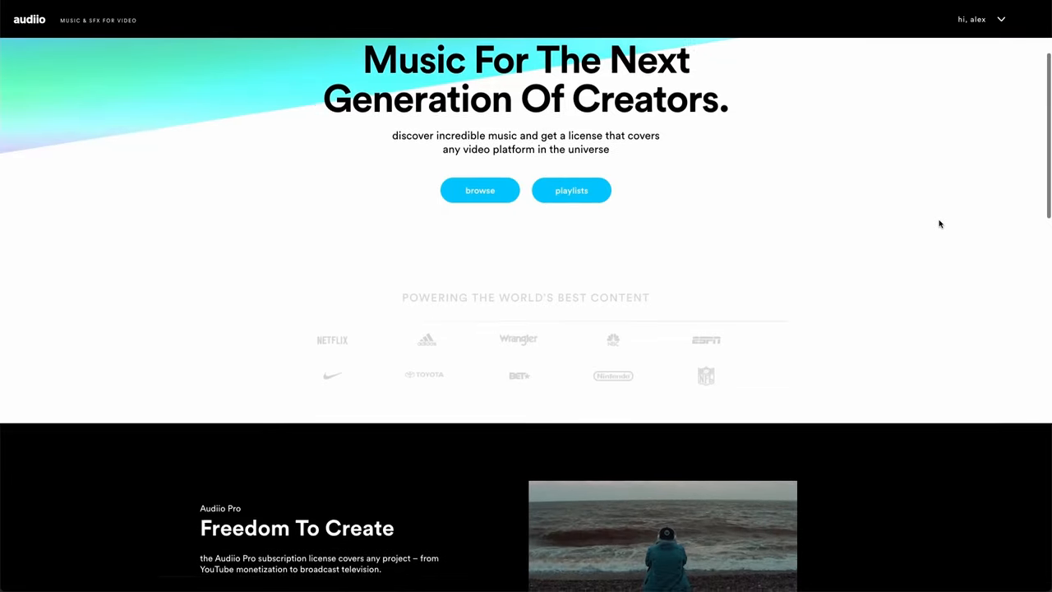
# Browse Audiio's playlists page, grouped by All, Moods and Genres
pyautogui.scroll(-3)
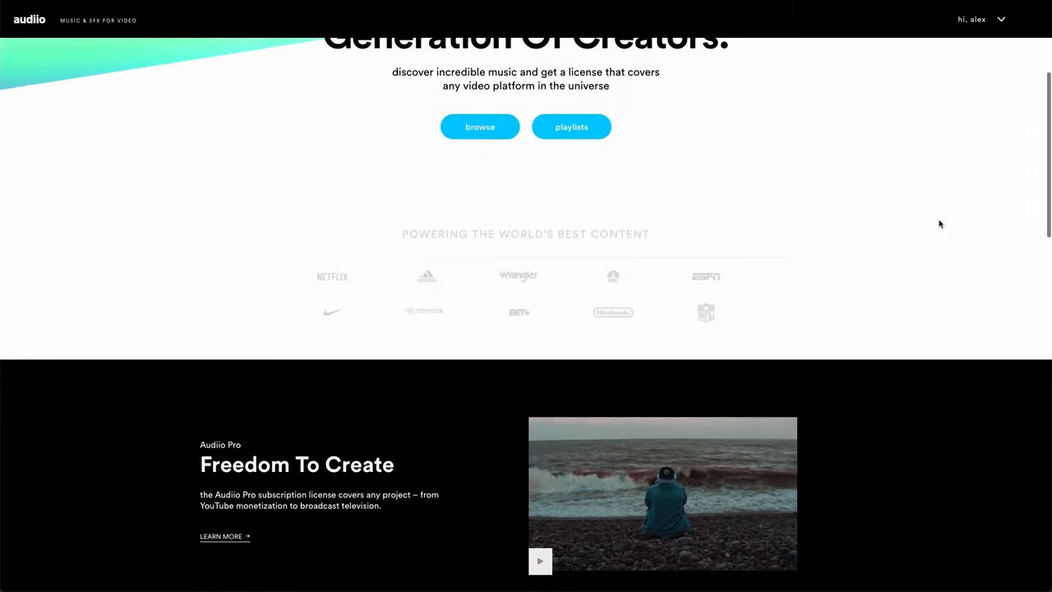
pyautogui.scroll(-3)
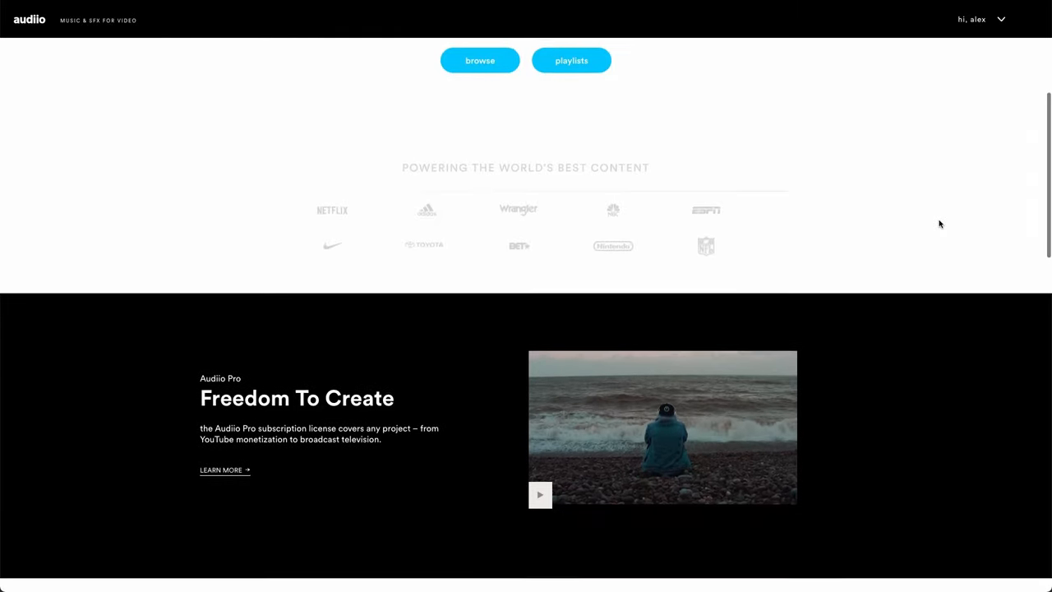
pyautogui.scroll(-3)
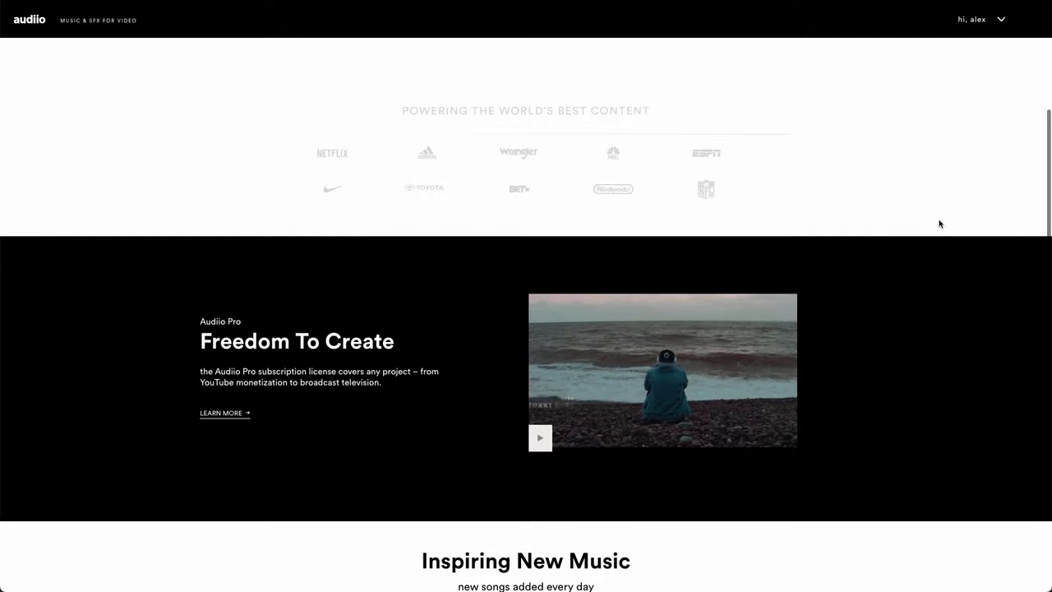
pyautogui.click(23, 131)
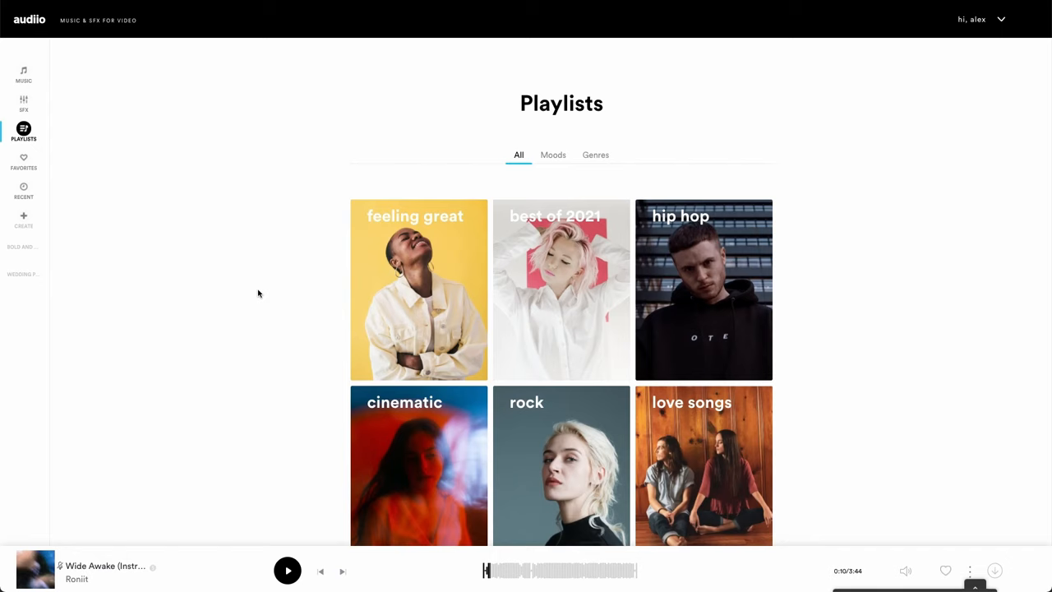
pyautogui.click(552, 155)
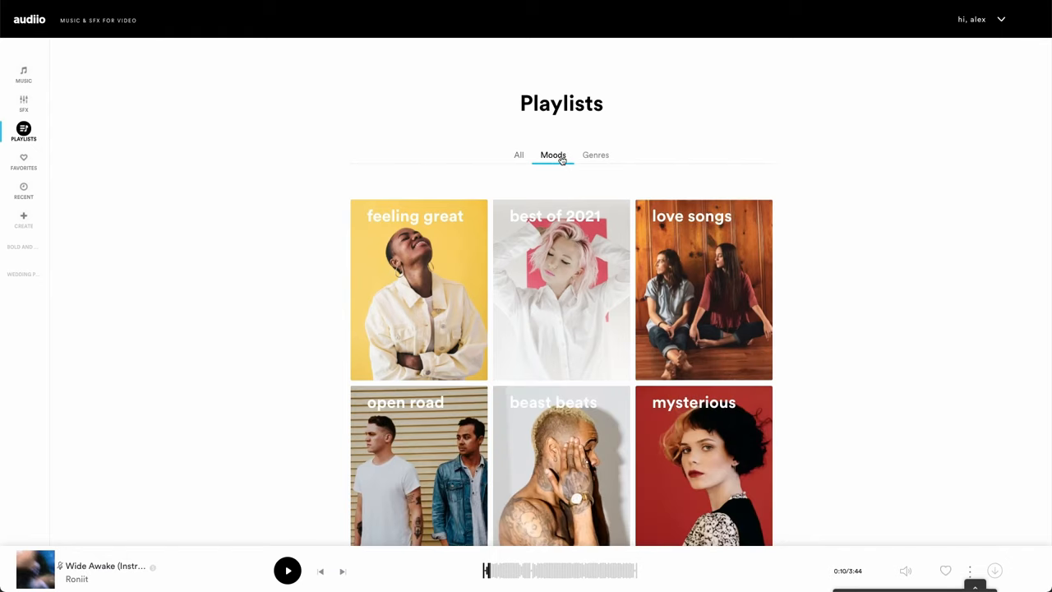
pyautogui.click(595, 155)
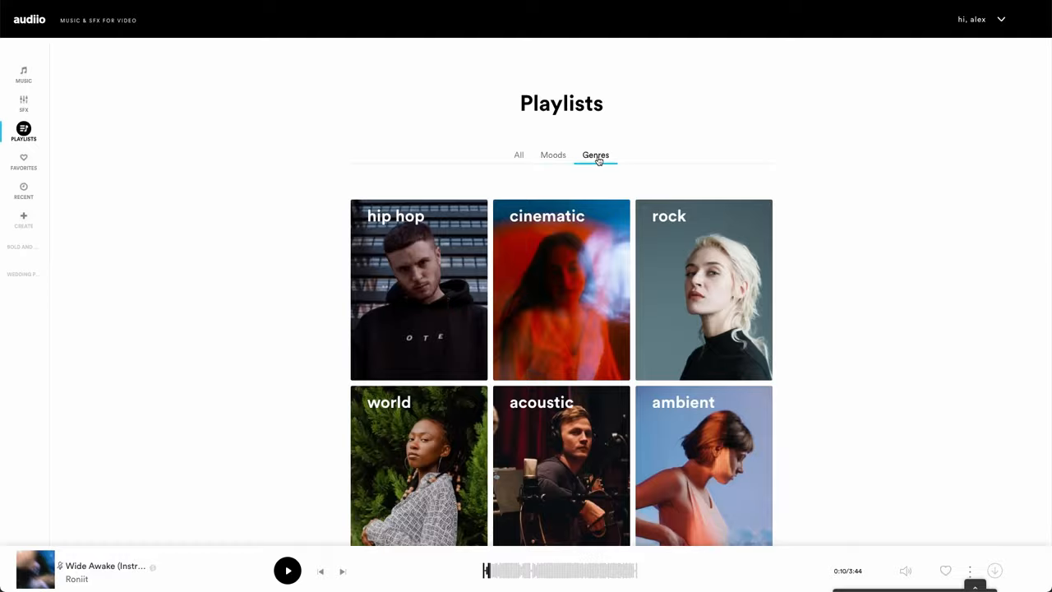
# Look over Audiio's filterable music catalogue and pricing plans
pyautogui.click(23, 74)
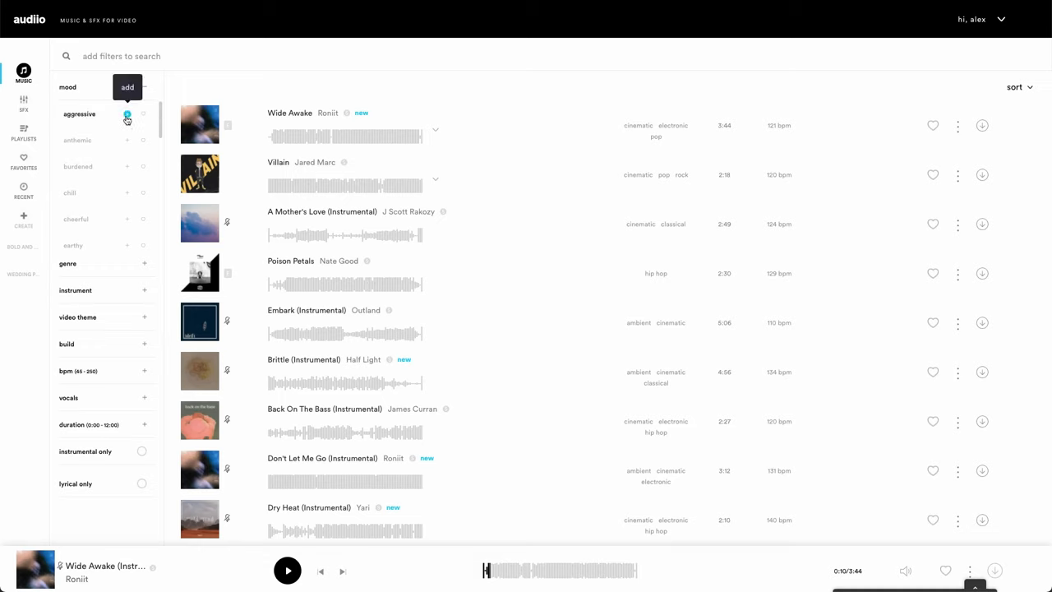
pyautogui.moveTo(142, 141)
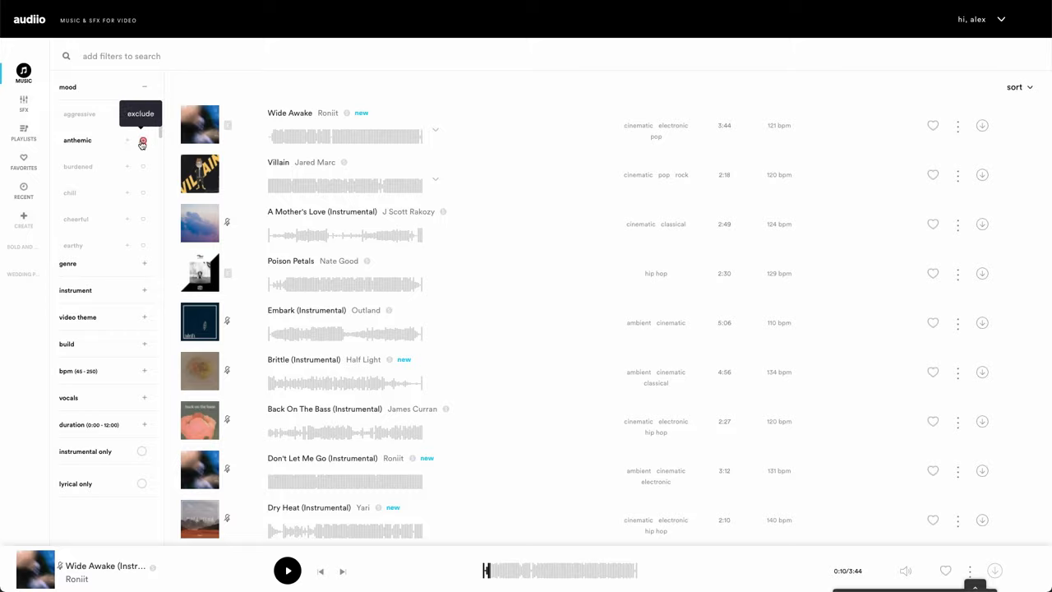
pyautogui.scroll(-3)
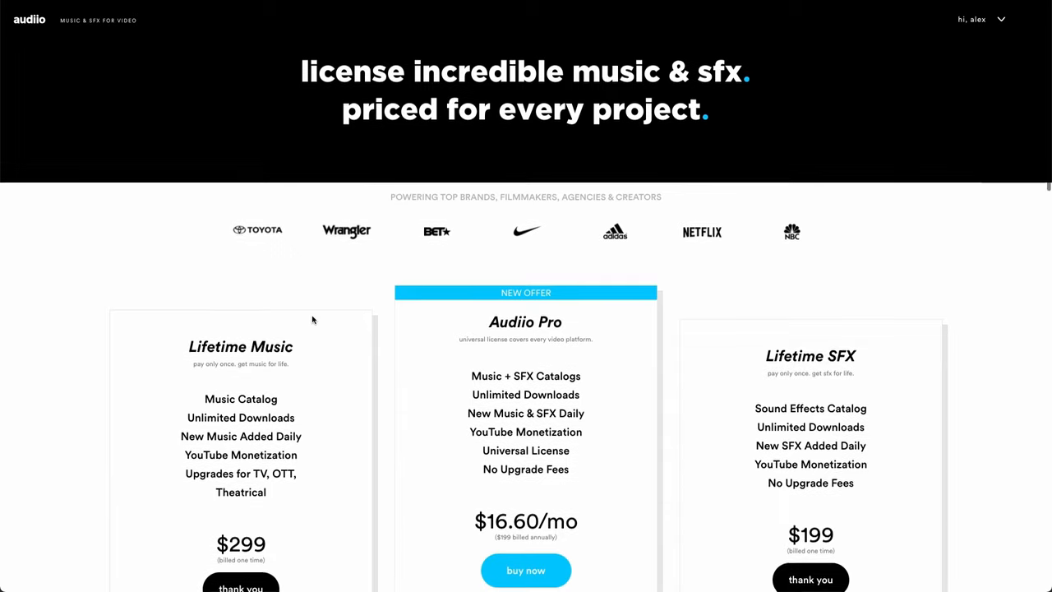
pyautogui.scroll(-3)
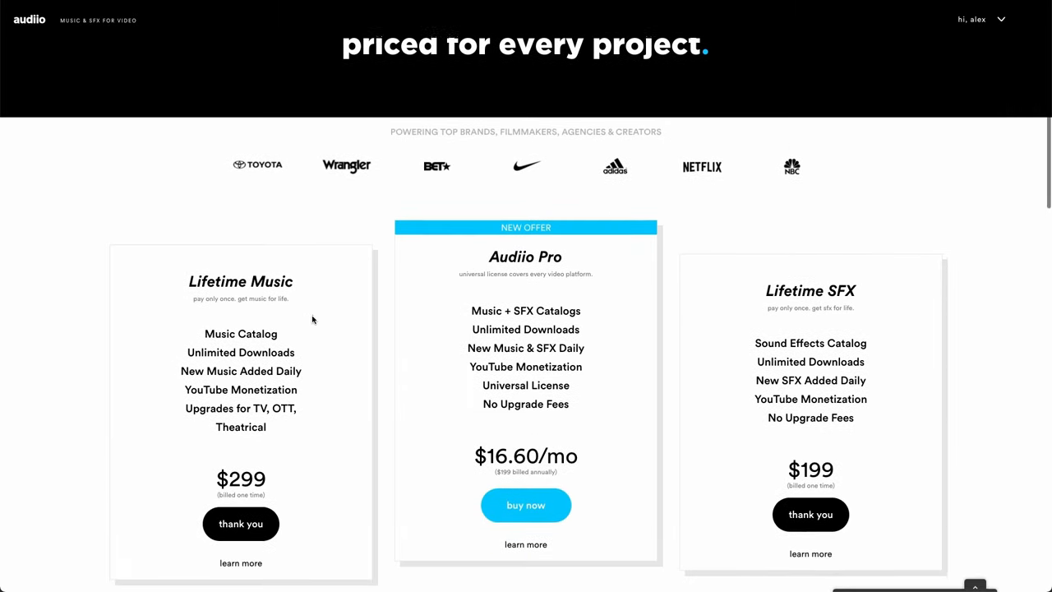
pyautogui.scroll(-3)
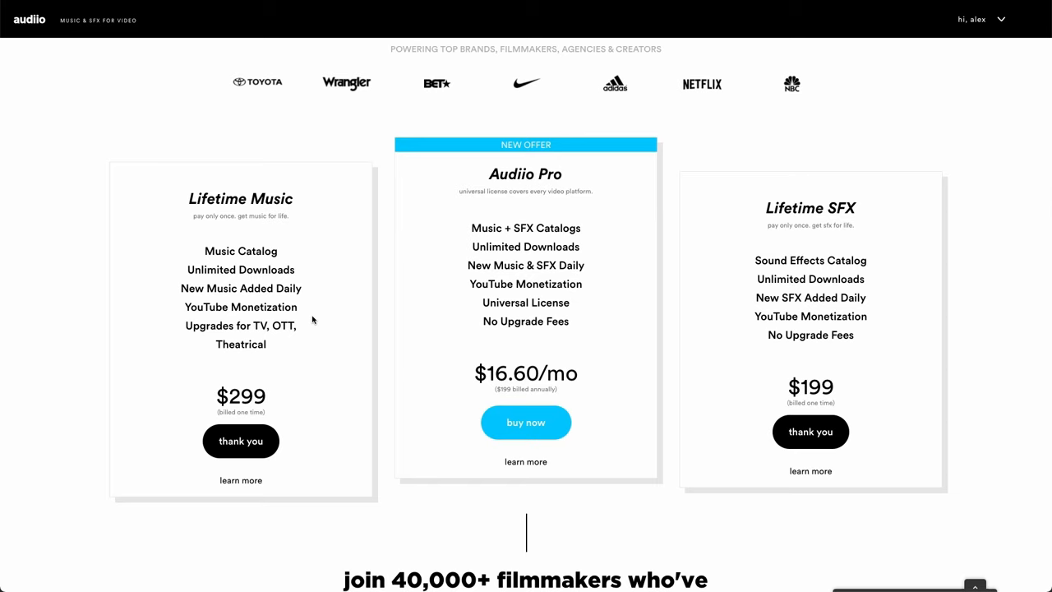
pyautogui.scroll(-3)
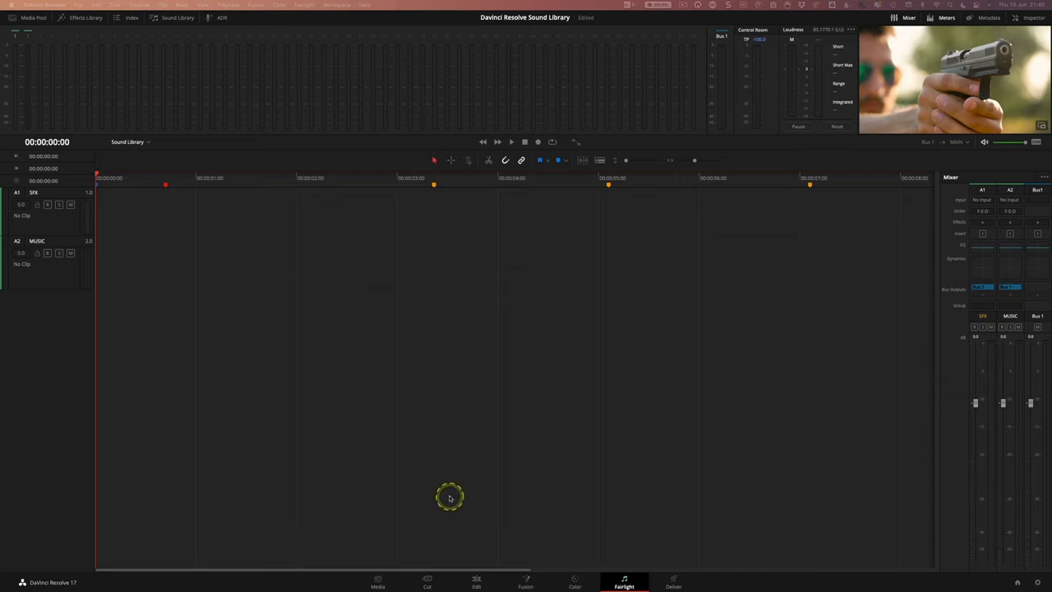
pyautogui.moveTo(475, 579)
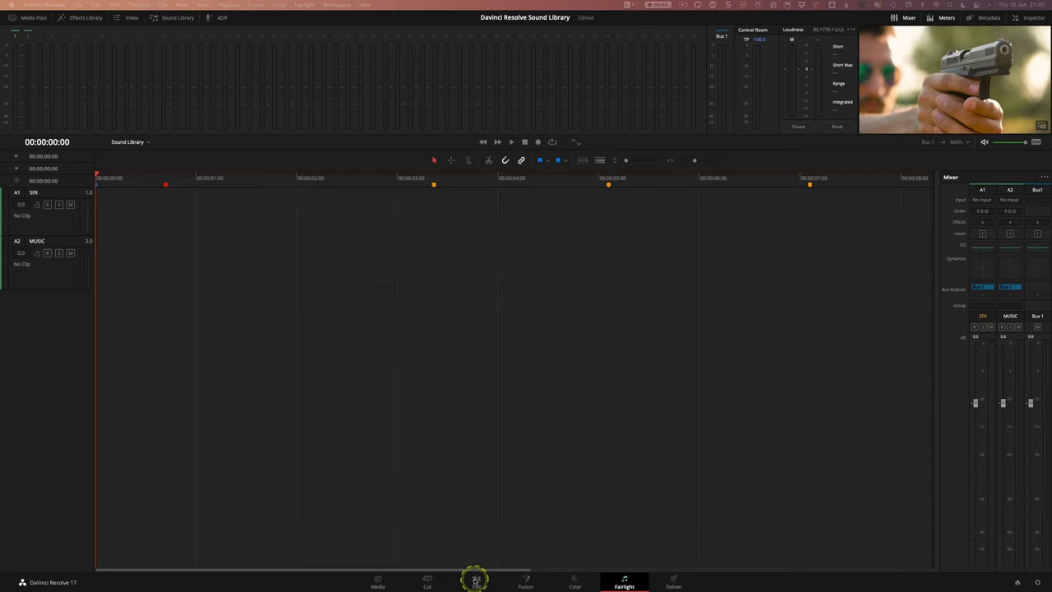
# Switch to the Edit page and scrub along the gun video clip
pyautogui.click(477, 582)
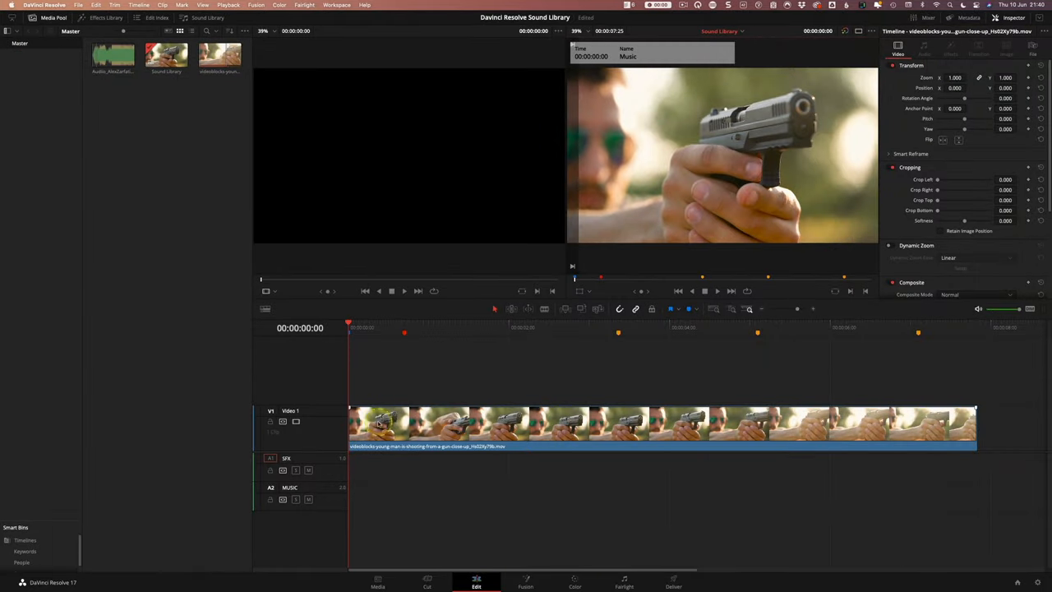
pyautogui.click(723, 329)
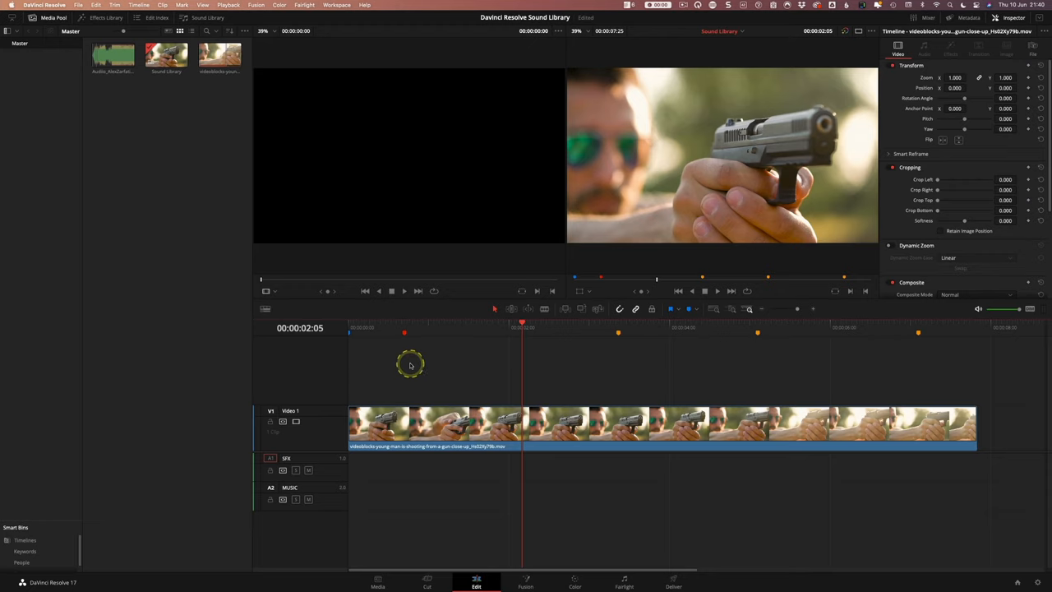
pyautogui.moveTo(398, 338)
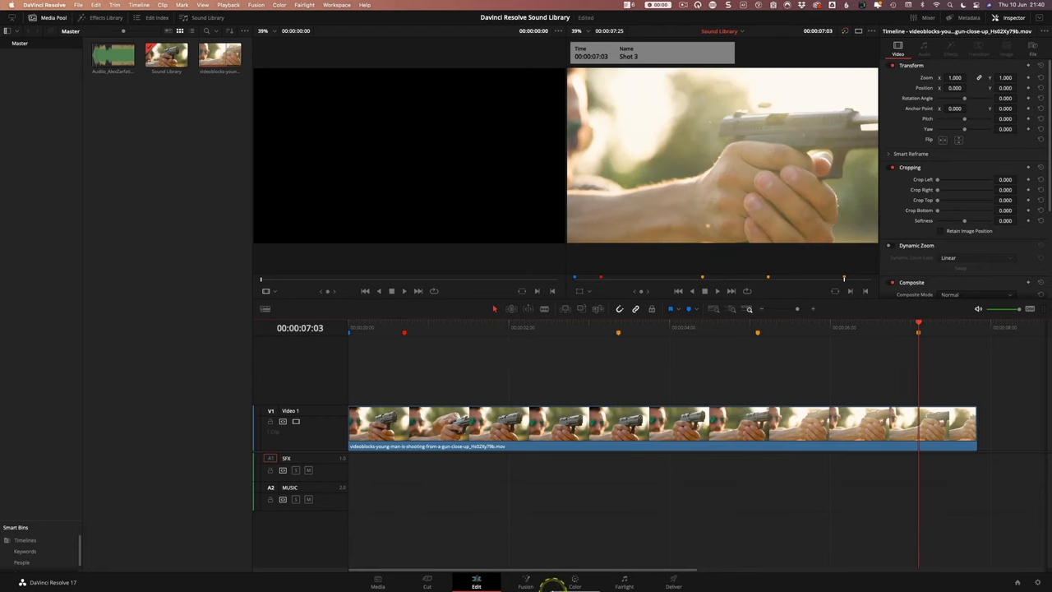
# Return to the Fairlight page and show the Sound Library panel set to Fairlight Sound Library
pyautogui.click(625, 582)
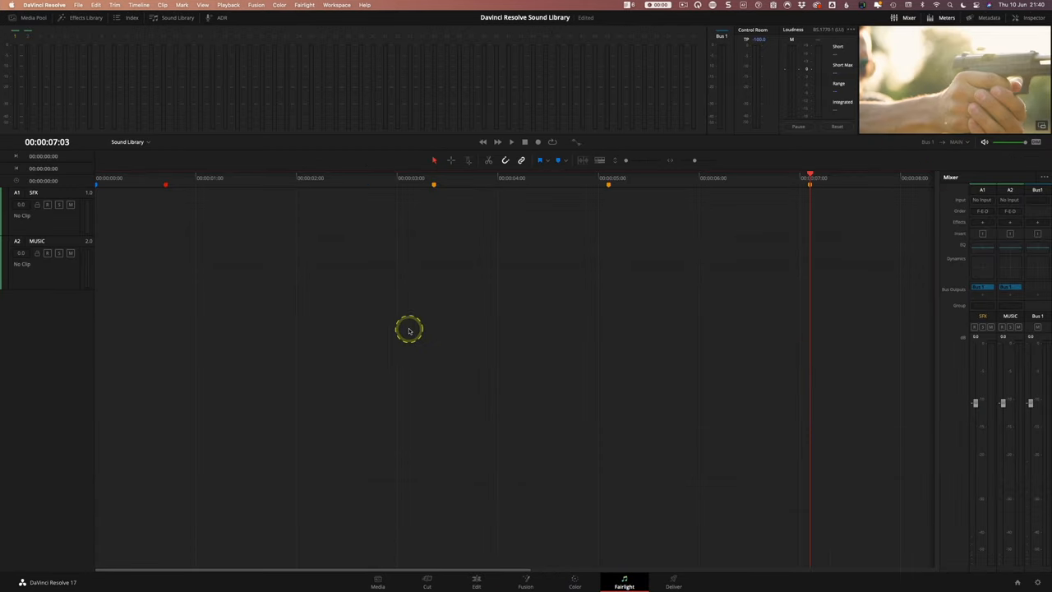
pyautogui.click(177, 16)
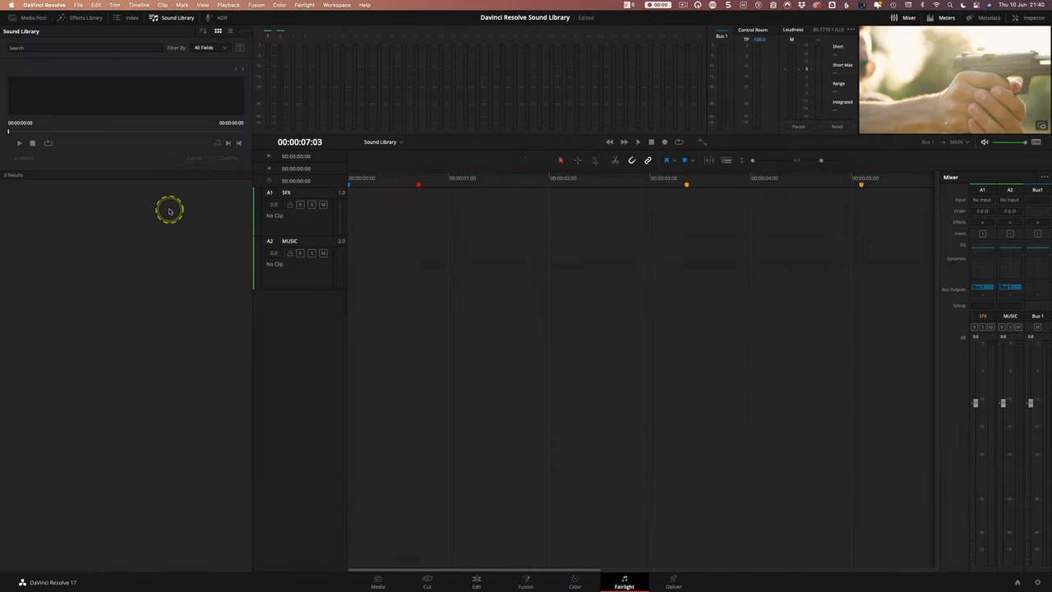
pyautogui.moveTo(170, 210)
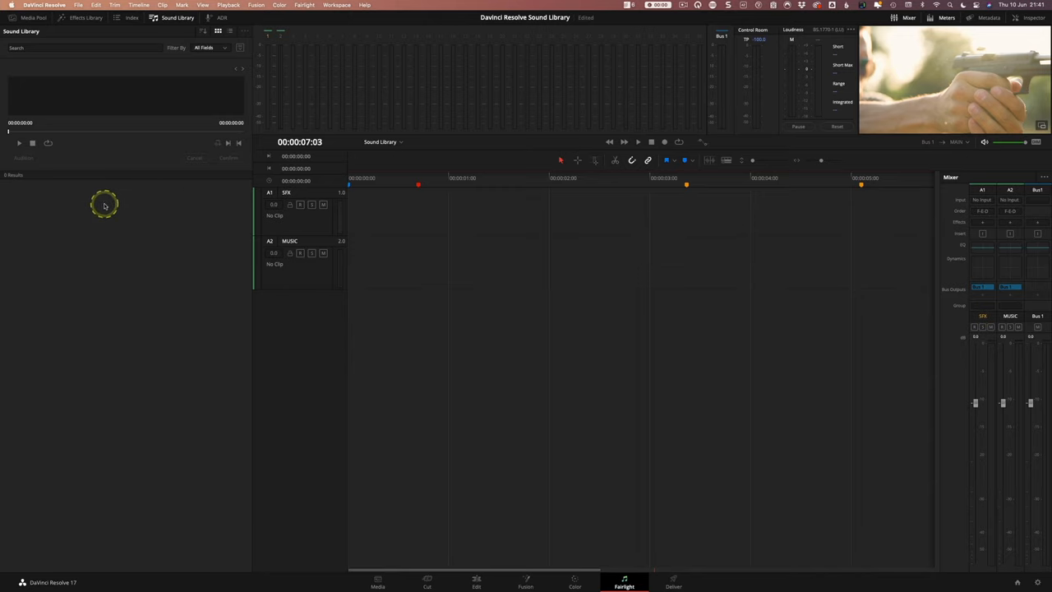
pyautogui.moveTo(233, 52)
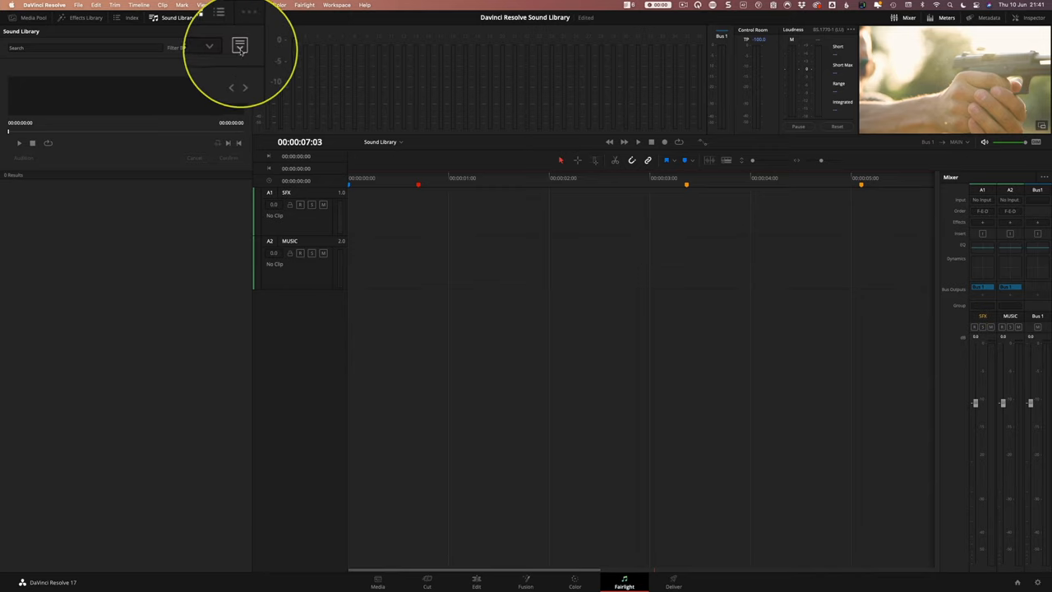
pyautogui.click(240, 49)
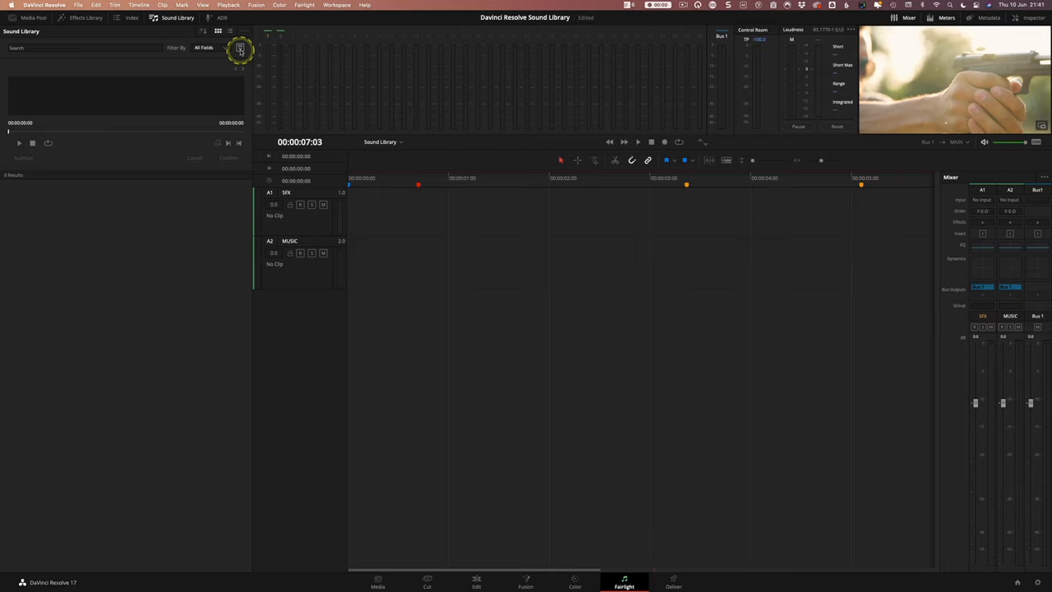
pyautogui.click(240, 50)
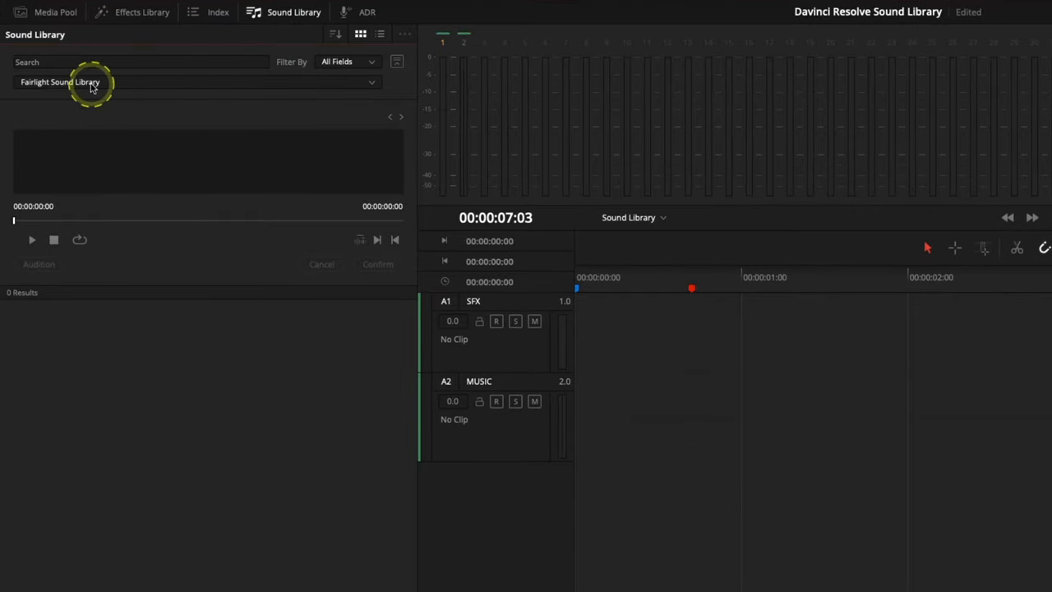
pyautogui.moveTo(382, 470)
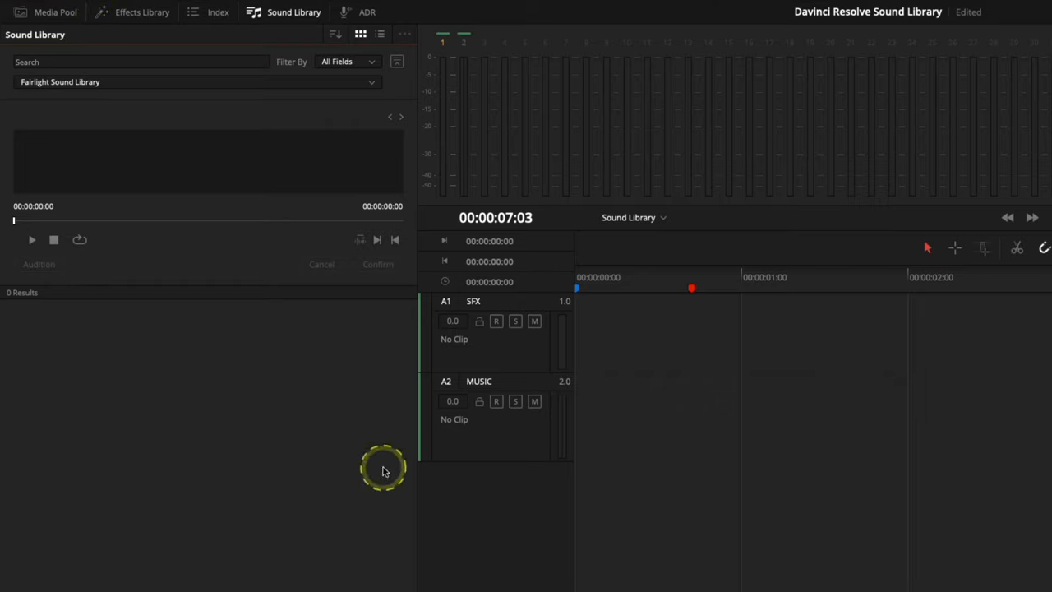
pyautogui.moveTo(276, 360)
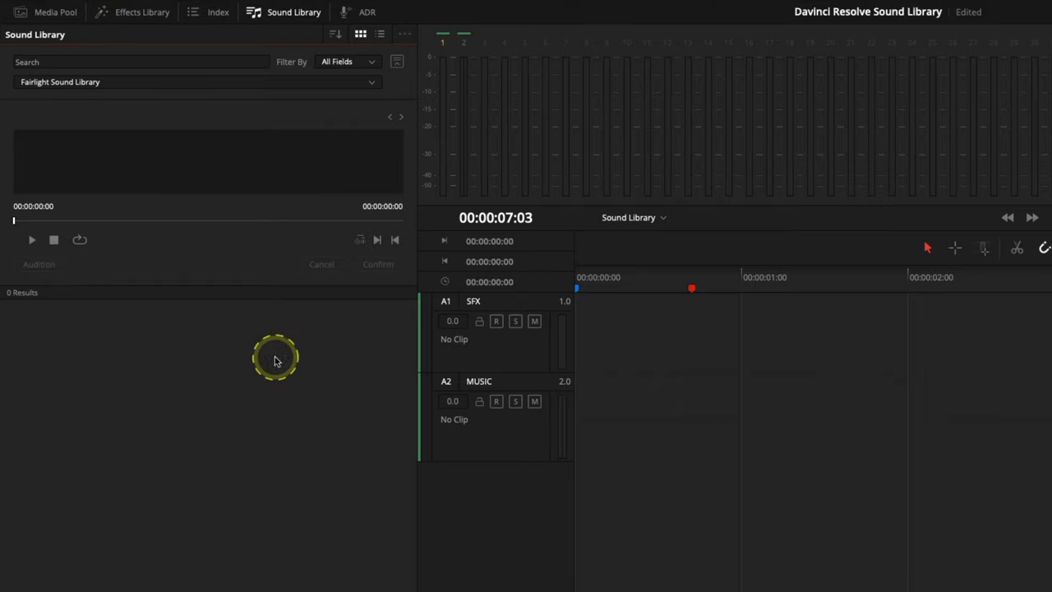
pyautogui.moveTo(142, 76)
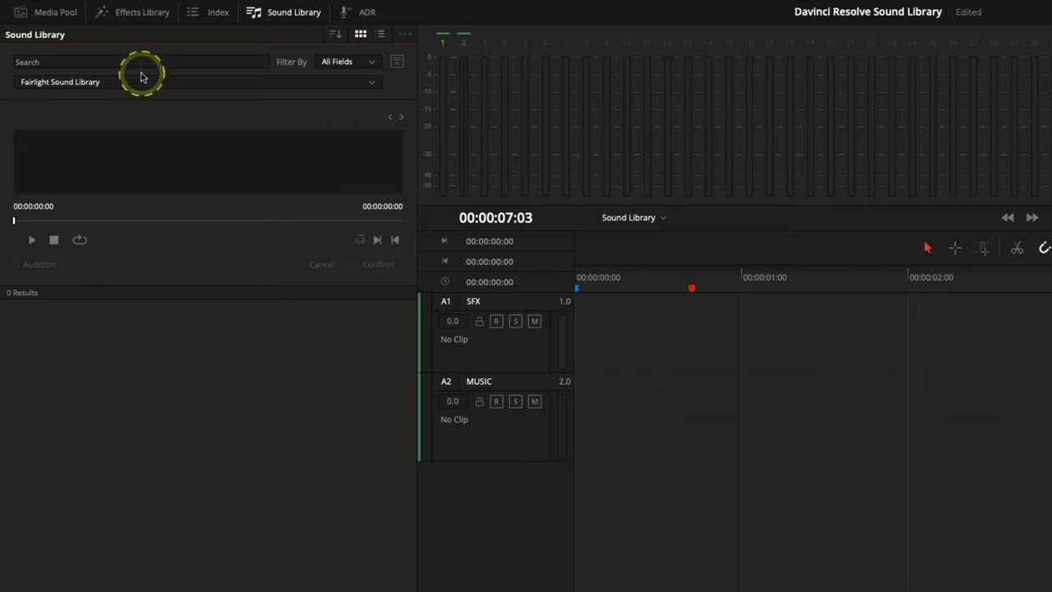
# Search the Sound Library with *** then clear it so all 515 Fairlight effects are listed
pyautogui.click(140, 63)
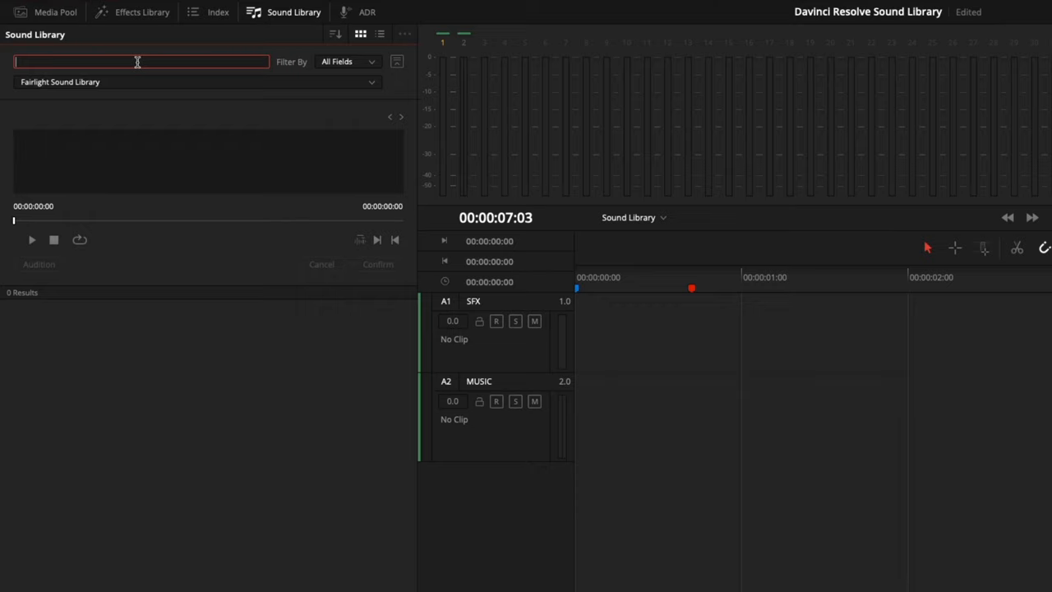
pyautogui.write('***')
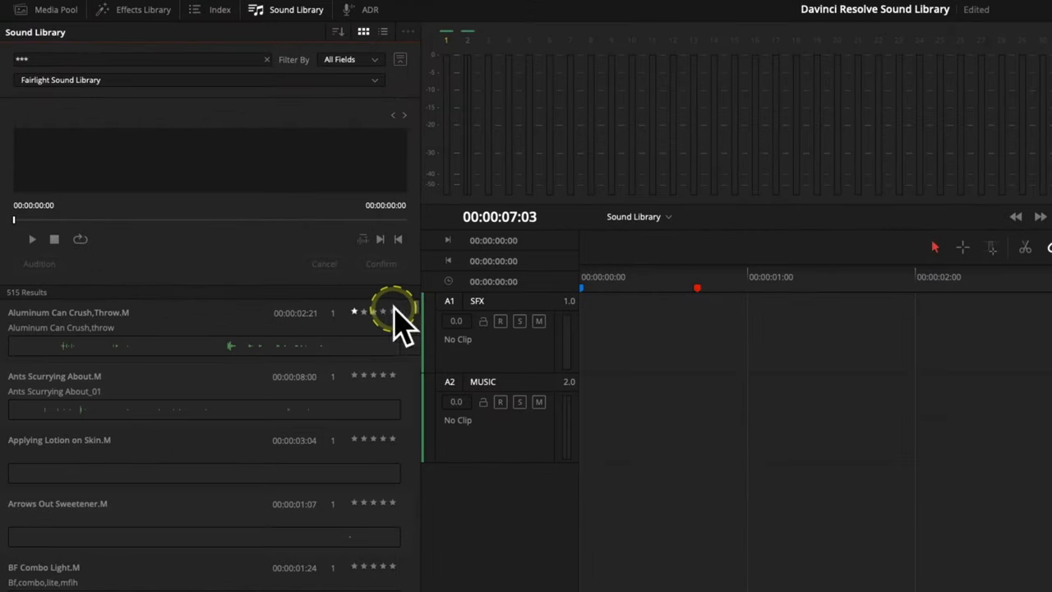
pyautogui.click(382, 312)
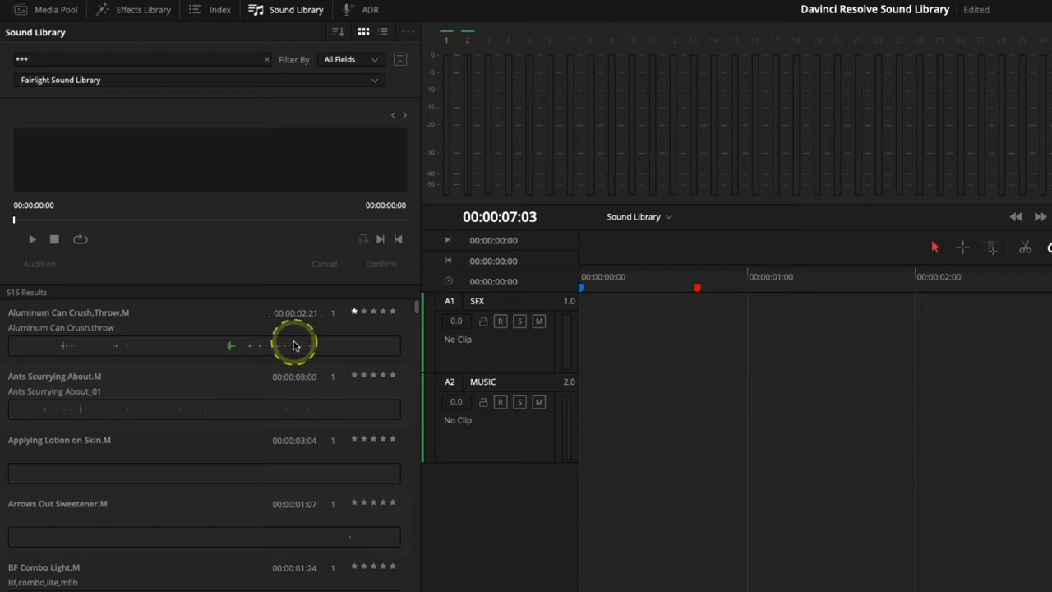
pyautogui.moveTo(238, 395)
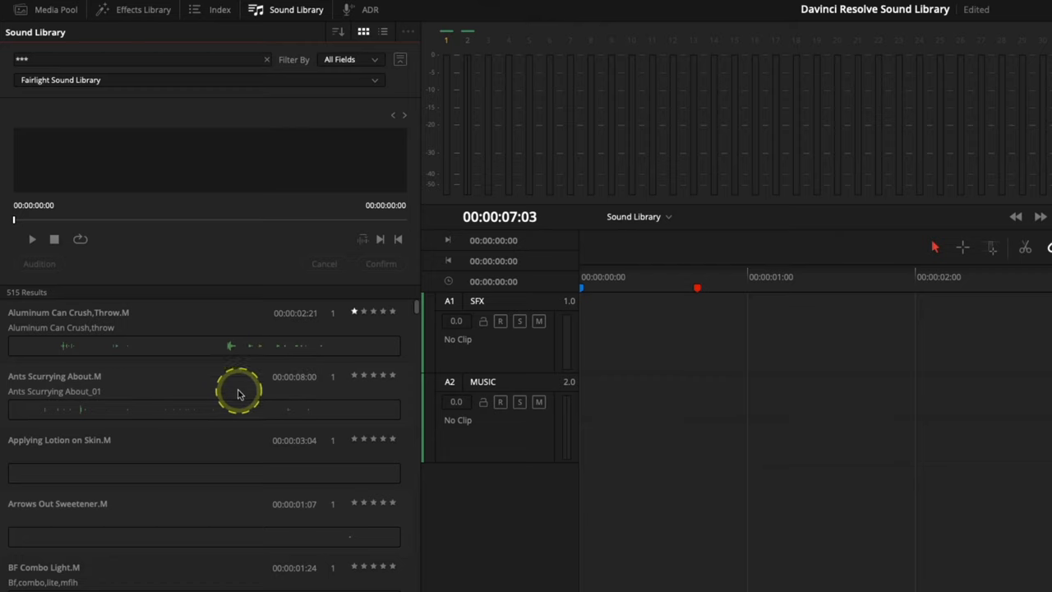
pyautogui.moveTo(174, 334)
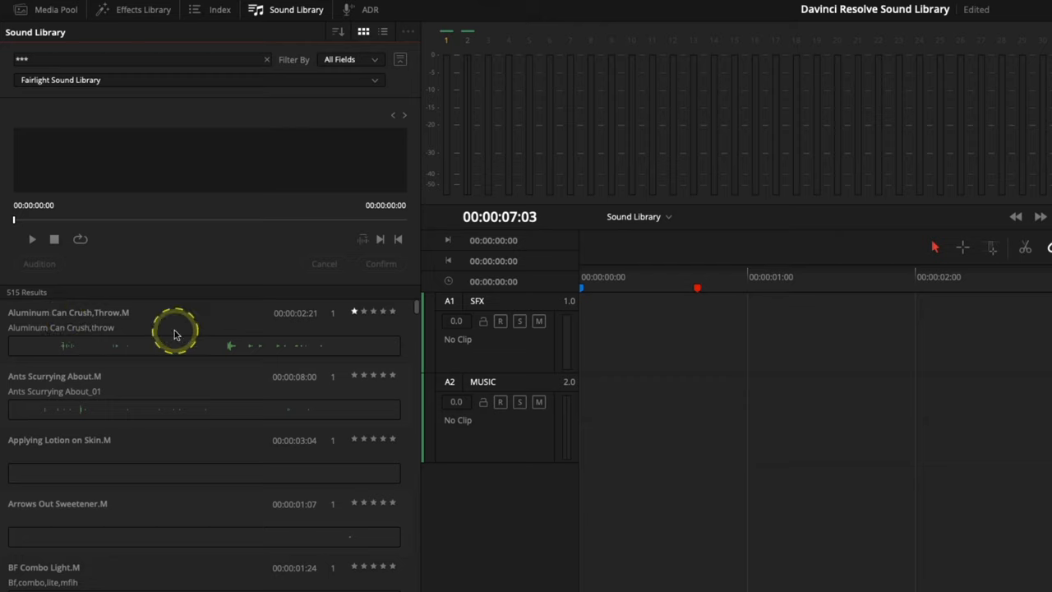
pyautogui.moveTo(23, 299)
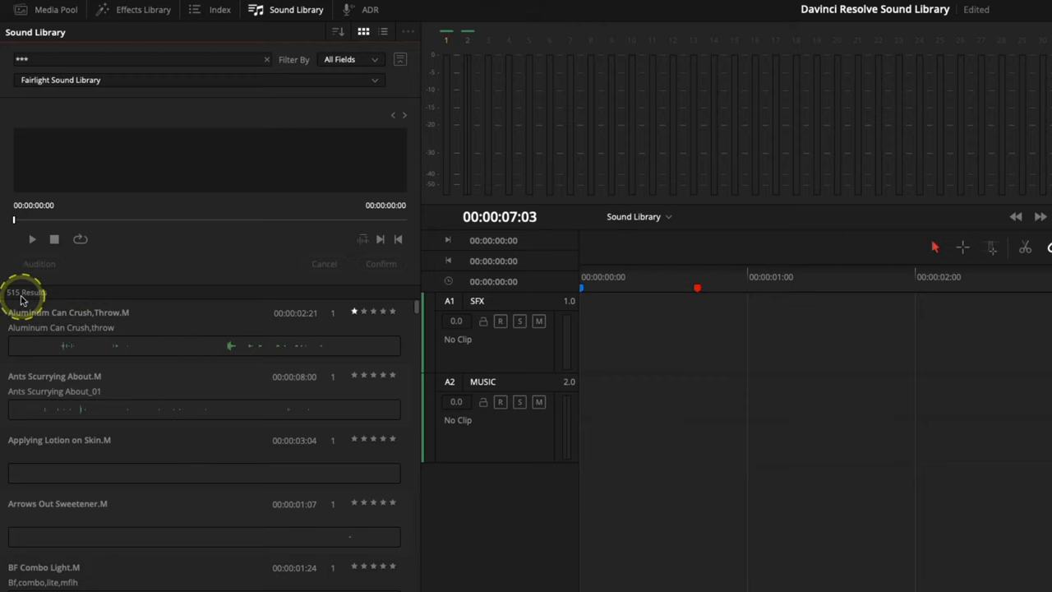
pyautogui.click(140, 59)
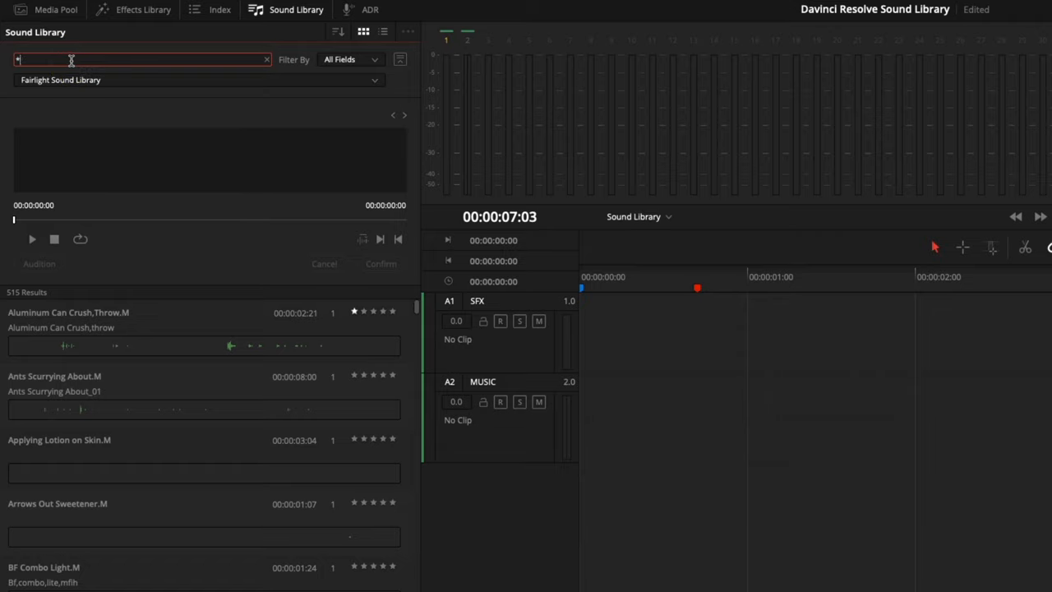
# Search the library for gun and audition Gun Load Cock Click.M
pyautogui.click(266, 60)
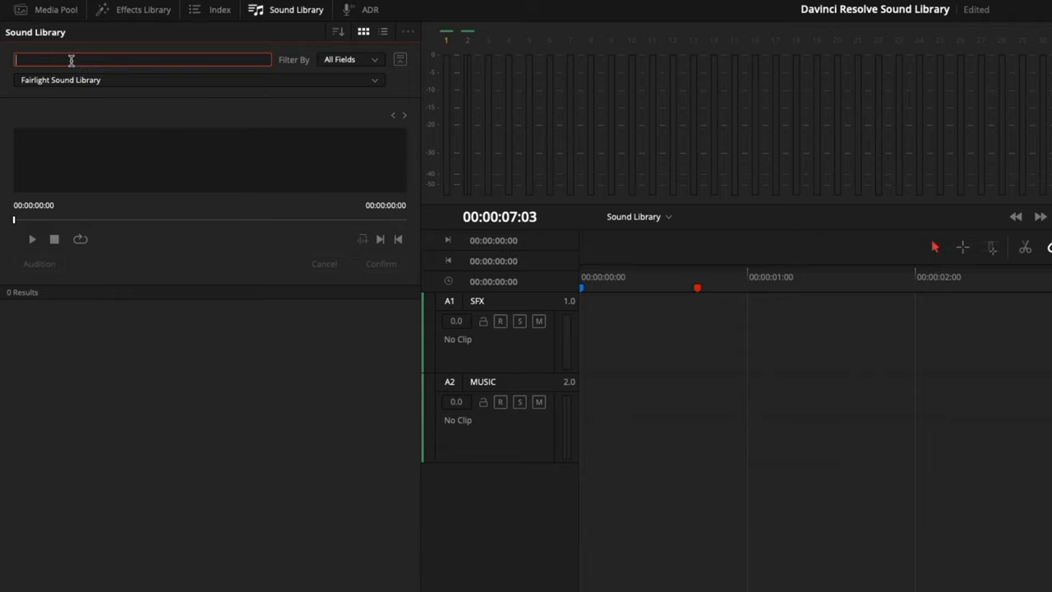
pyautogui.write('gun')
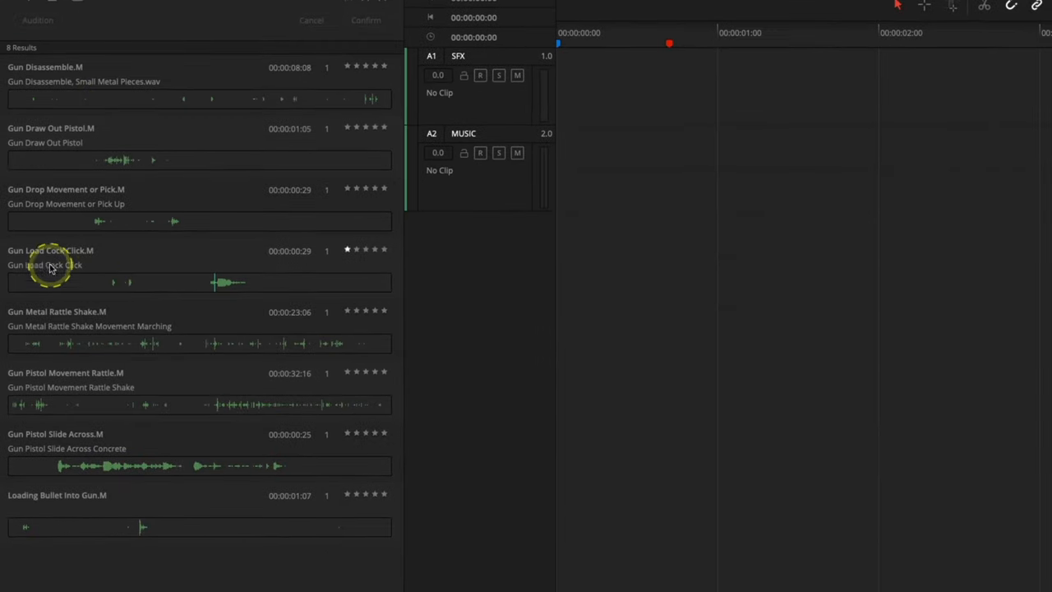
pyautogui.moveTo(154, 266)
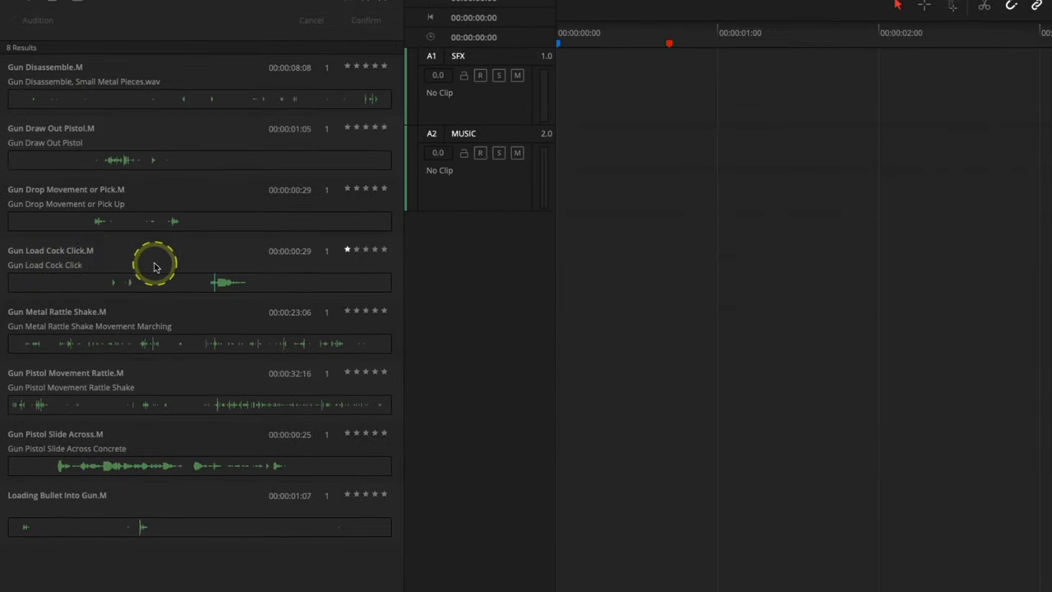
pyautogui.click(164, 264)
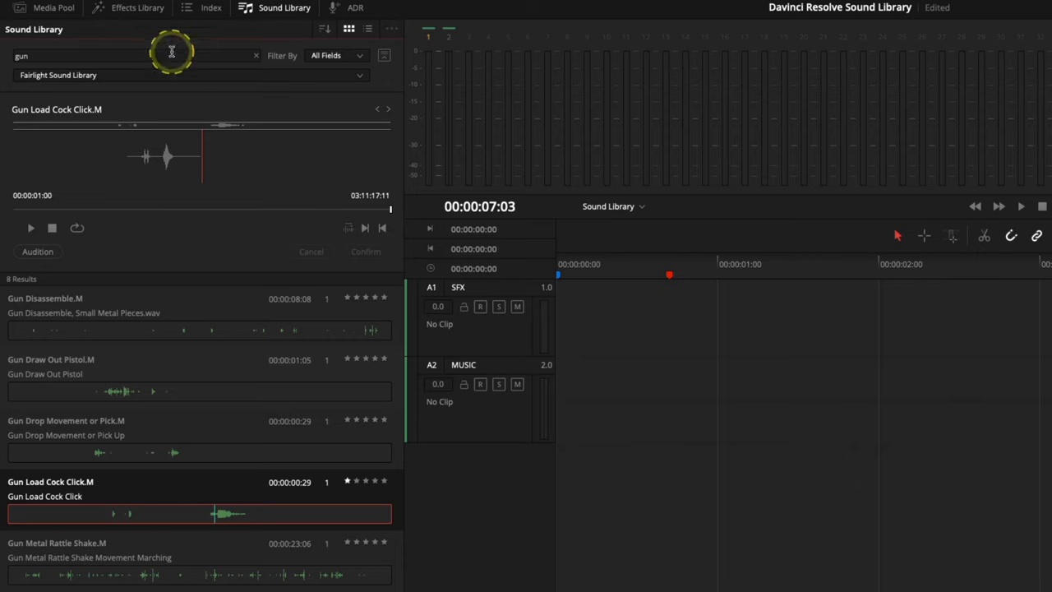
pyautogui.click(29, 227)
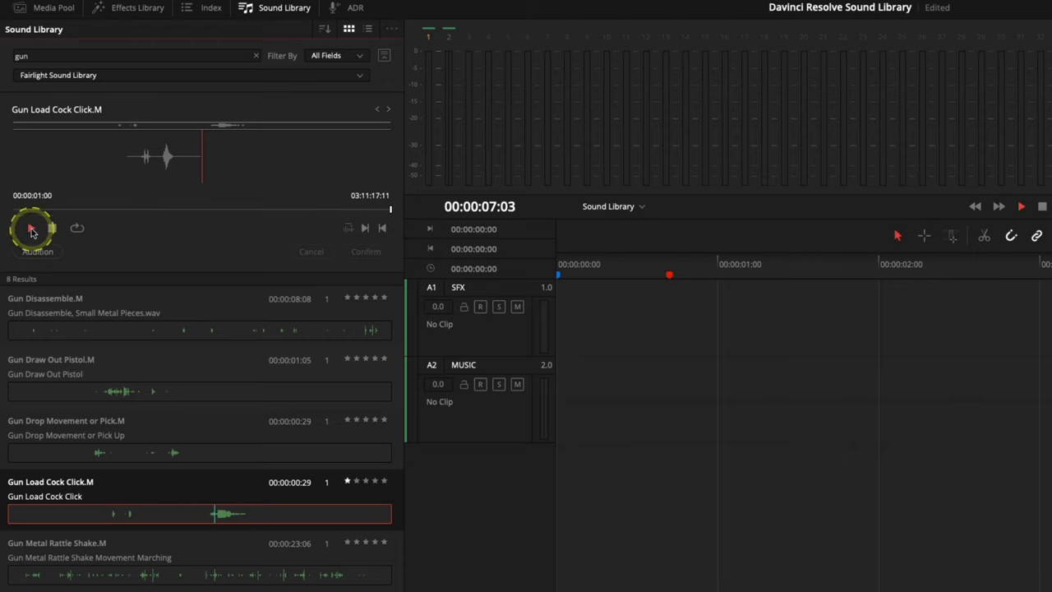
pyautogui.click(31, 227)
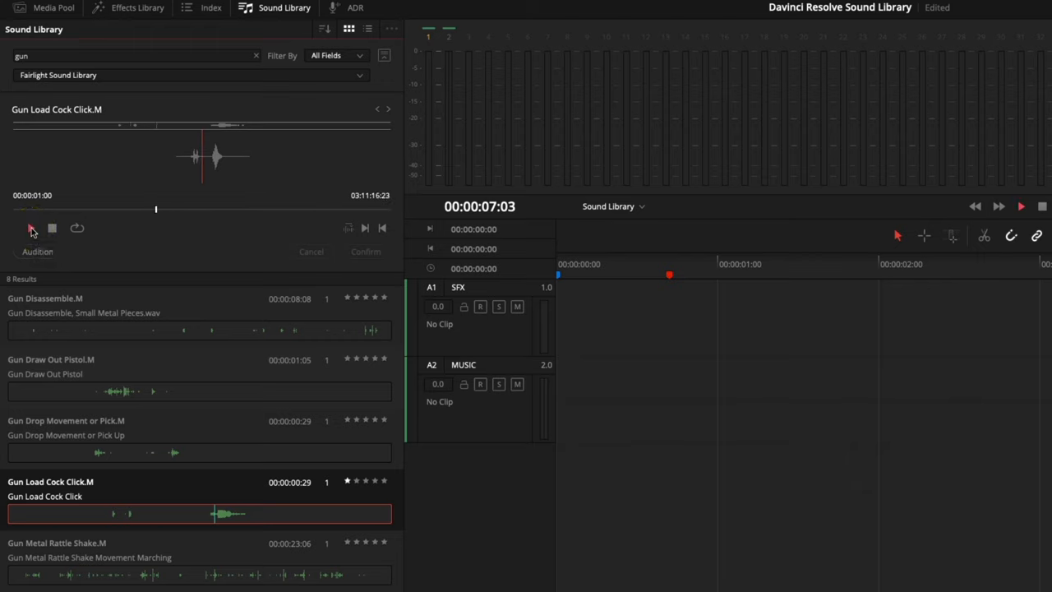
pyautogui.click(30, 229)
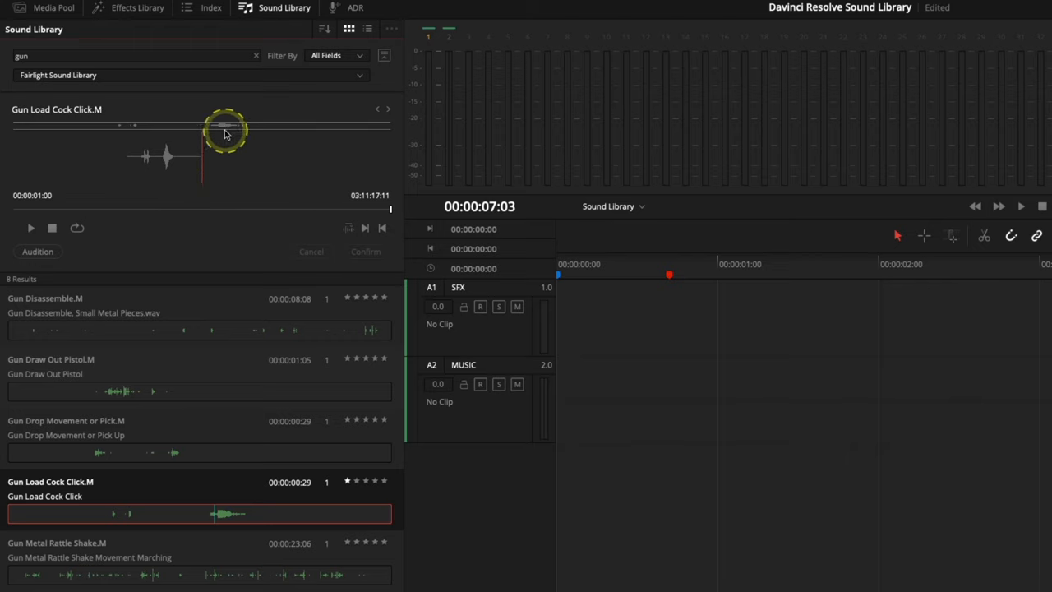
pyautogui.moveTo(131, 135)
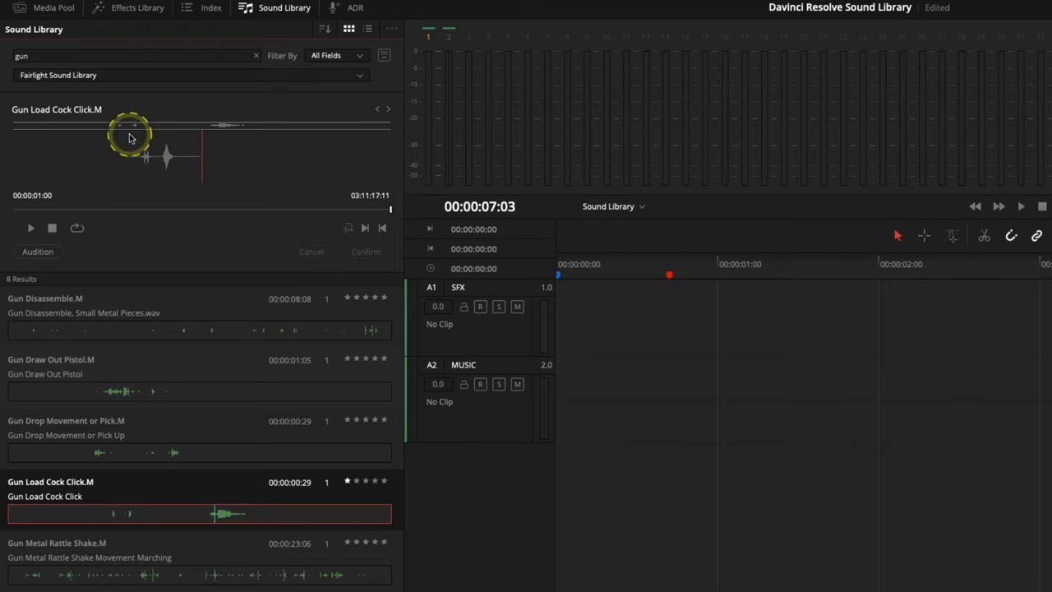
pyautogui.moveTo(188, 162)
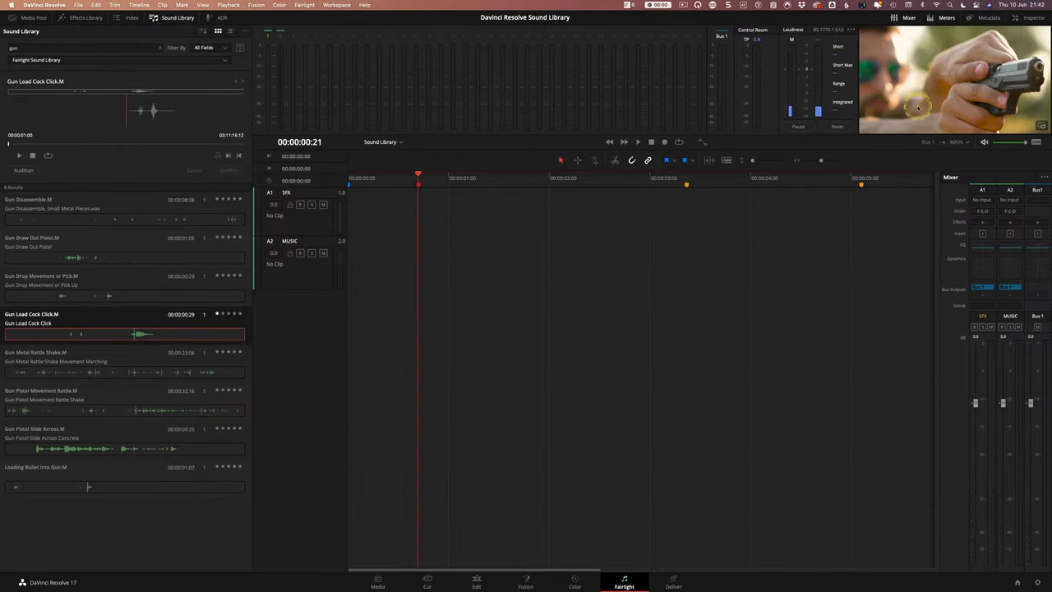
pyautogui.moveTo(589, 222)
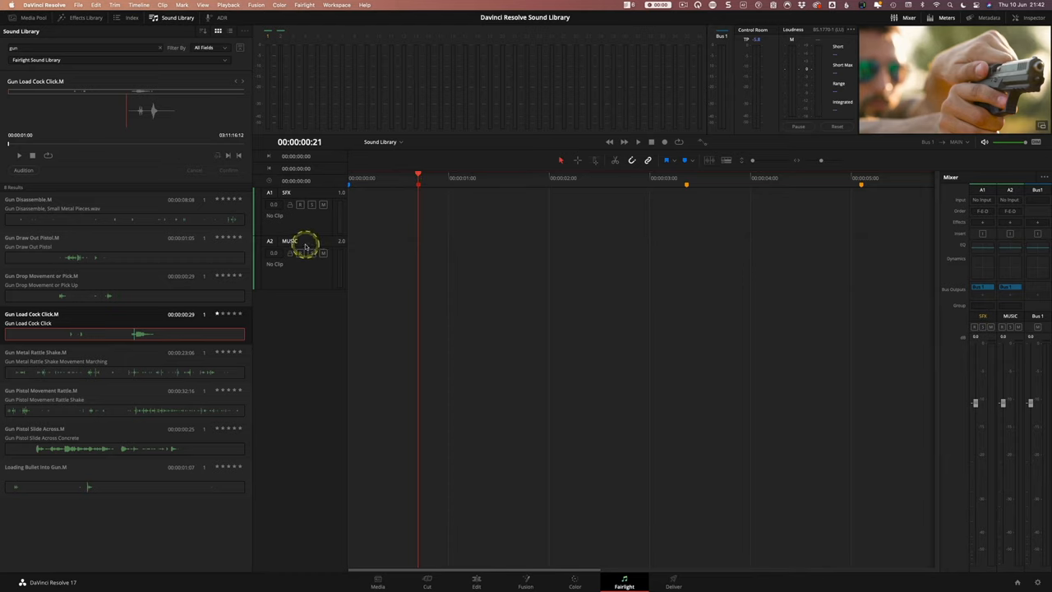
pyautogui.moveTo(486, 286)
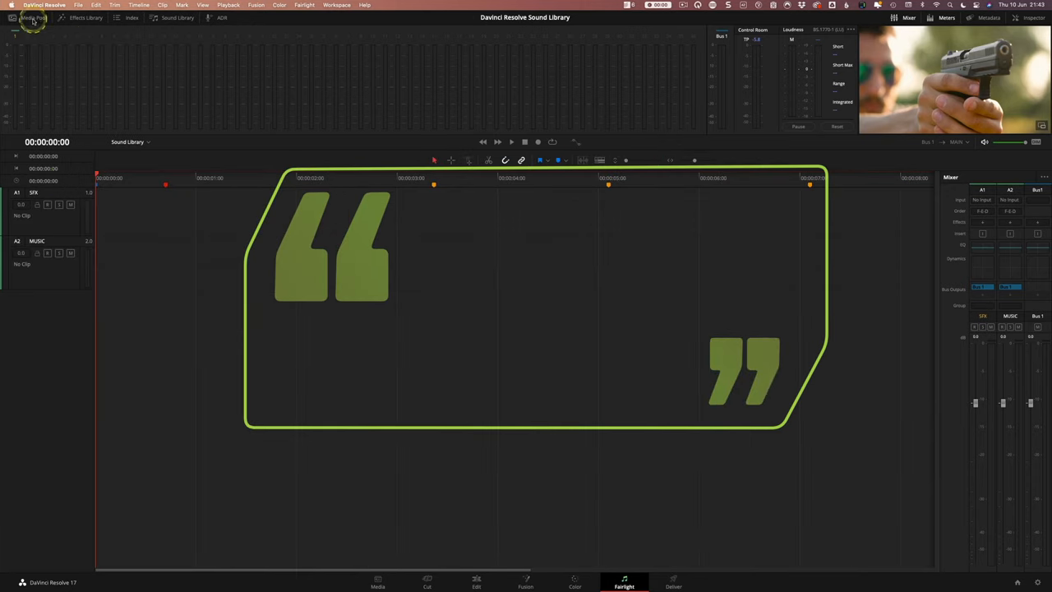
# Drag the imported music file from the Media Pool onto the A2 MUSIC track at the timeline start
pyautogui.click(33, 17)
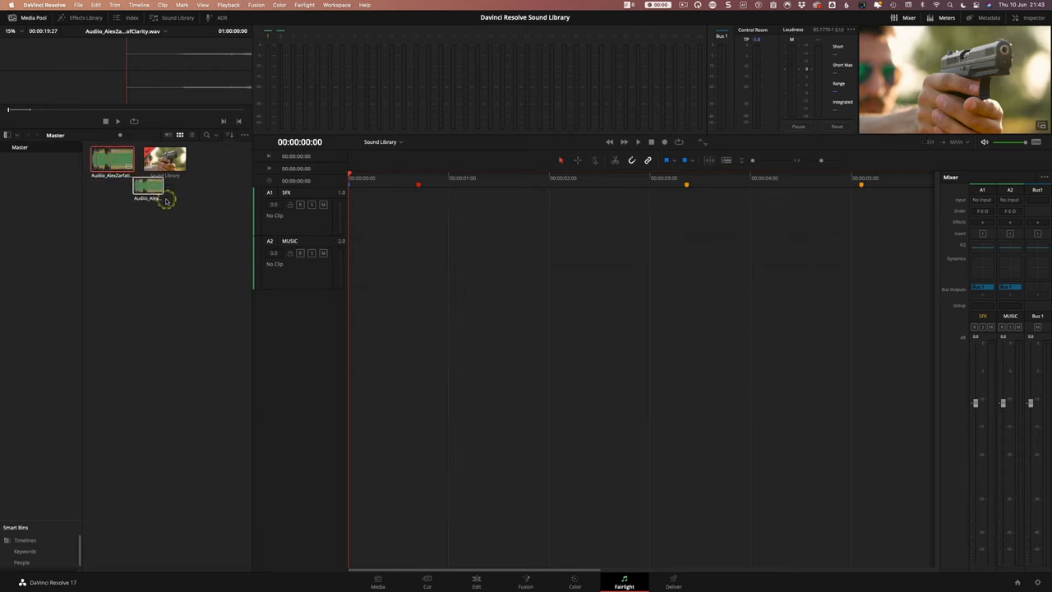
pyautogui.moveTo(148, 188); pyautogui.dragTo(368, 269)
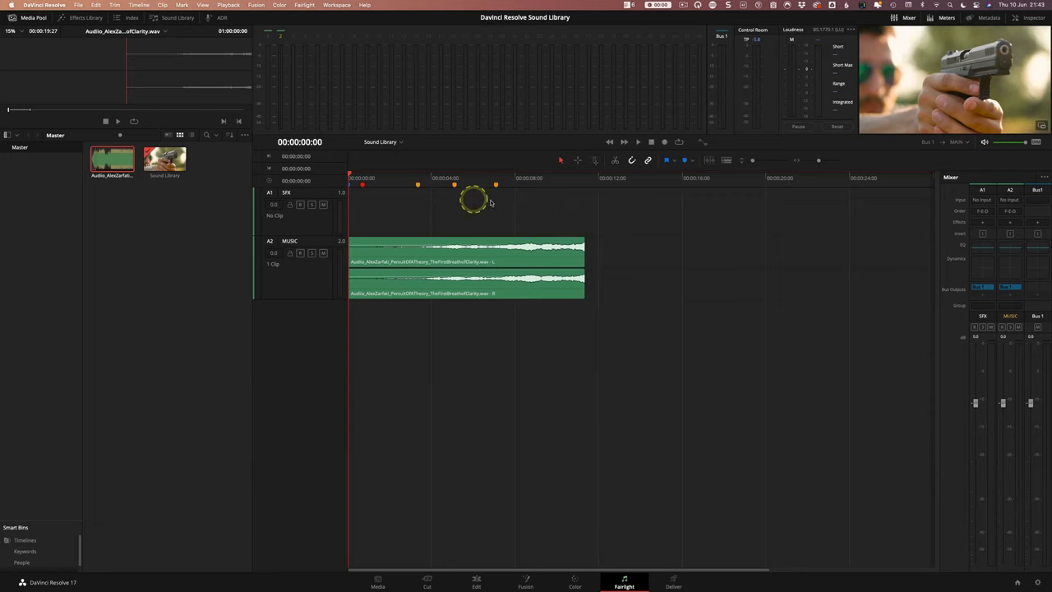
pyautogui.click(493, 178)
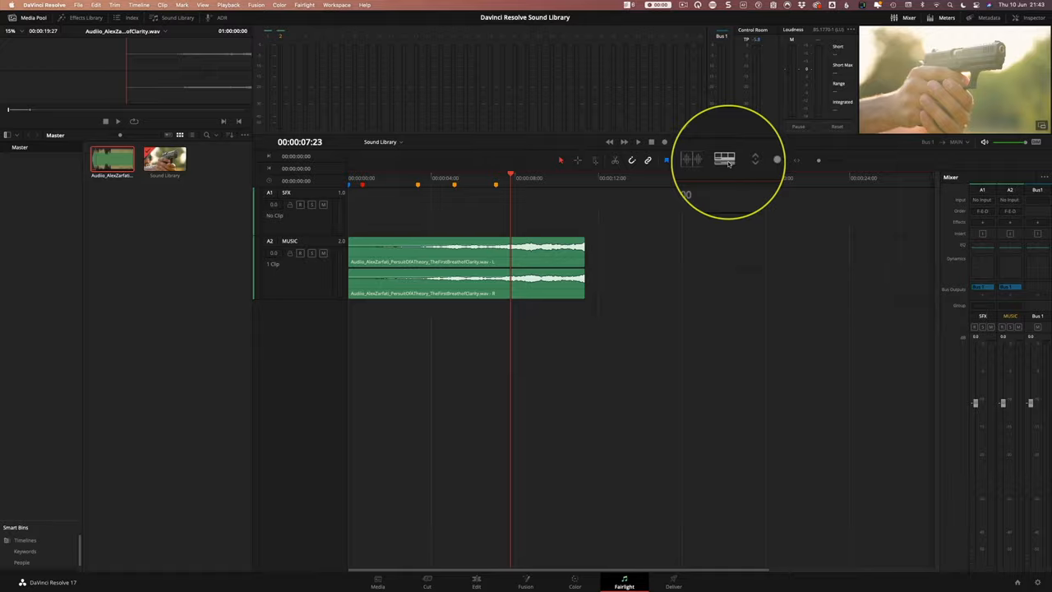
# Enable Video Tracks in Timeline View Options so the gun clip shows above the audio
pyautogui.click(723, 160)
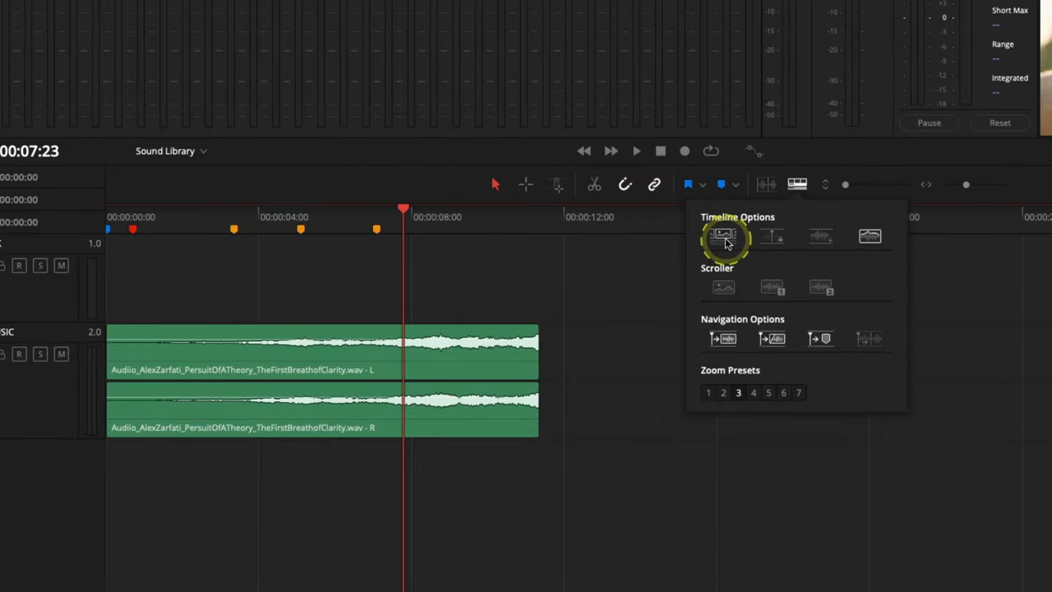
pyautogui.moveTo(723, 238)
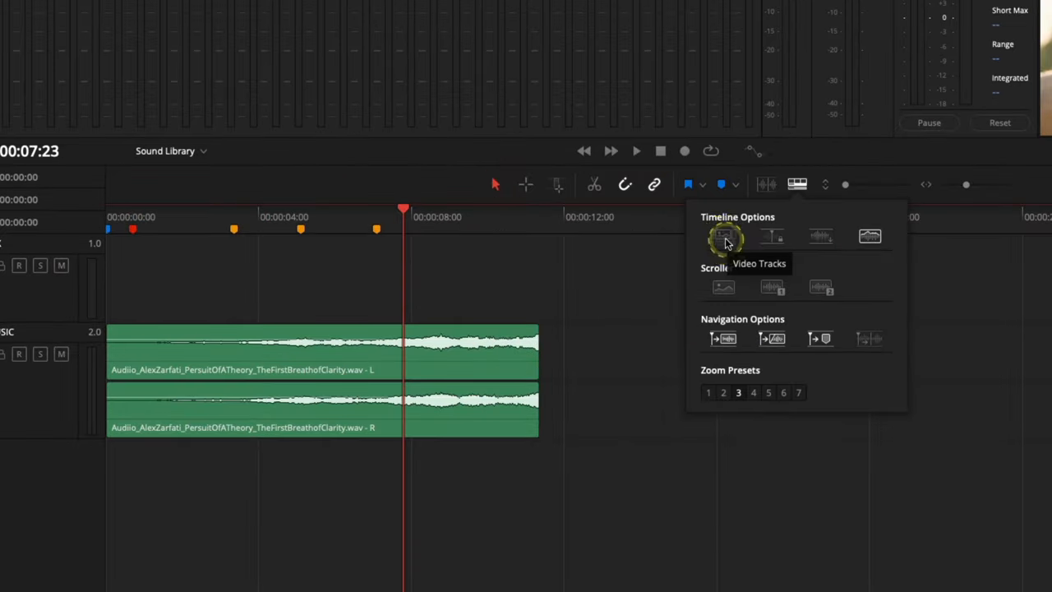
pyautogui.click(723, 237)
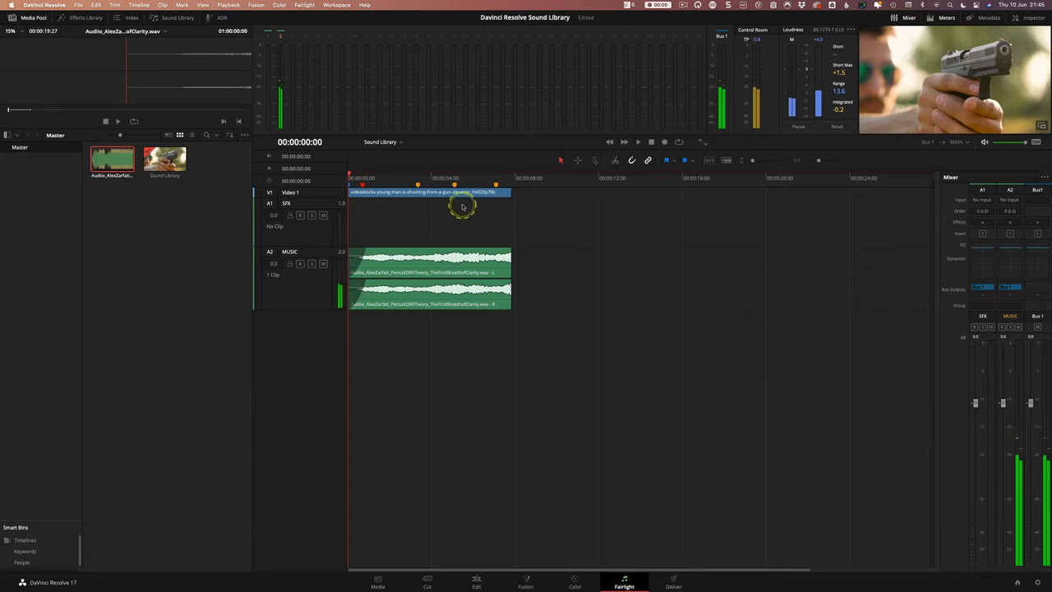
# Return the playhead near the start and reopen the Sound Library with the gun results
pyautogui.click(638, 141)
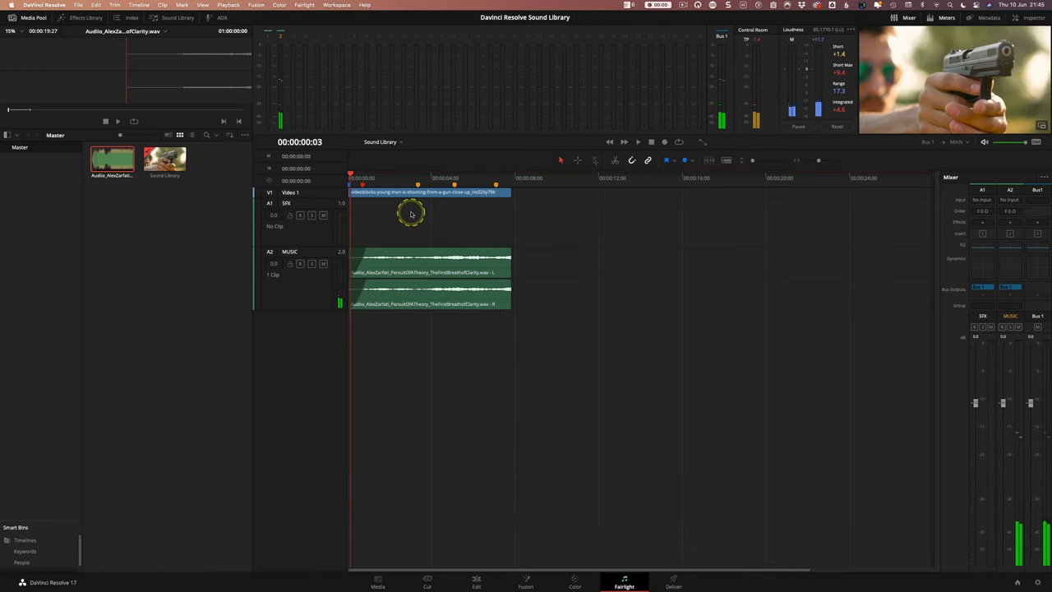
pyautogui.moveTo(171, 87)
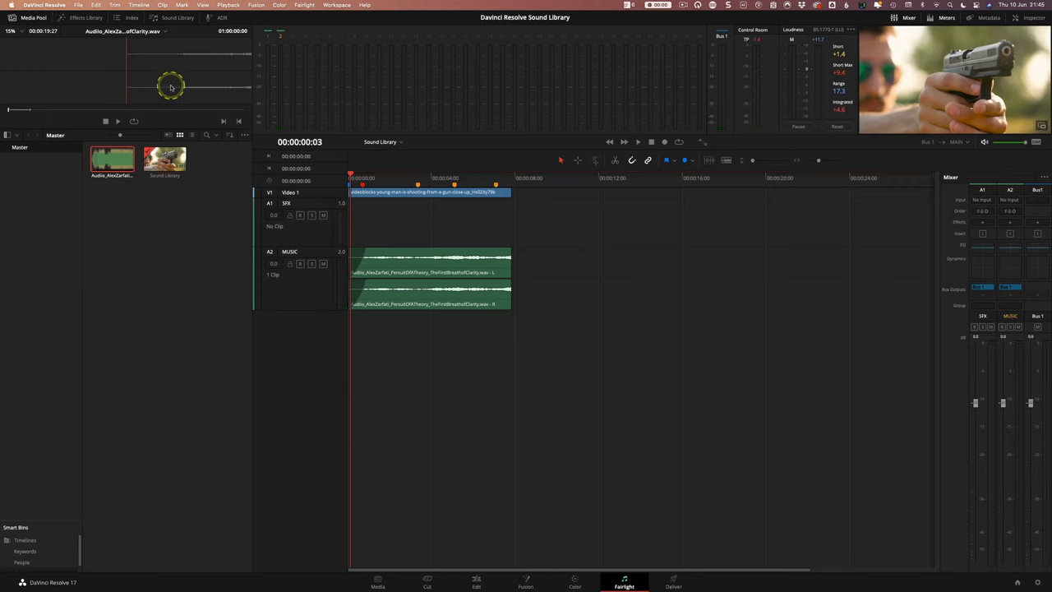
pyautogui.click(178, 17)
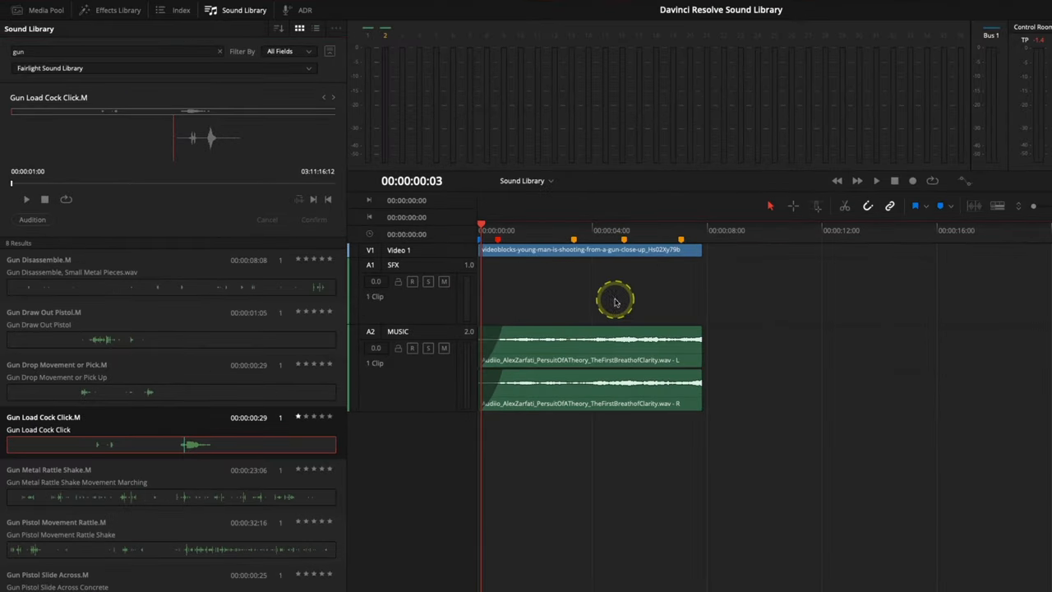
# Zoom the timeline so the opening seconds of video and music fill the view
pyautogui.moveTo(171, 444); pyautogui.dragTo(533, 293)
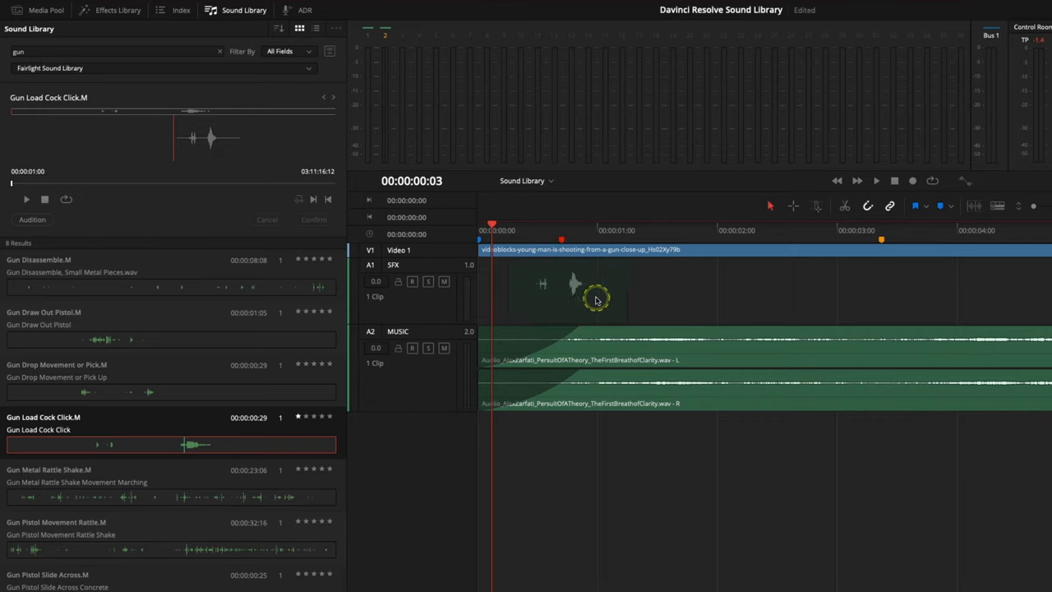
pyautogui.moveTo(612, 297)
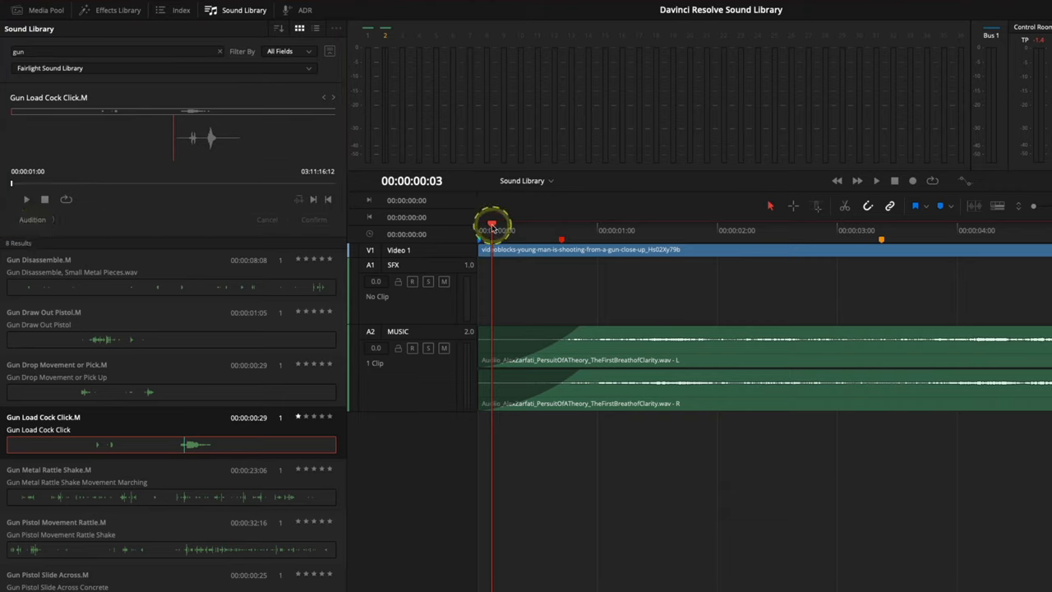
# Move the playhead to the frame where the gun is cocked
pyautogui.moveTo(491, 228); pyautogui.dragTo(562, 228)
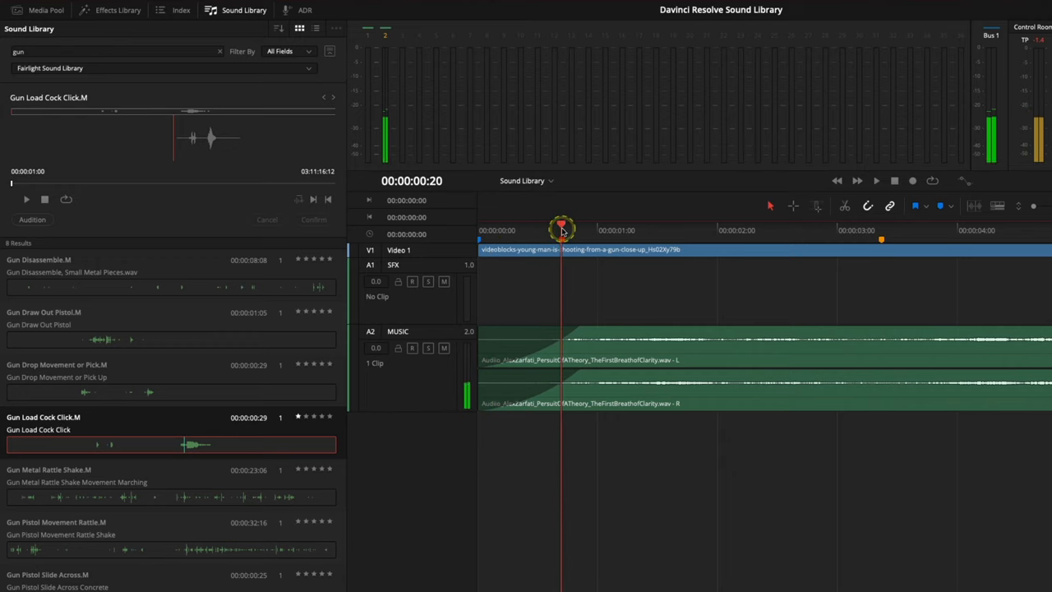
pyautogui.moveTo(156, 174)
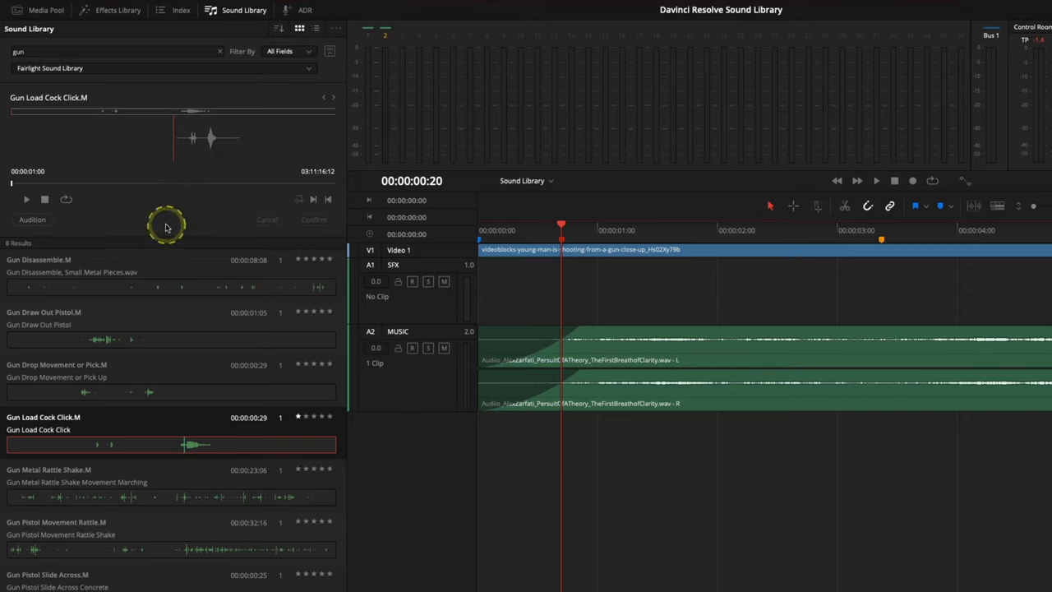
pyautogui.moveTo(460, 271)
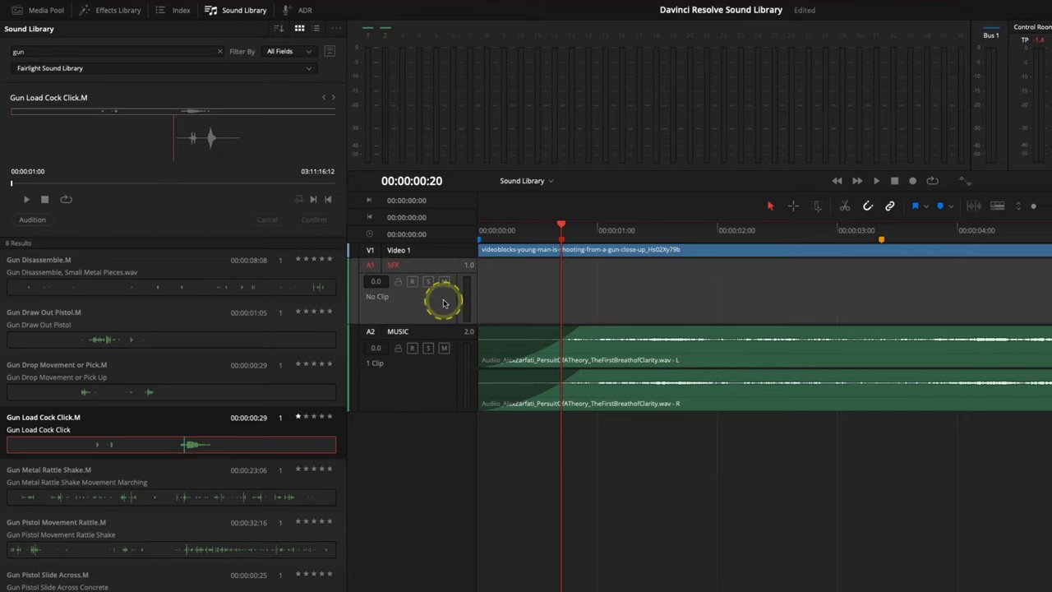
pyautogui.moveTo(482, 314)
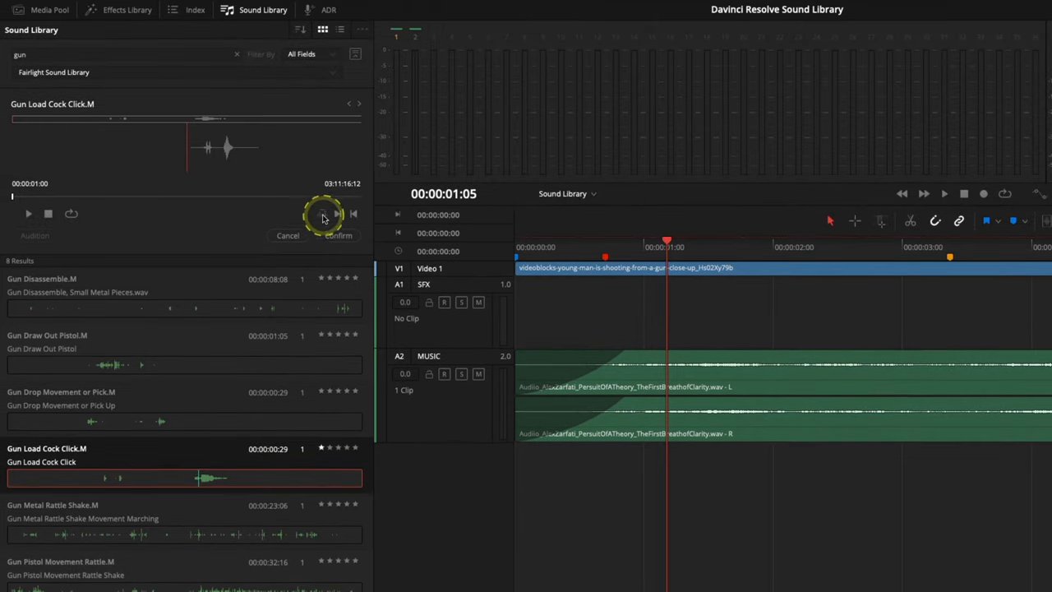
pyautogui.moveTo(320, 214)
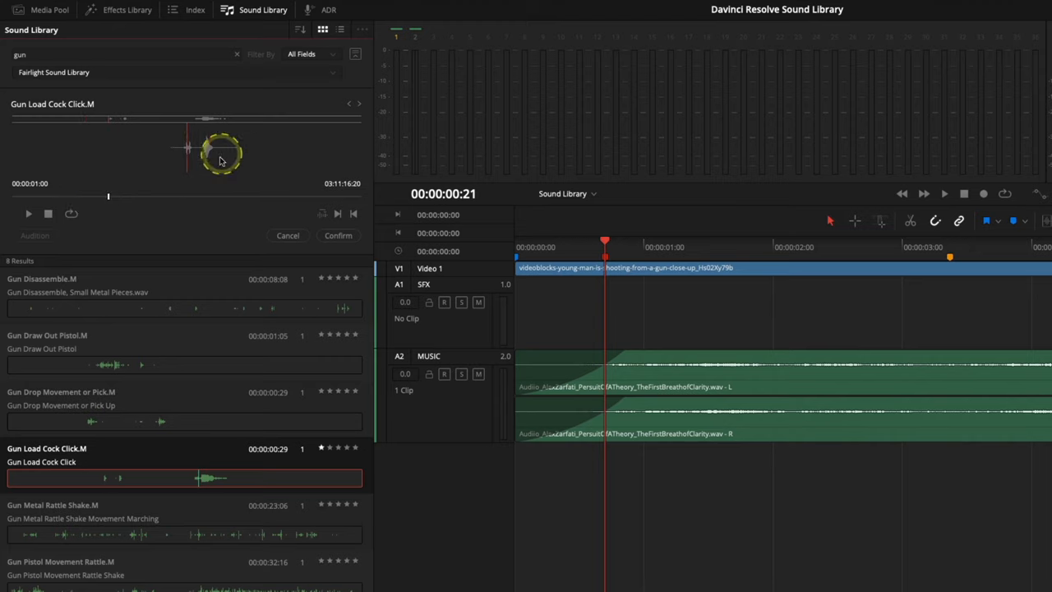
pyautogui.moveTo(322, 217)
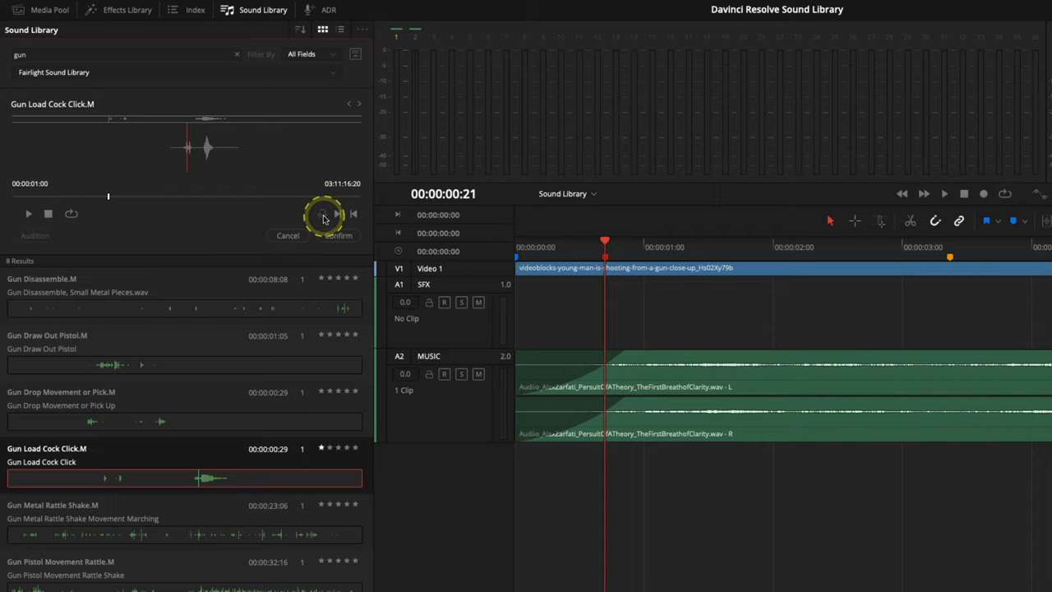
pyautogui.moveTo(322, 214)
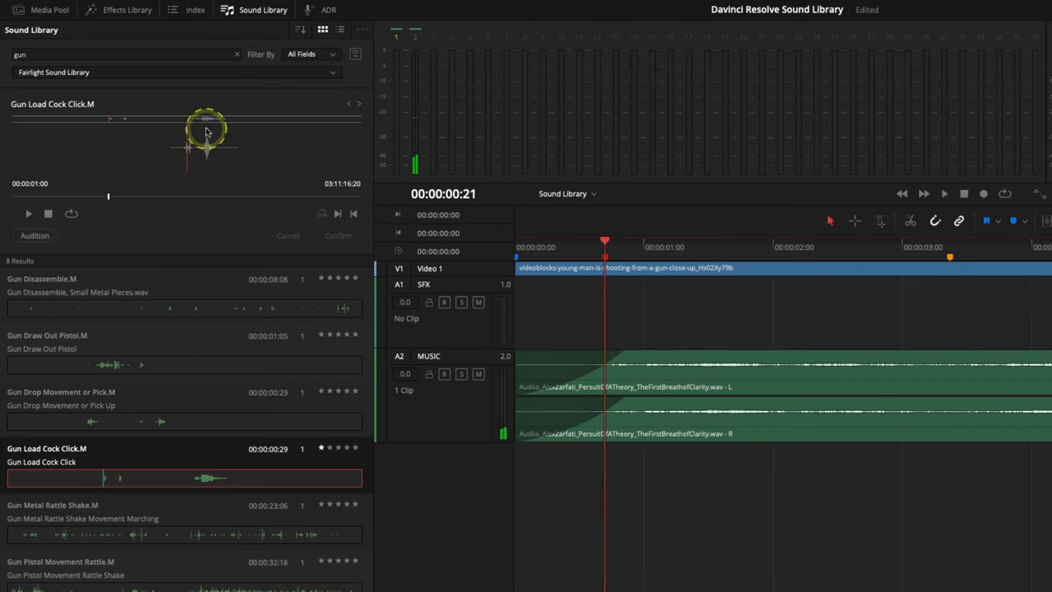
pyautogui.moveTo(605, 244)
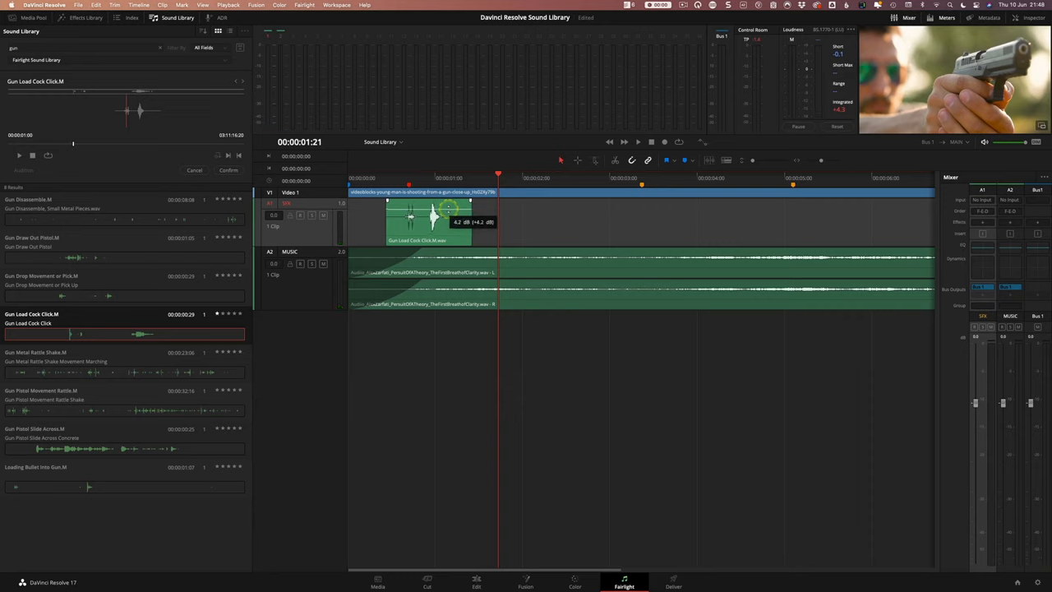
# Play back the opening to check the Gun Load Cock Click lines up, then stop
pyautogui.click(623, 141)
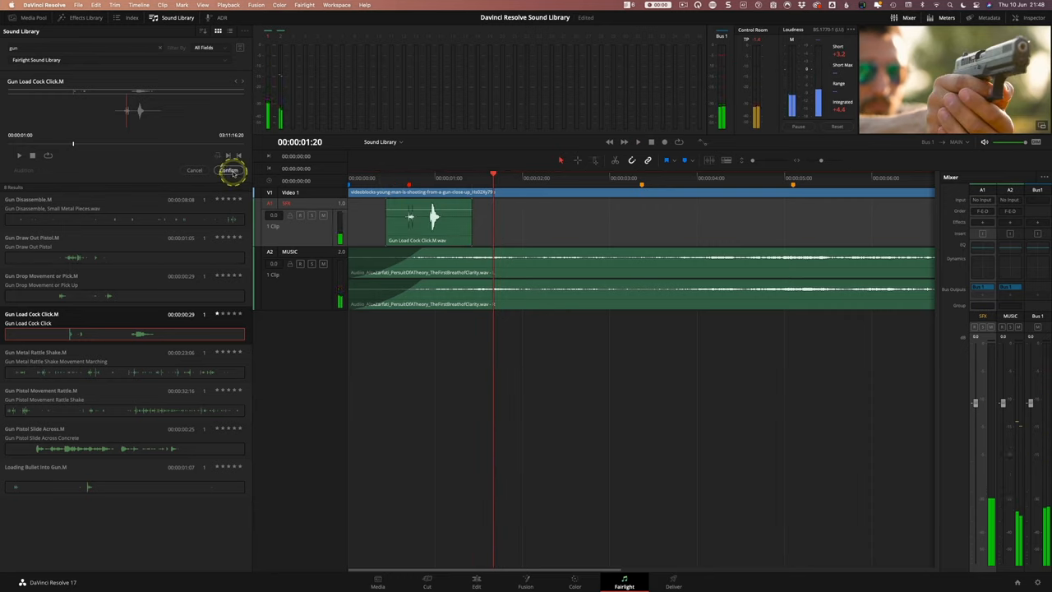
pyautogui.click(229, 170)
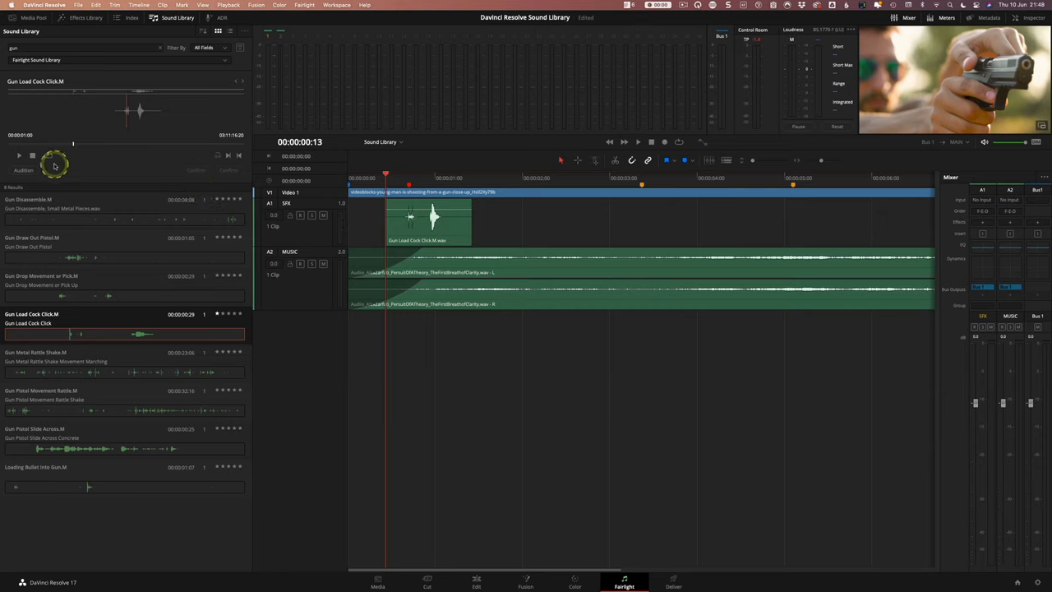
pyautogui.moveTo(246, 85)
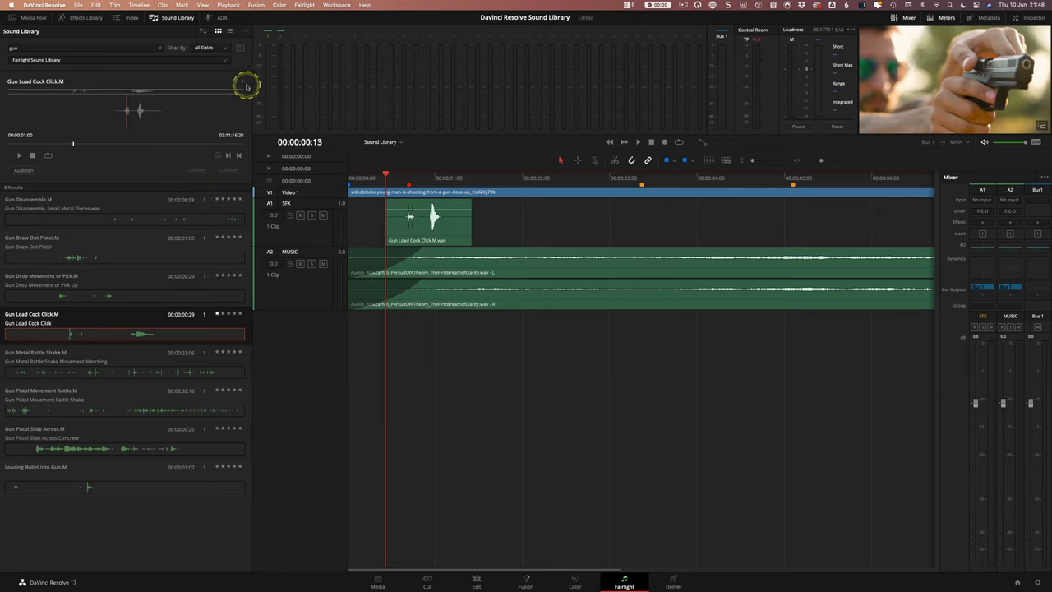
pyautogui.moveTo(409, 191)
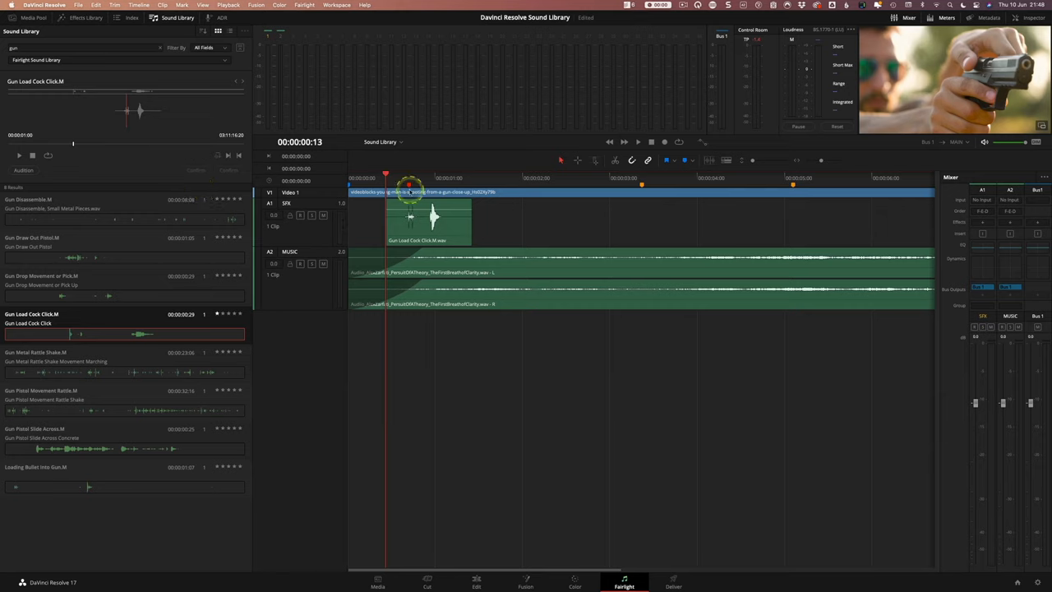
pyautogui.moveTo(519, 191)
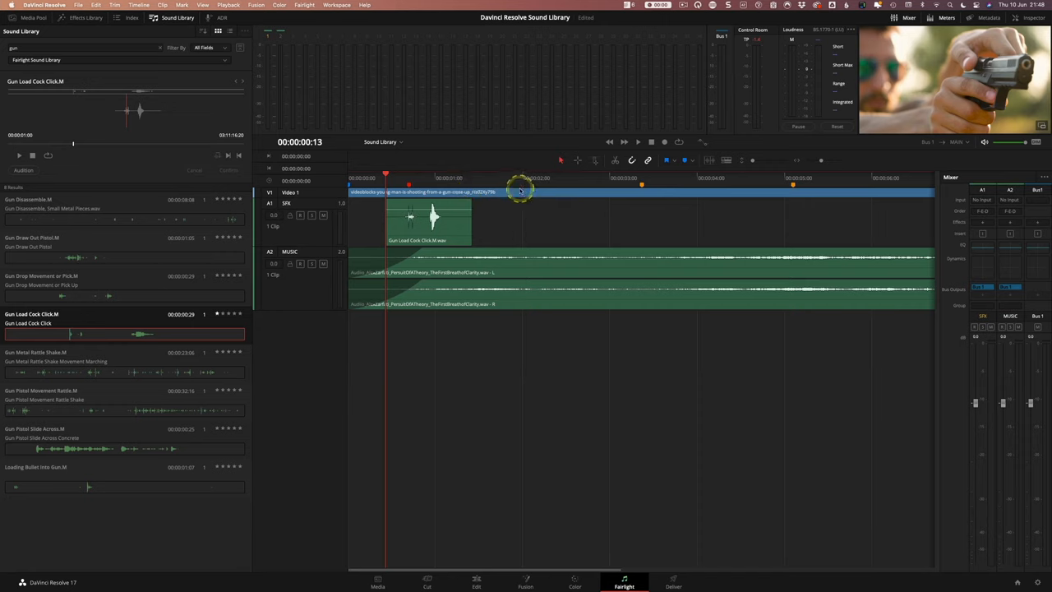
pyautogui.moveTo(552, 179)
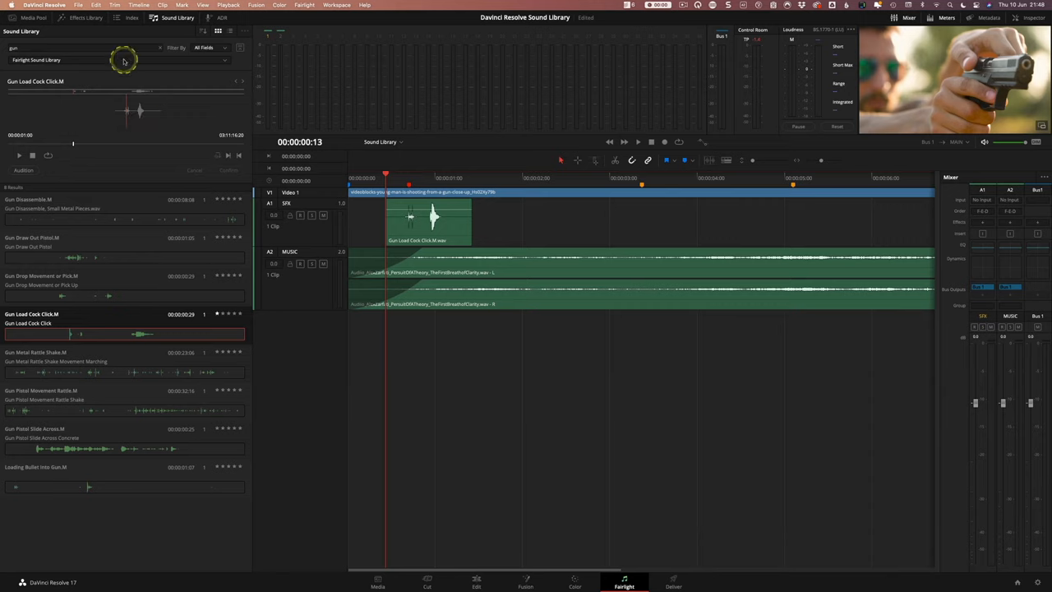
pyautogui.moveTo(91, 246)
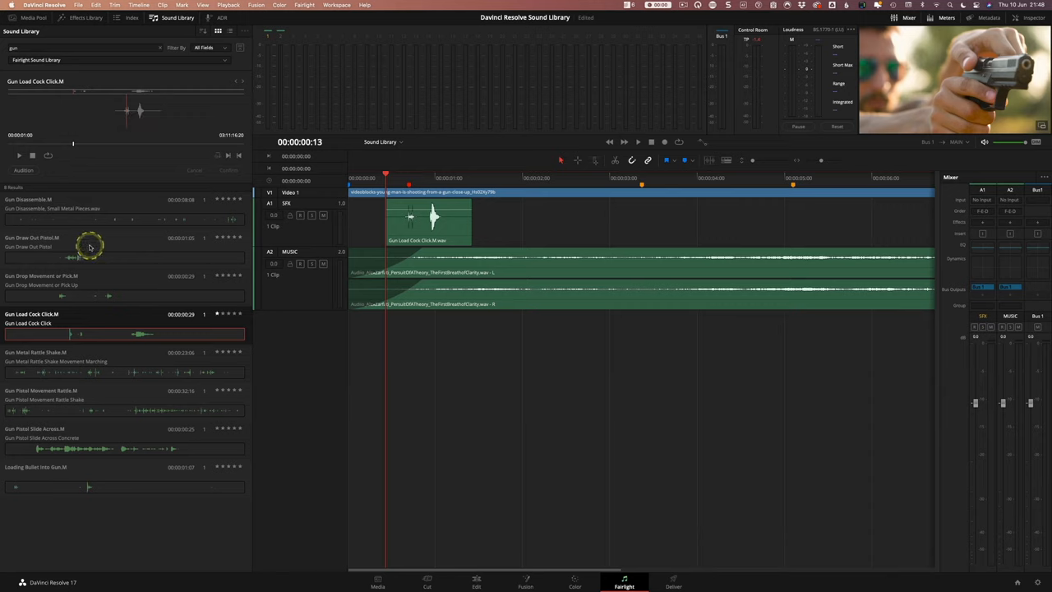
pyautogui.moveTo(405, 187)
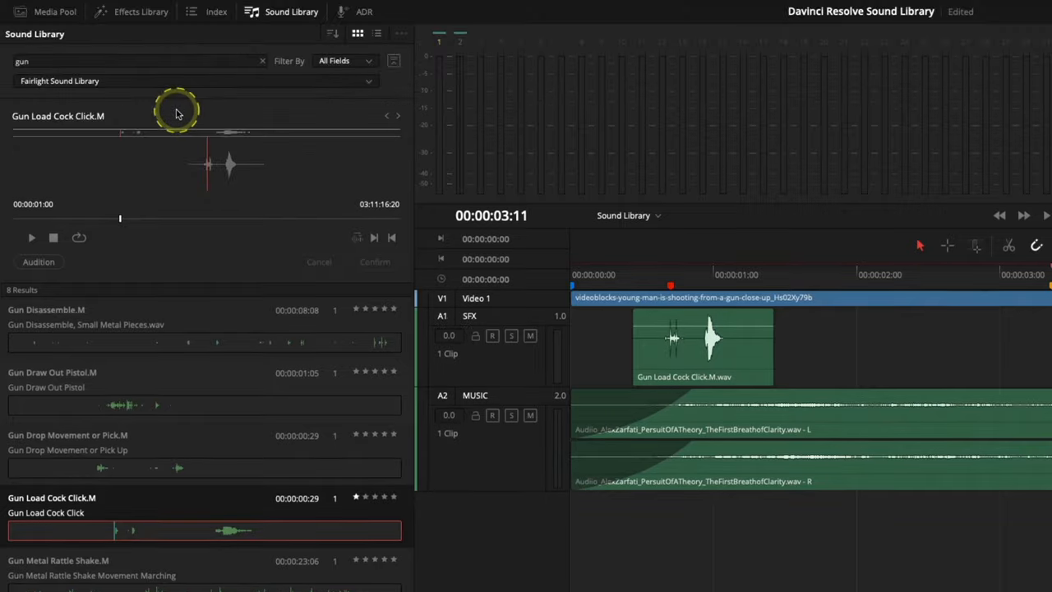
pyautogui.moveTo(263, 62)
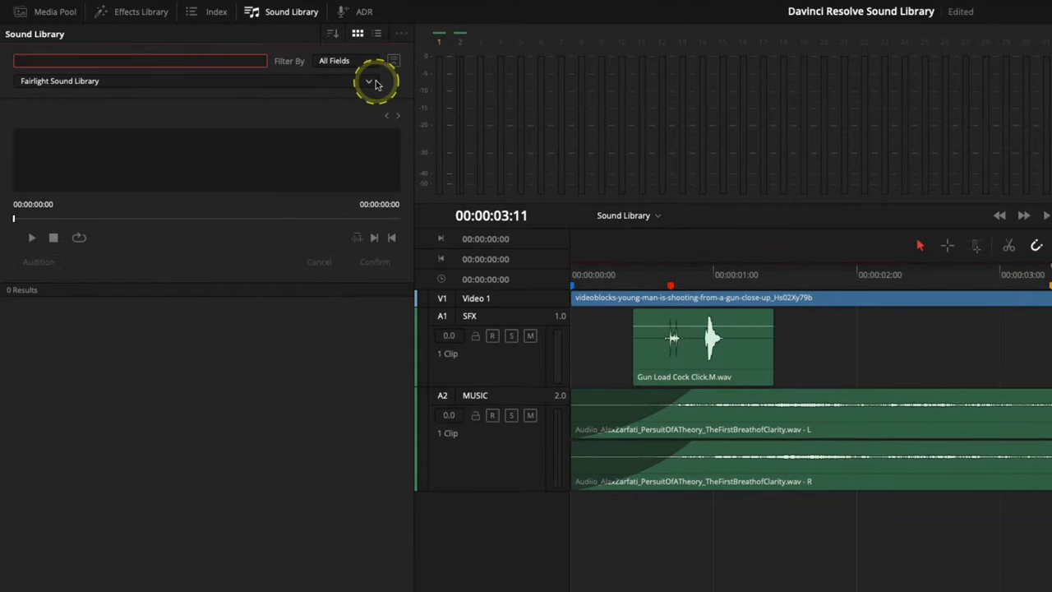
# Clear the gun search and show the list of available sound library databases
pyautogui.click(395, 63)
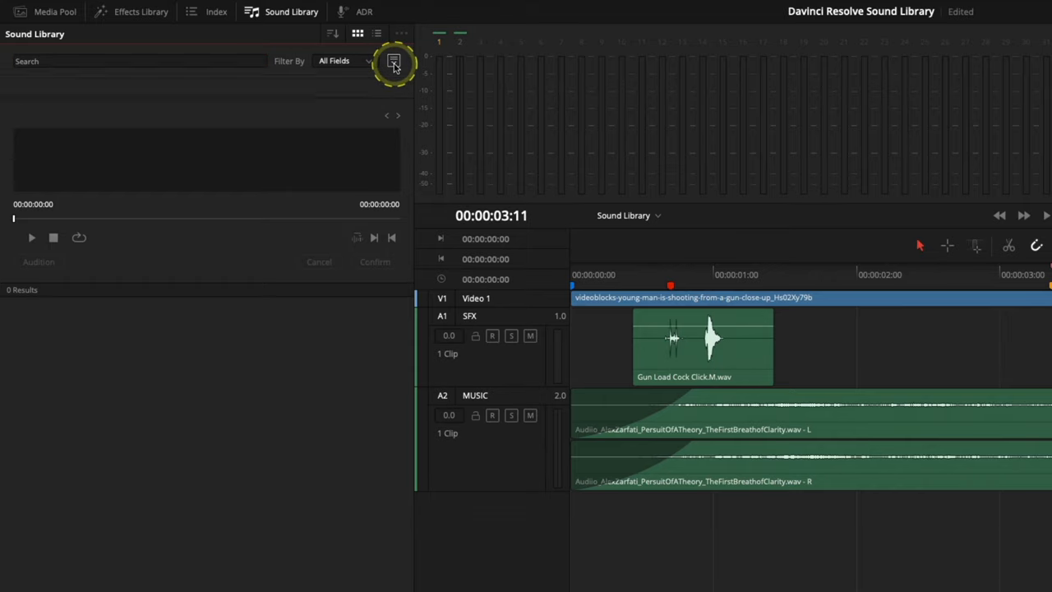
pyautogui.click(394, 63)
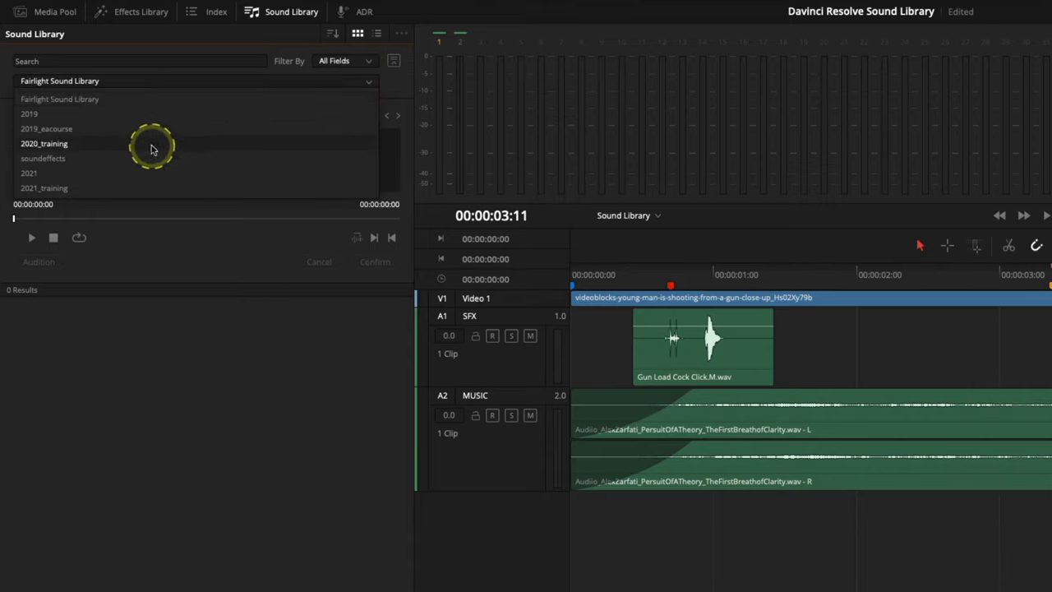
pyautogui.moveTo(93, 163)
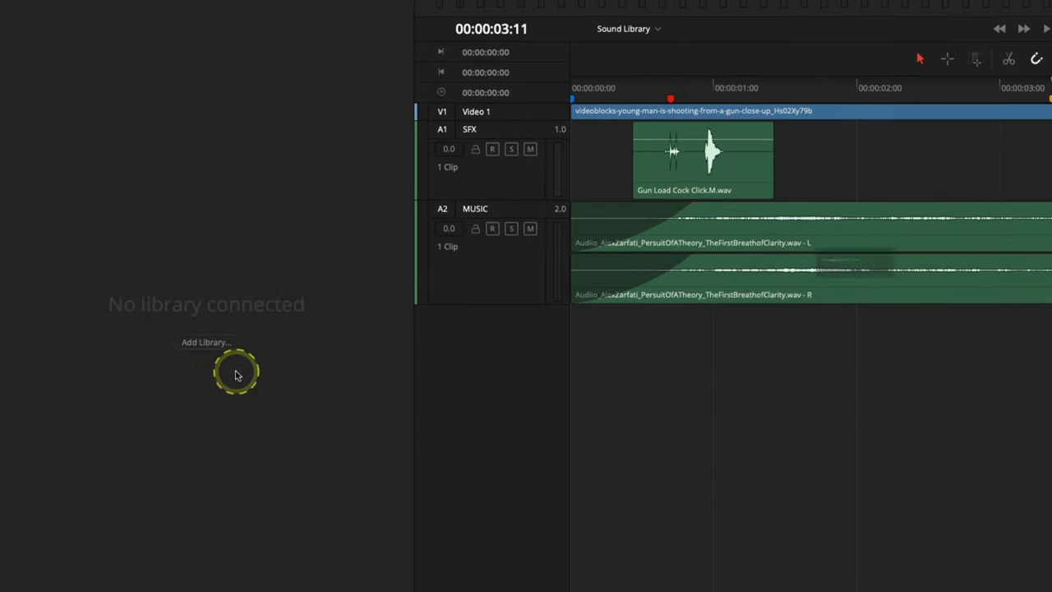
pyautogui.moveTo(200, 345)
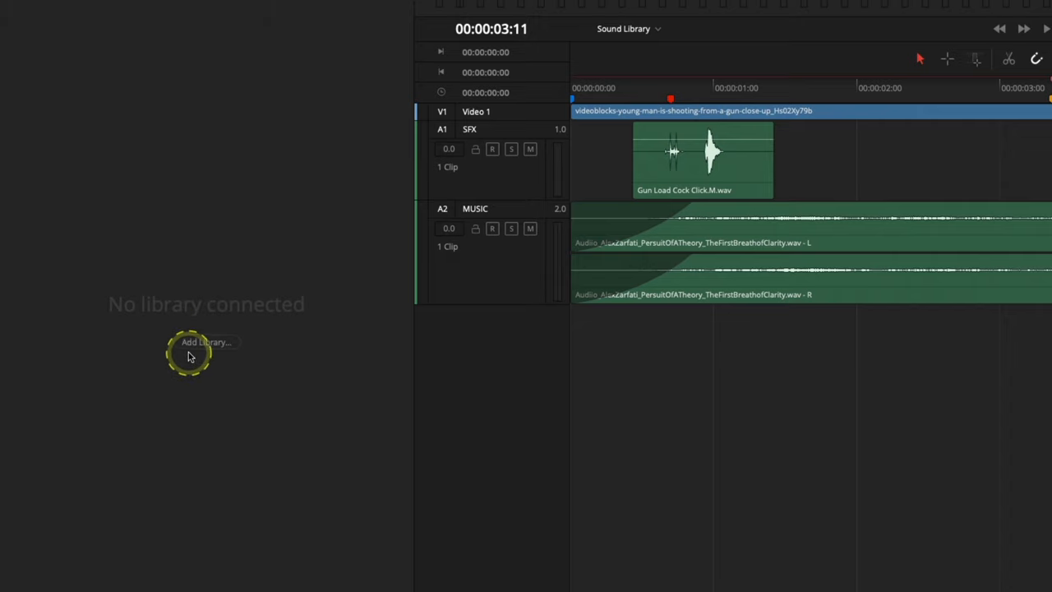
pyautogui.moveTo(173, 129)
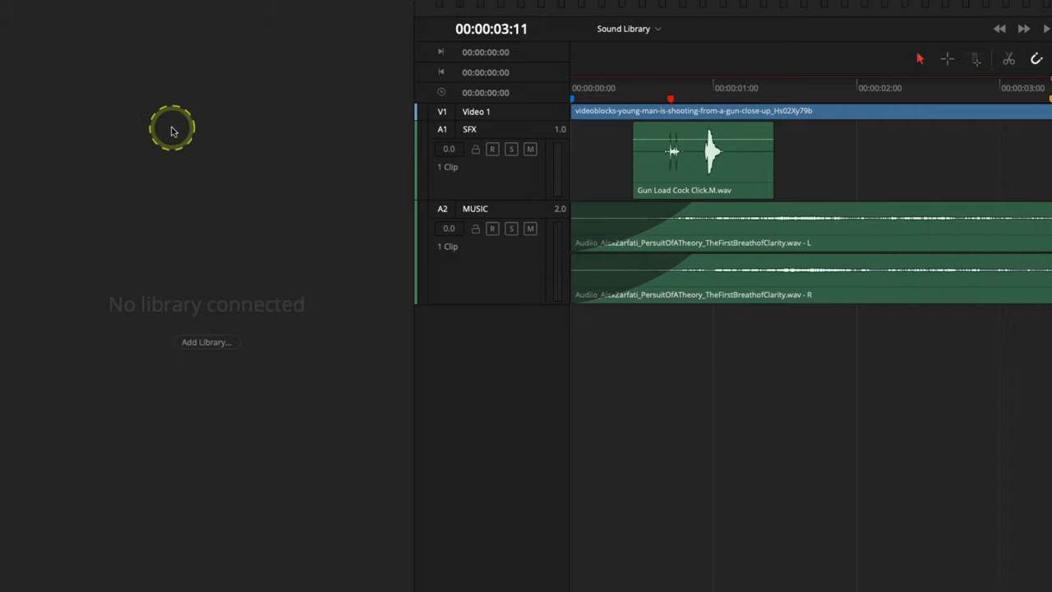
pyautogui.moveTo(207, 342)
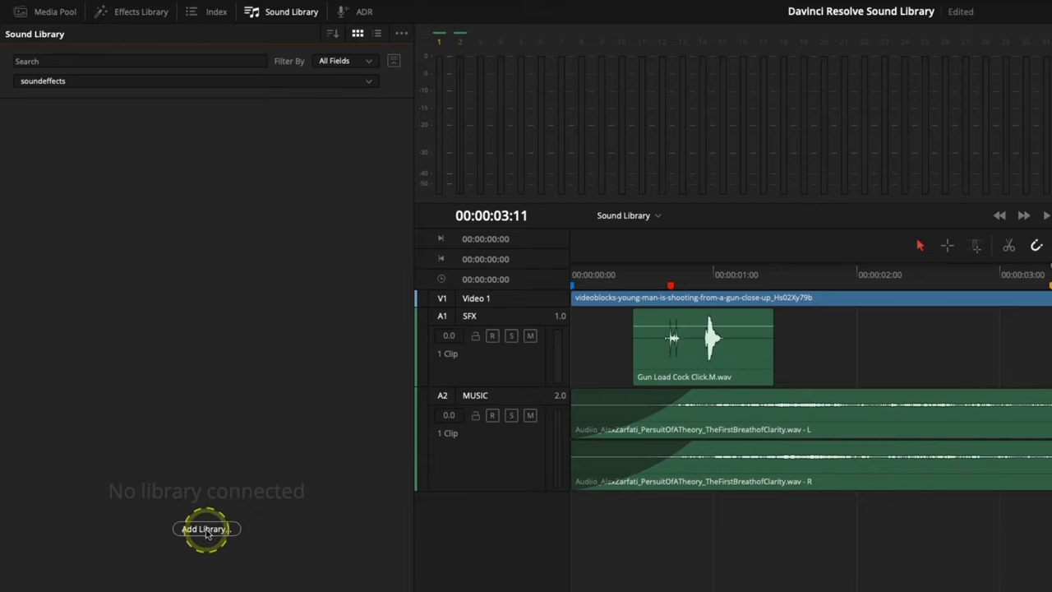
# Add the SFX folder as the library source and accept the Scan Successful message
pyautogui.click(207, 529)
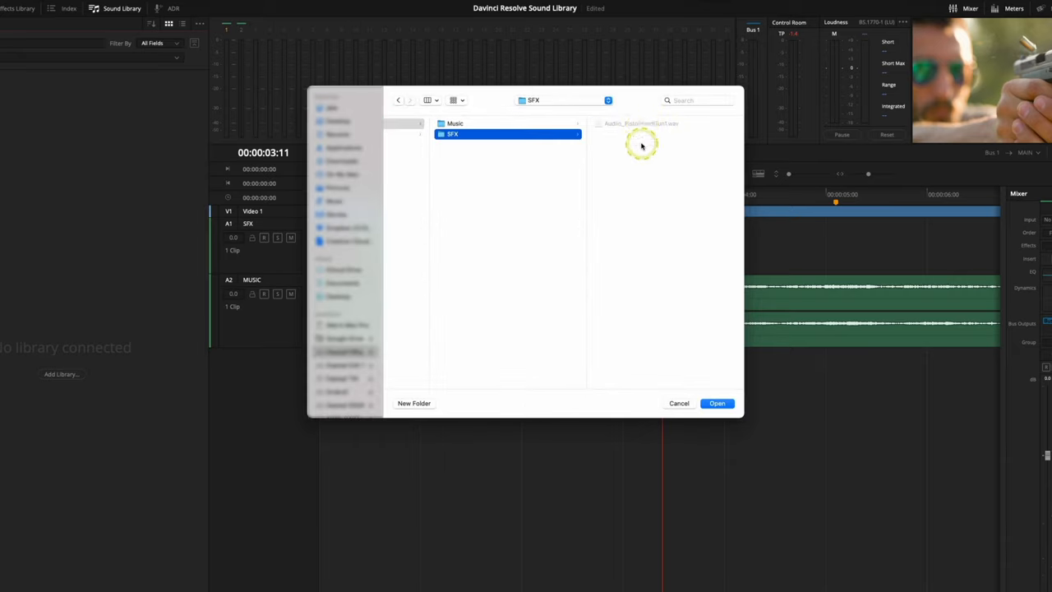
pyautogui.moveTo(534, 254)
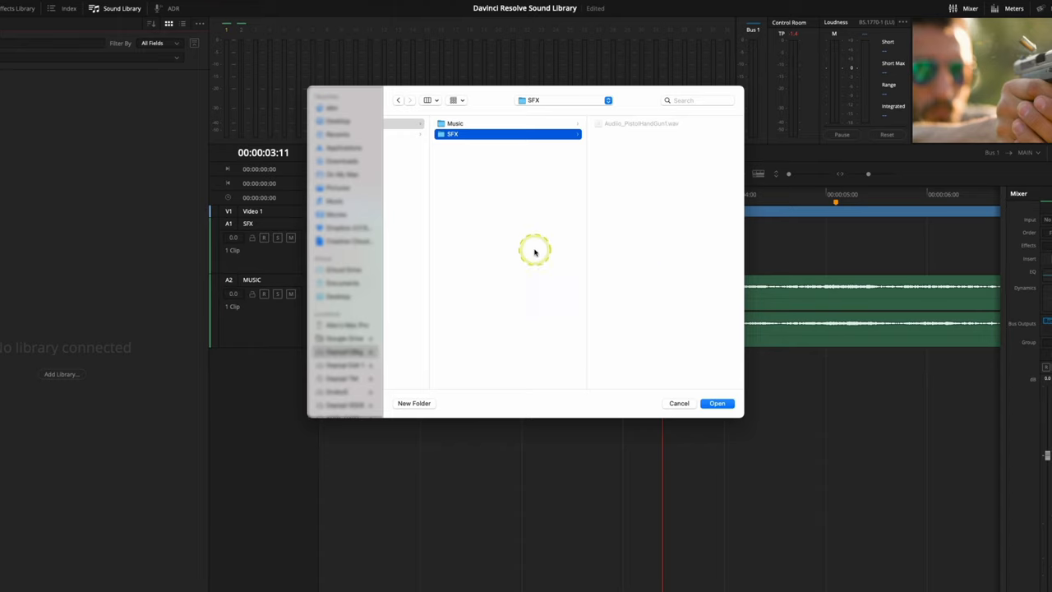
pyautogui.click(716, 402)
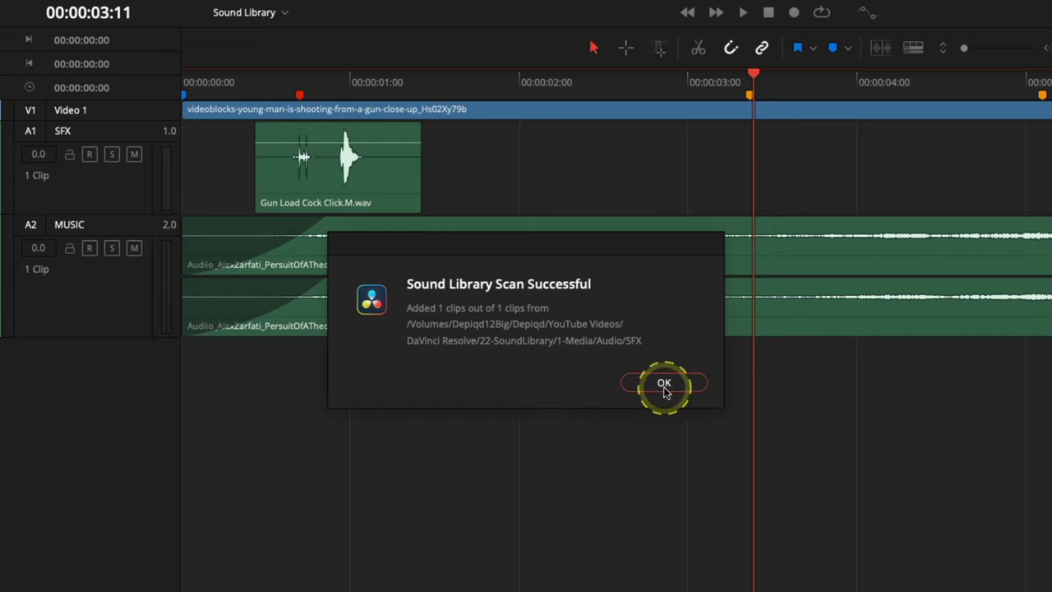
pyautogui.moveTo(557, 371)
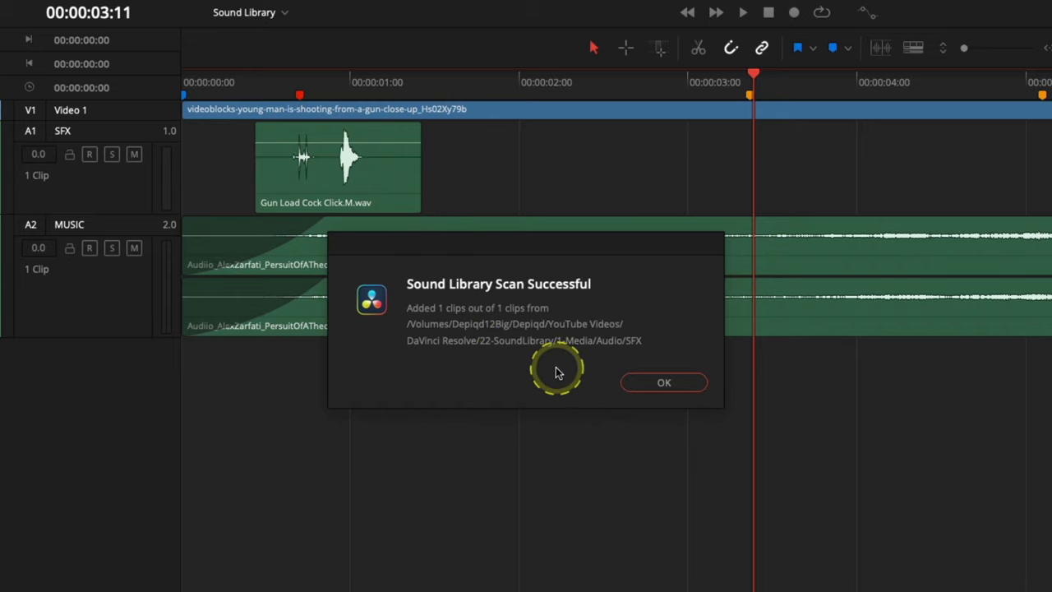
pyautogui.click(664, 381)
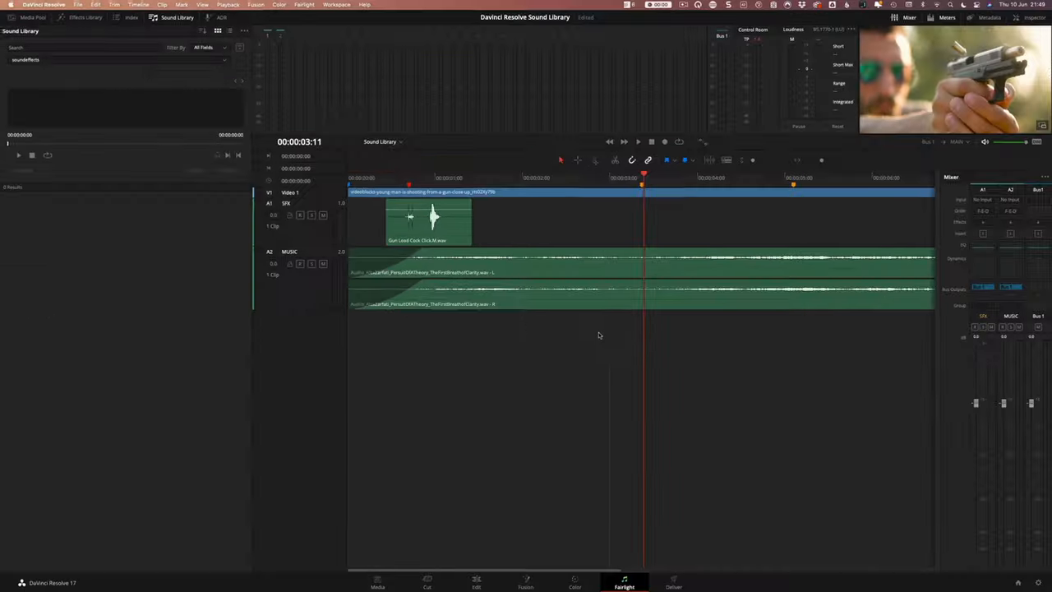
# Search the new library, select Audio PistolHandGun1 and preview it with Play/Stop
pyautogui.click(171, 128)
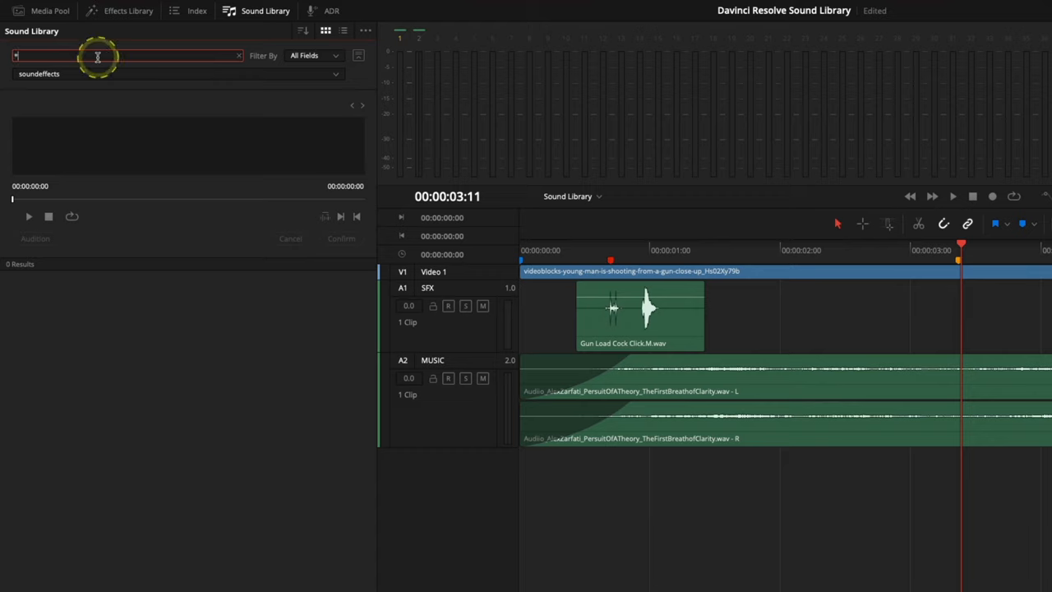
pyautogui.write('**')
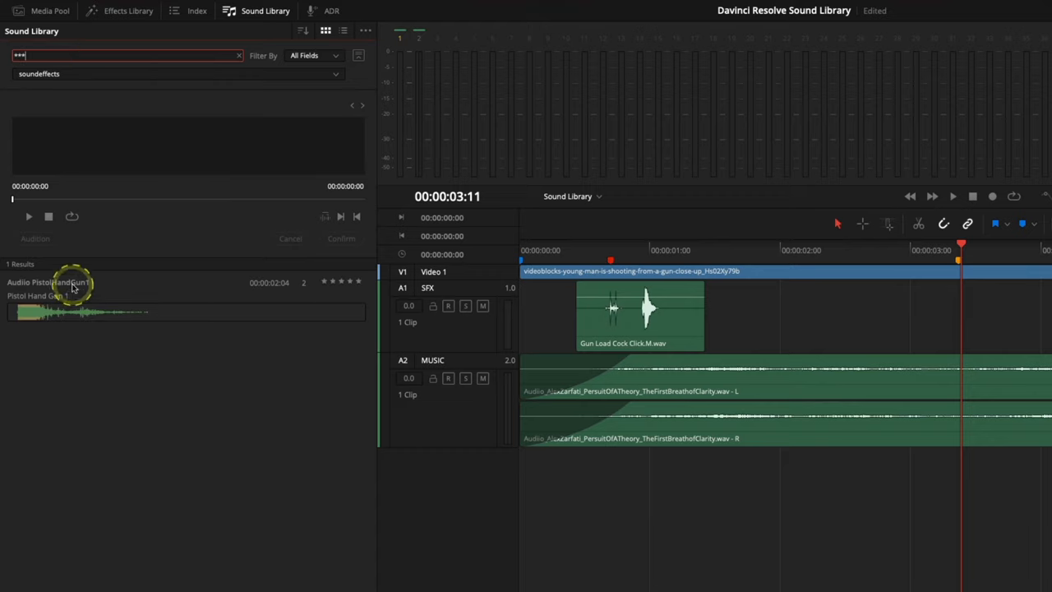
pyautogui.click(46, 282)
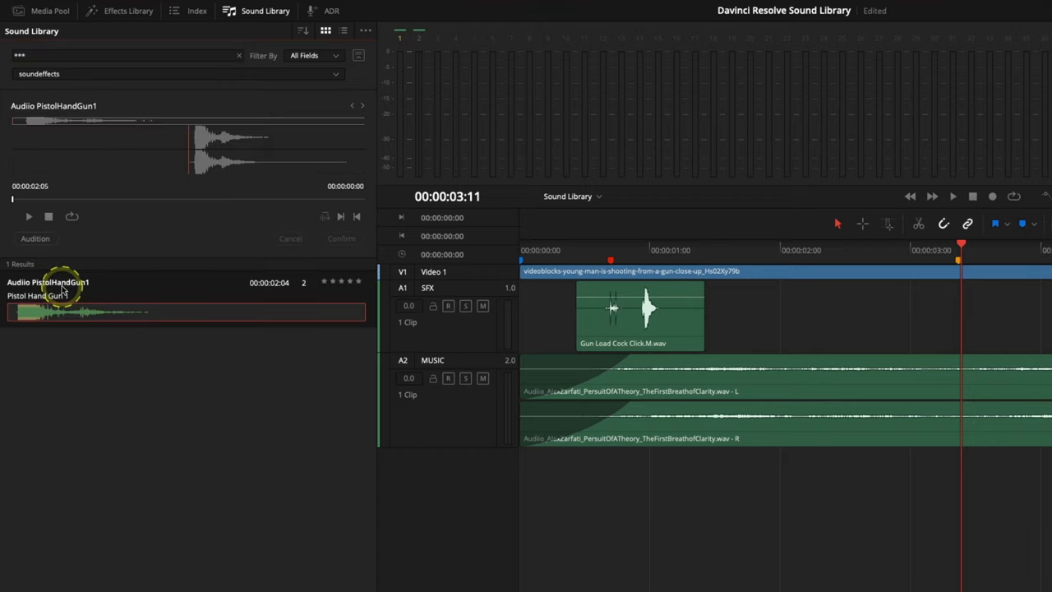
pyautogui.click(28, 217)
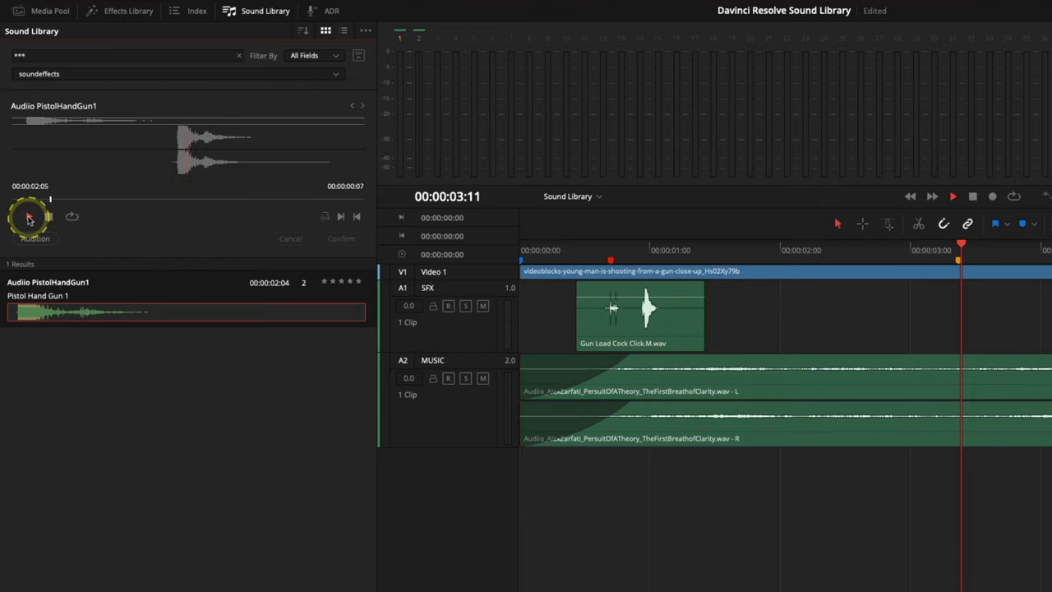
pyautogui.click(30, 217)
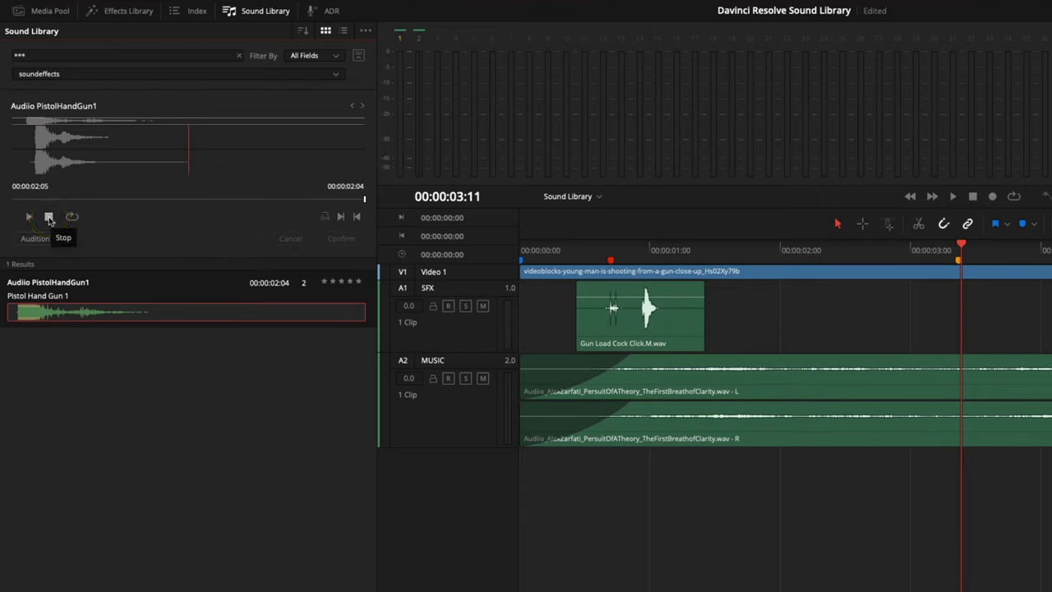
# Audition the PistolHandGun1 shot and confirm it onto the SFX track at the playhead
pyautogui.click(50, 217)
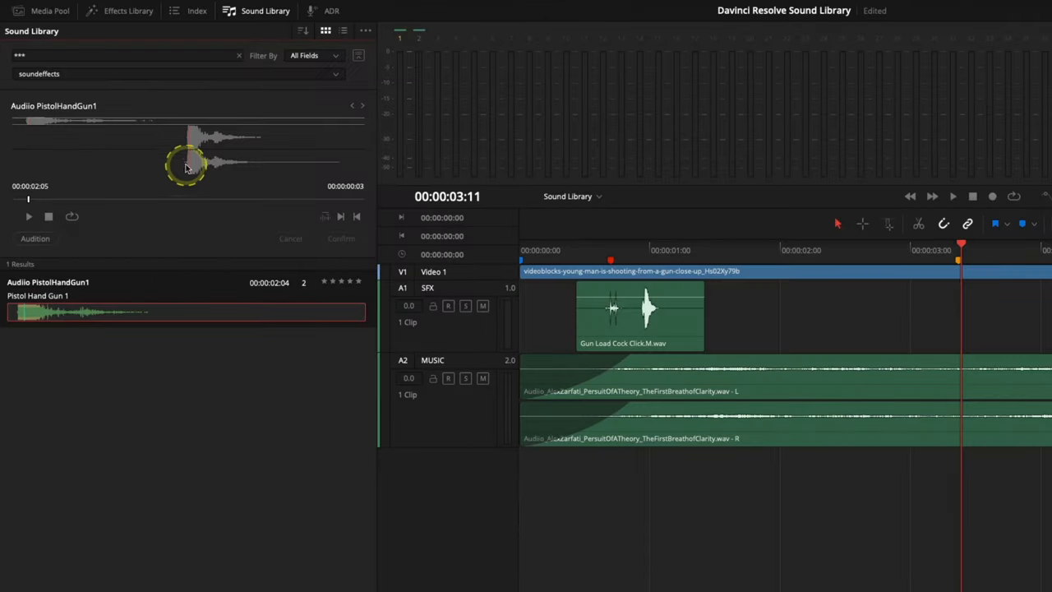
pyautogui.moveTo(188, 178)
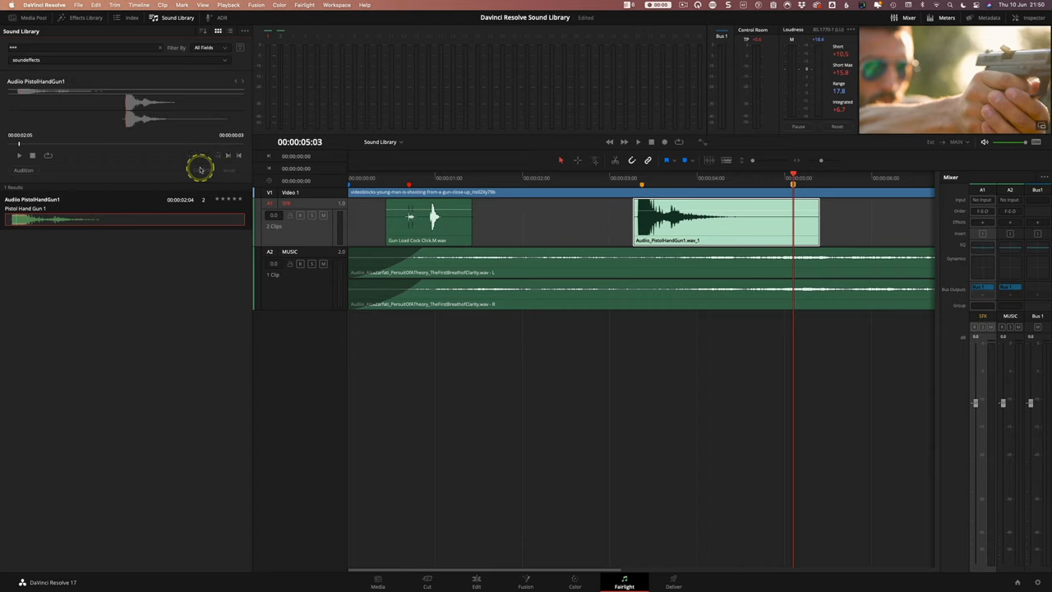
pyautogui.click(23, 169)
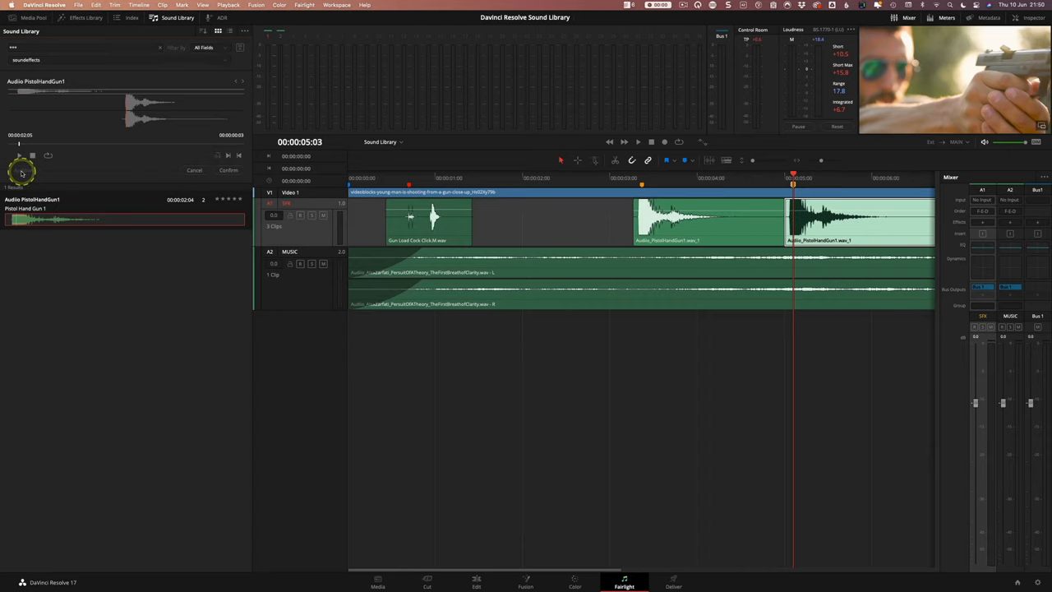